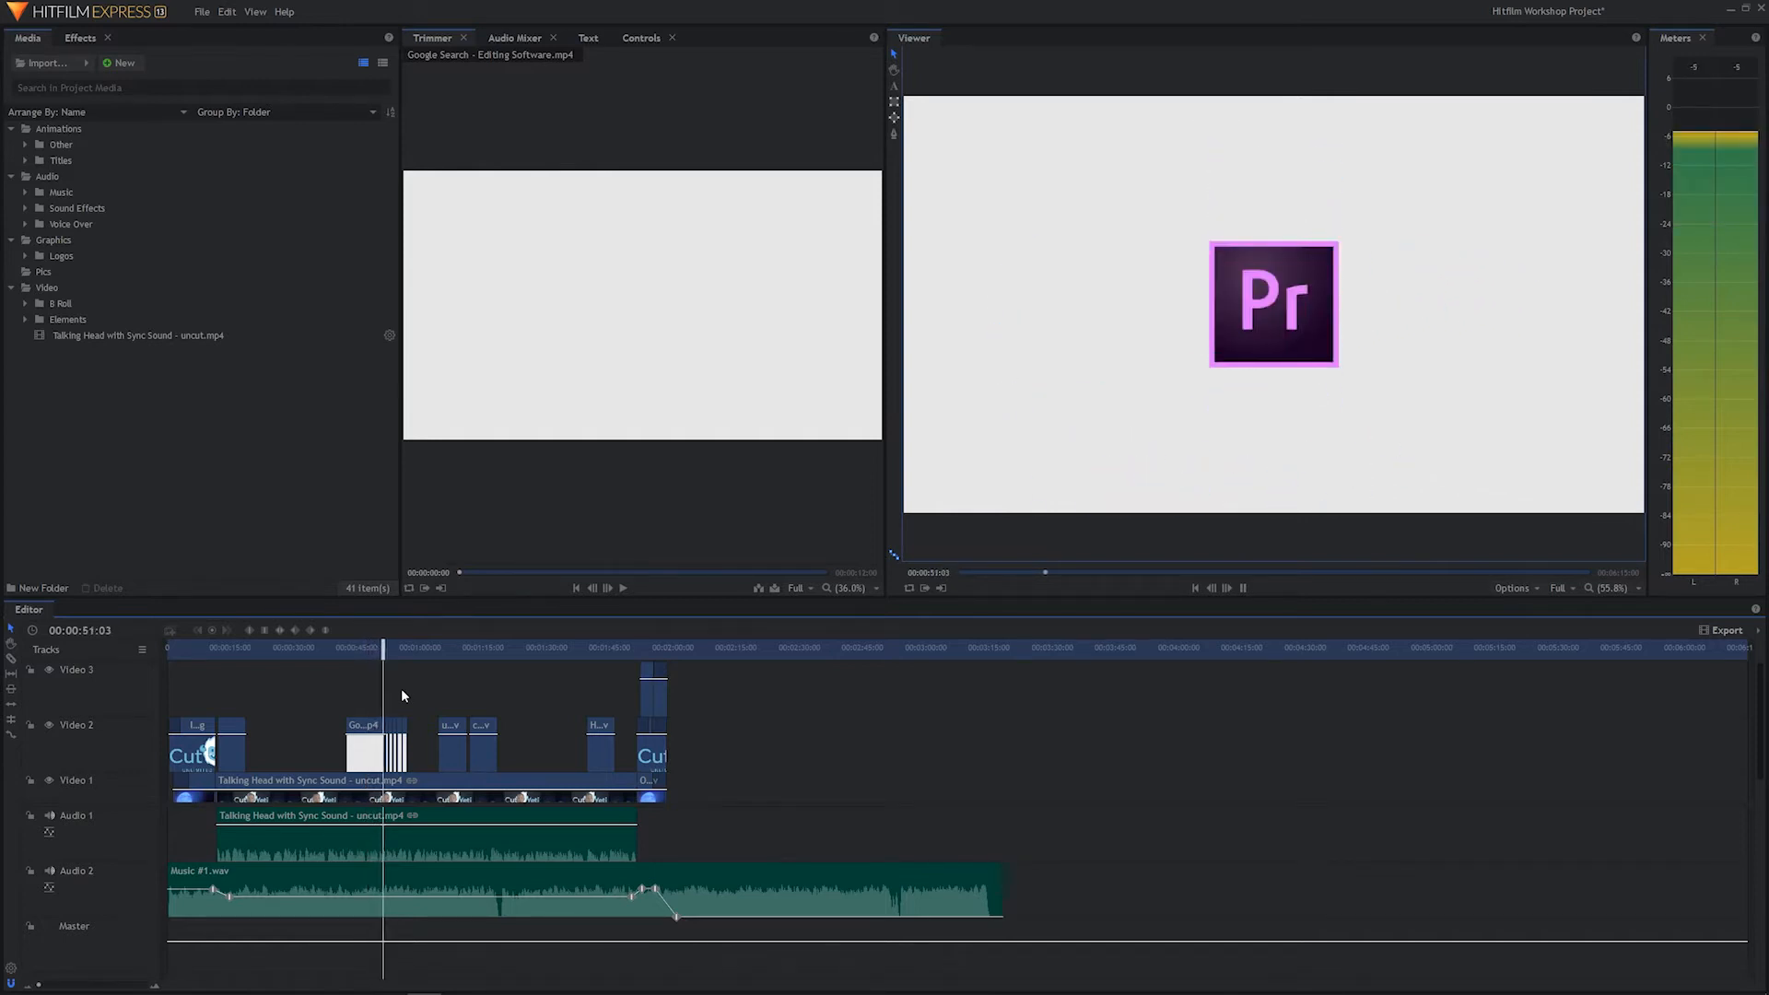
Move the playhead to where the search text starts typing.
click(622, 587)
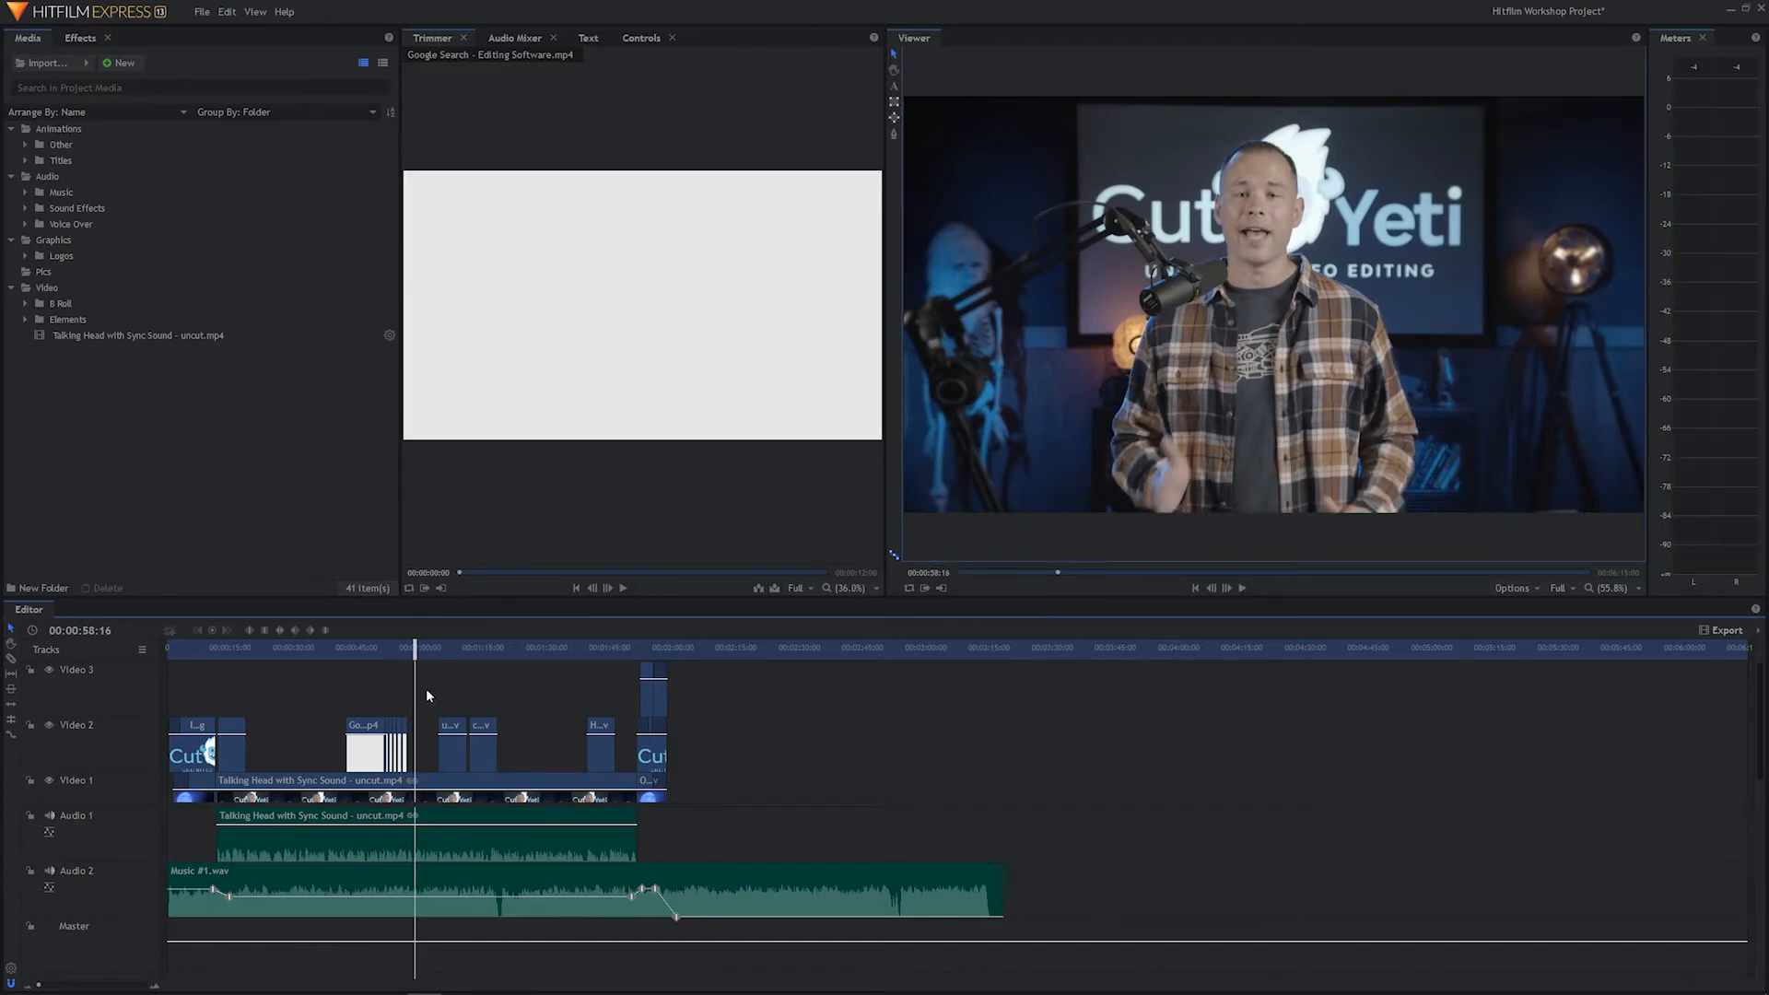
click(353, 647)
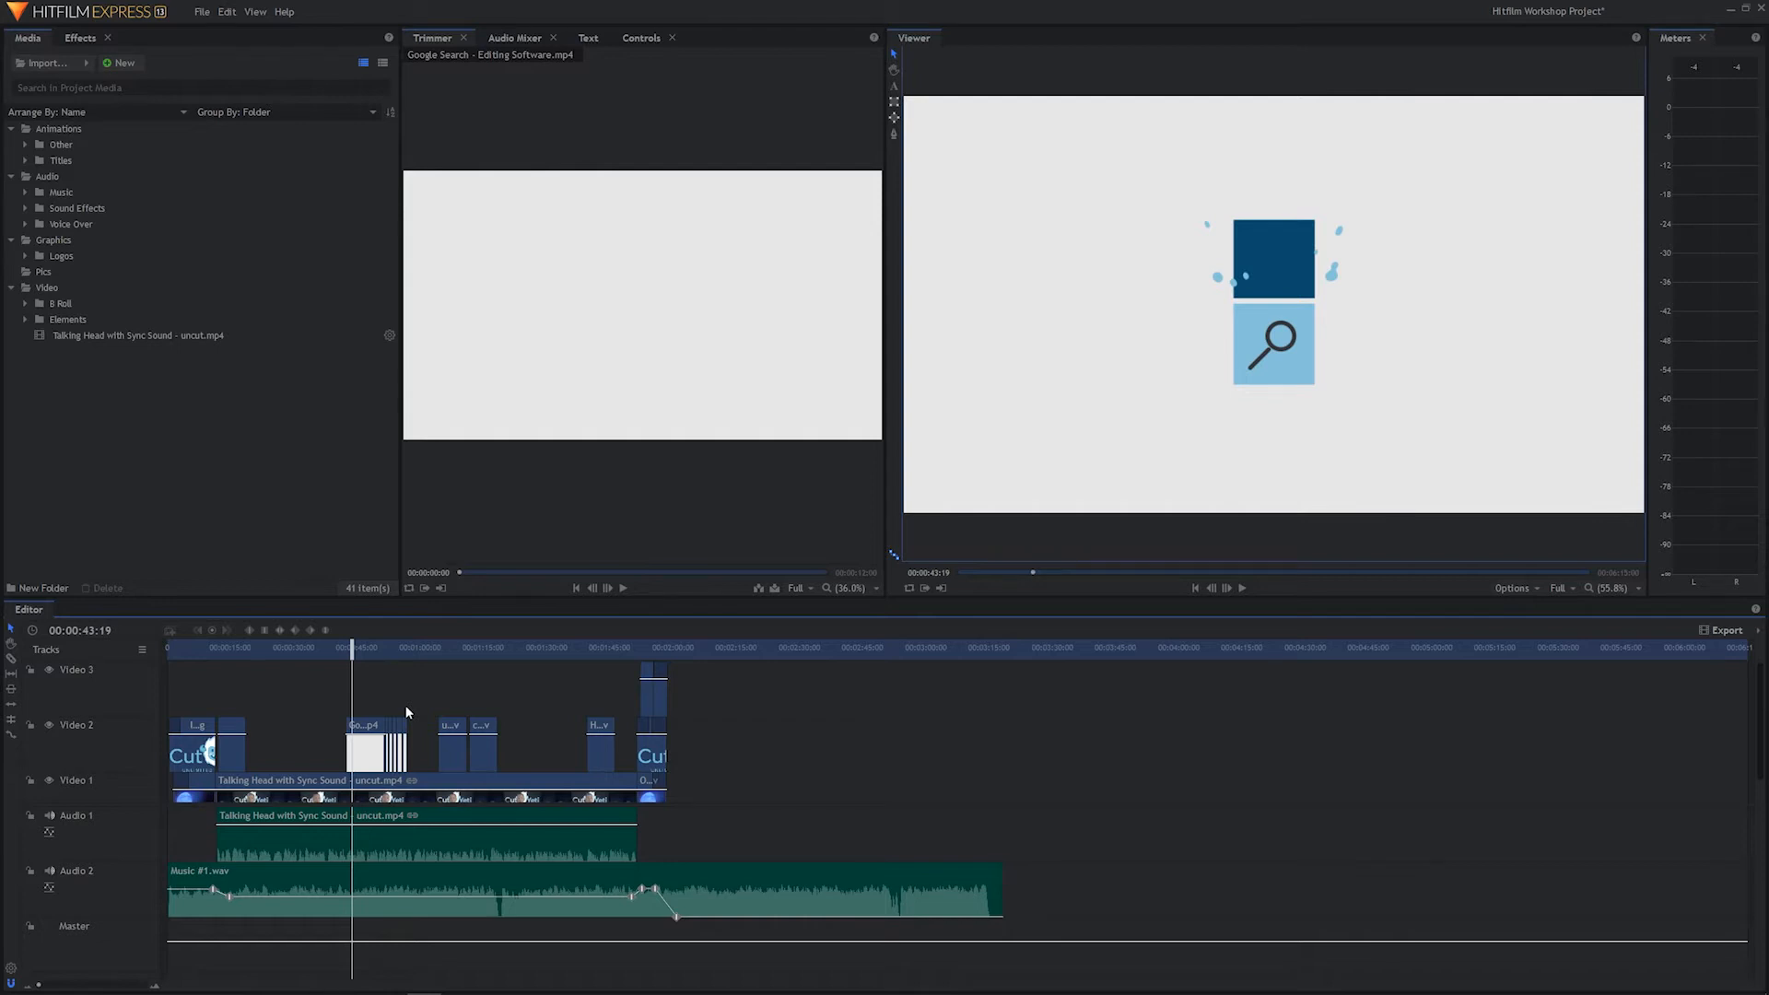
click(1241, 587)
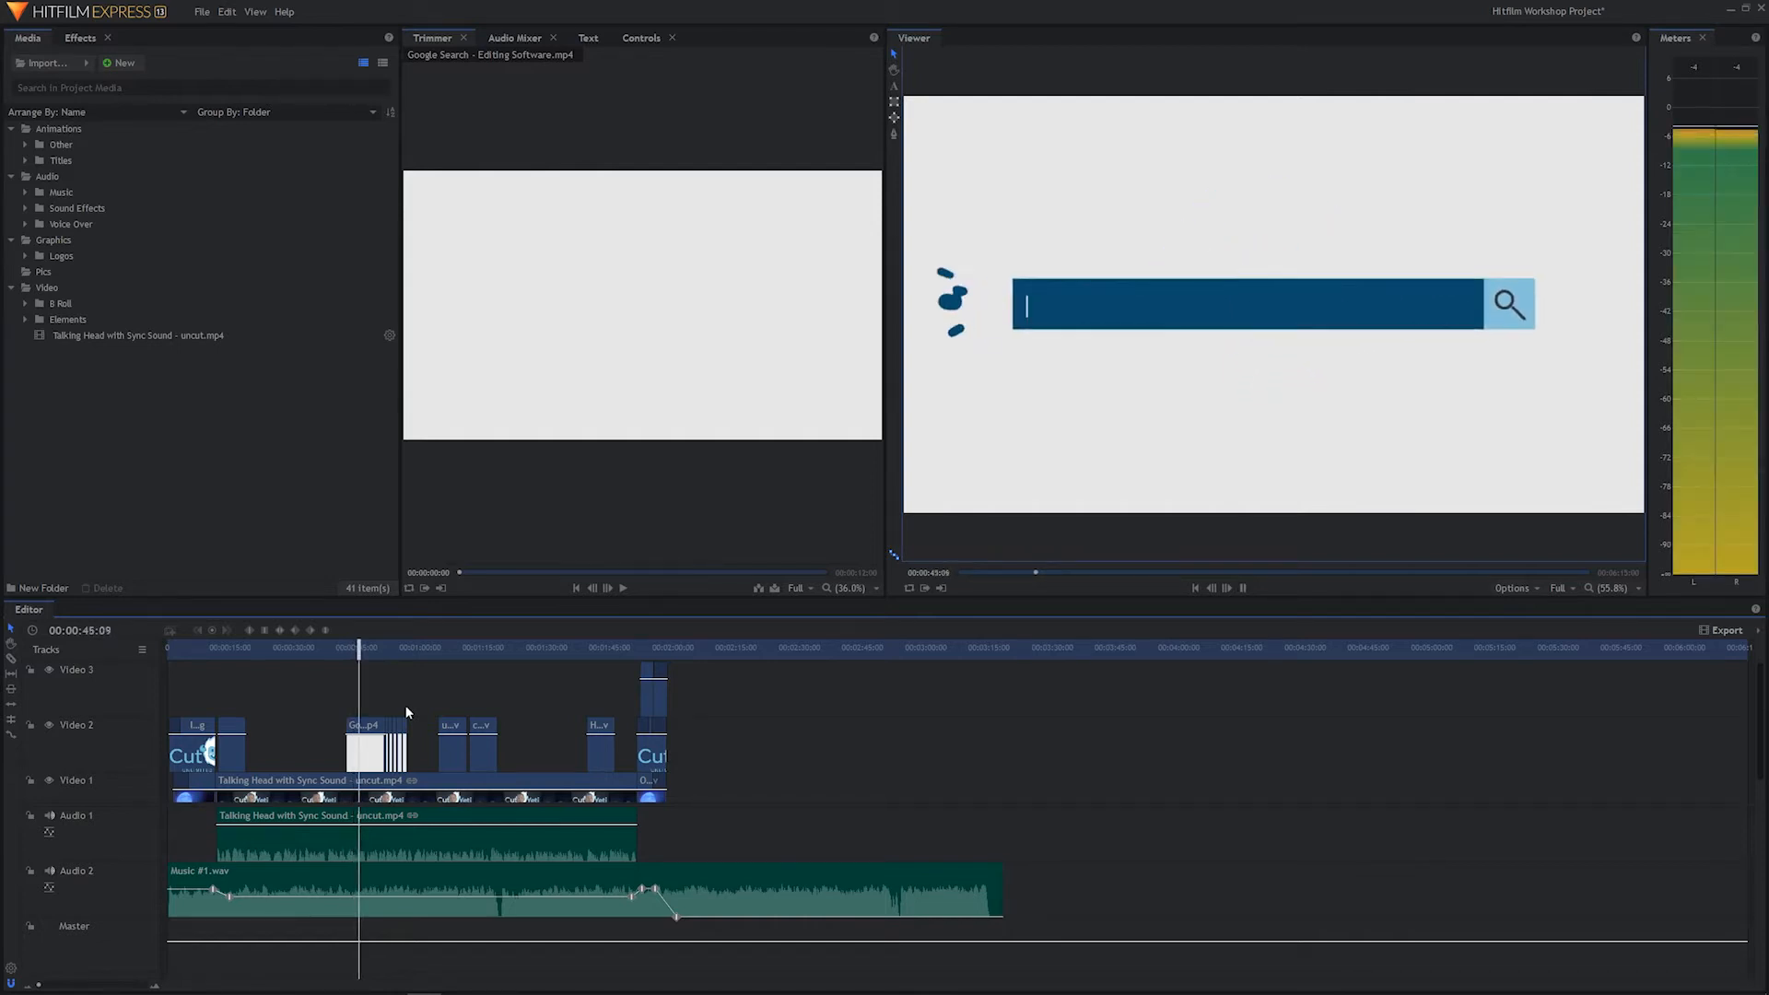
text(w)
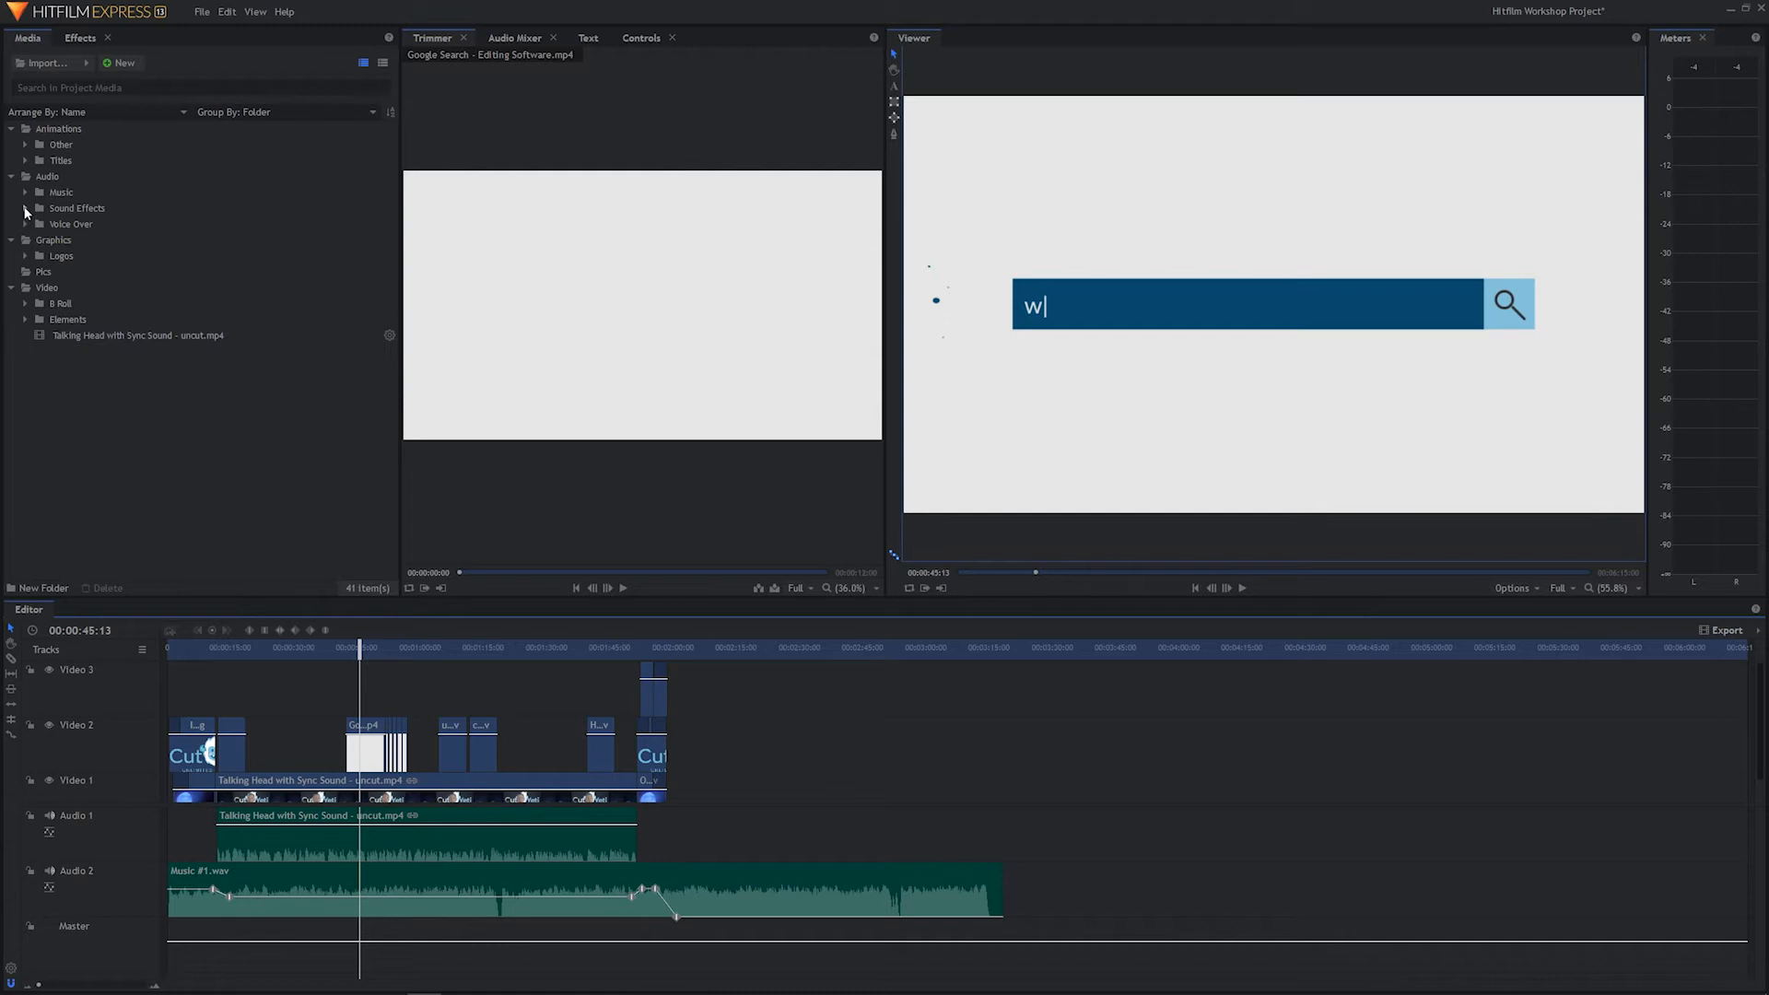
Drag Mechanical Keyboard Key Multiple 2.wav from Sound Effects onto a new Audio 3 track.
click(25, 207)
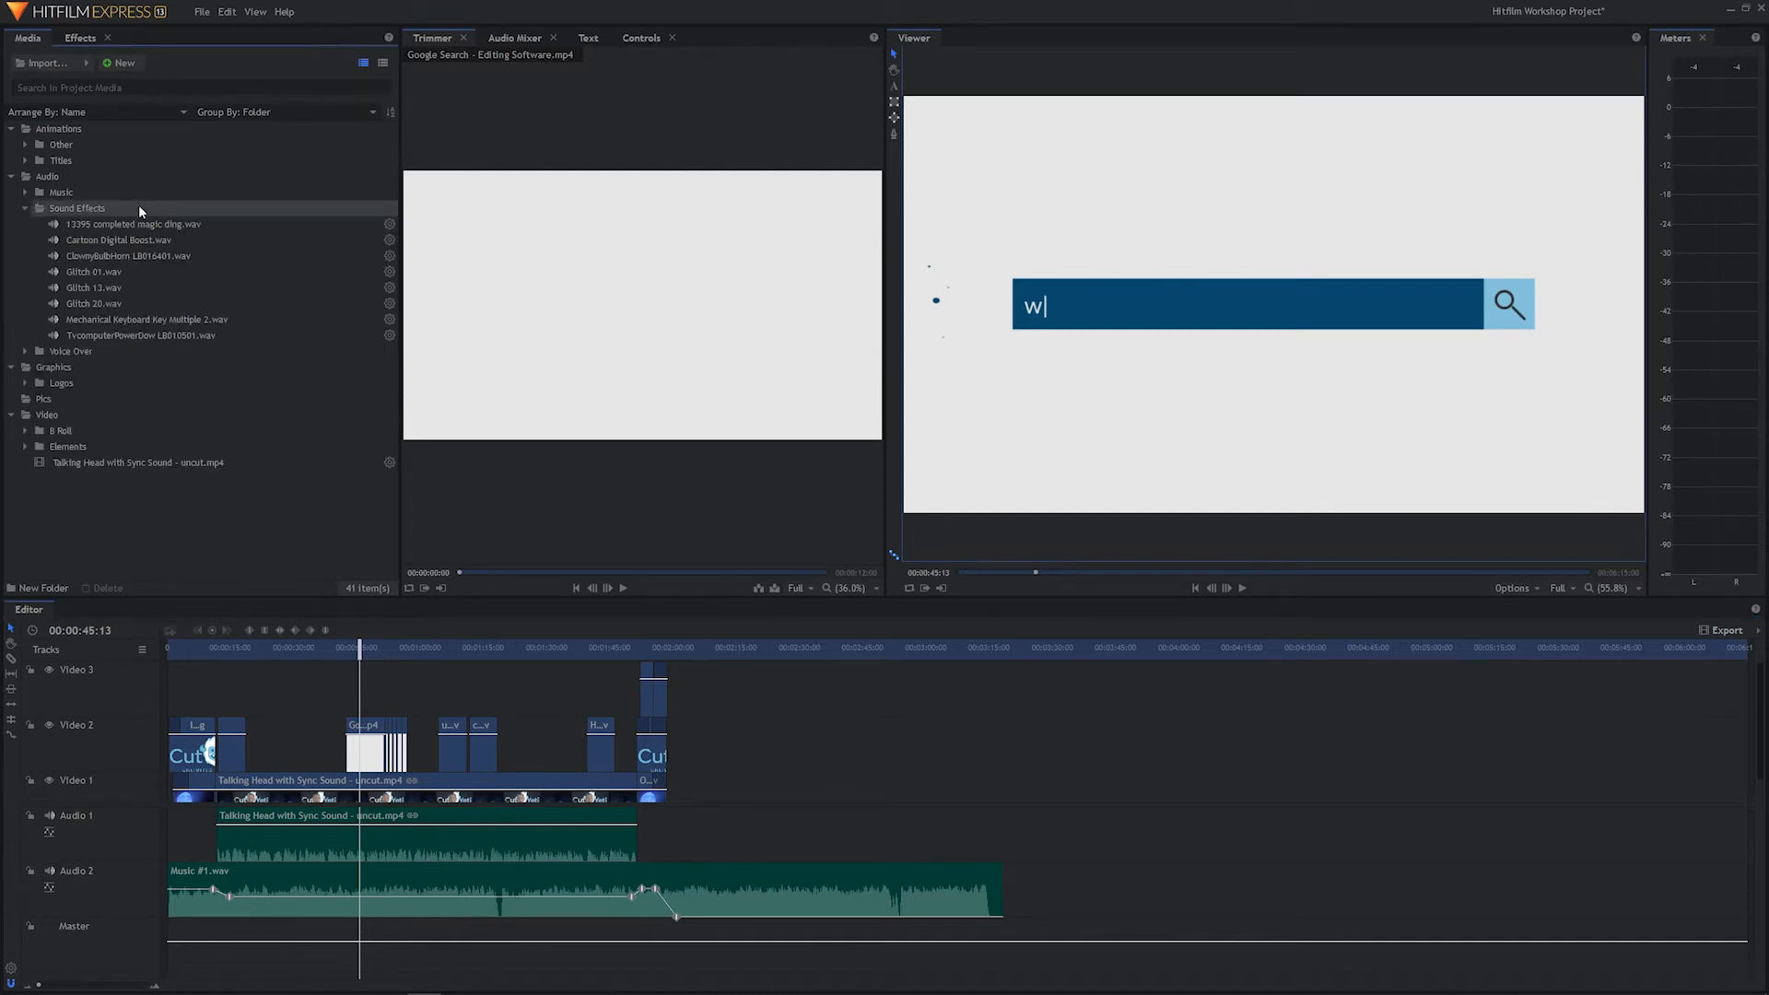
mouse_move(119, 255)
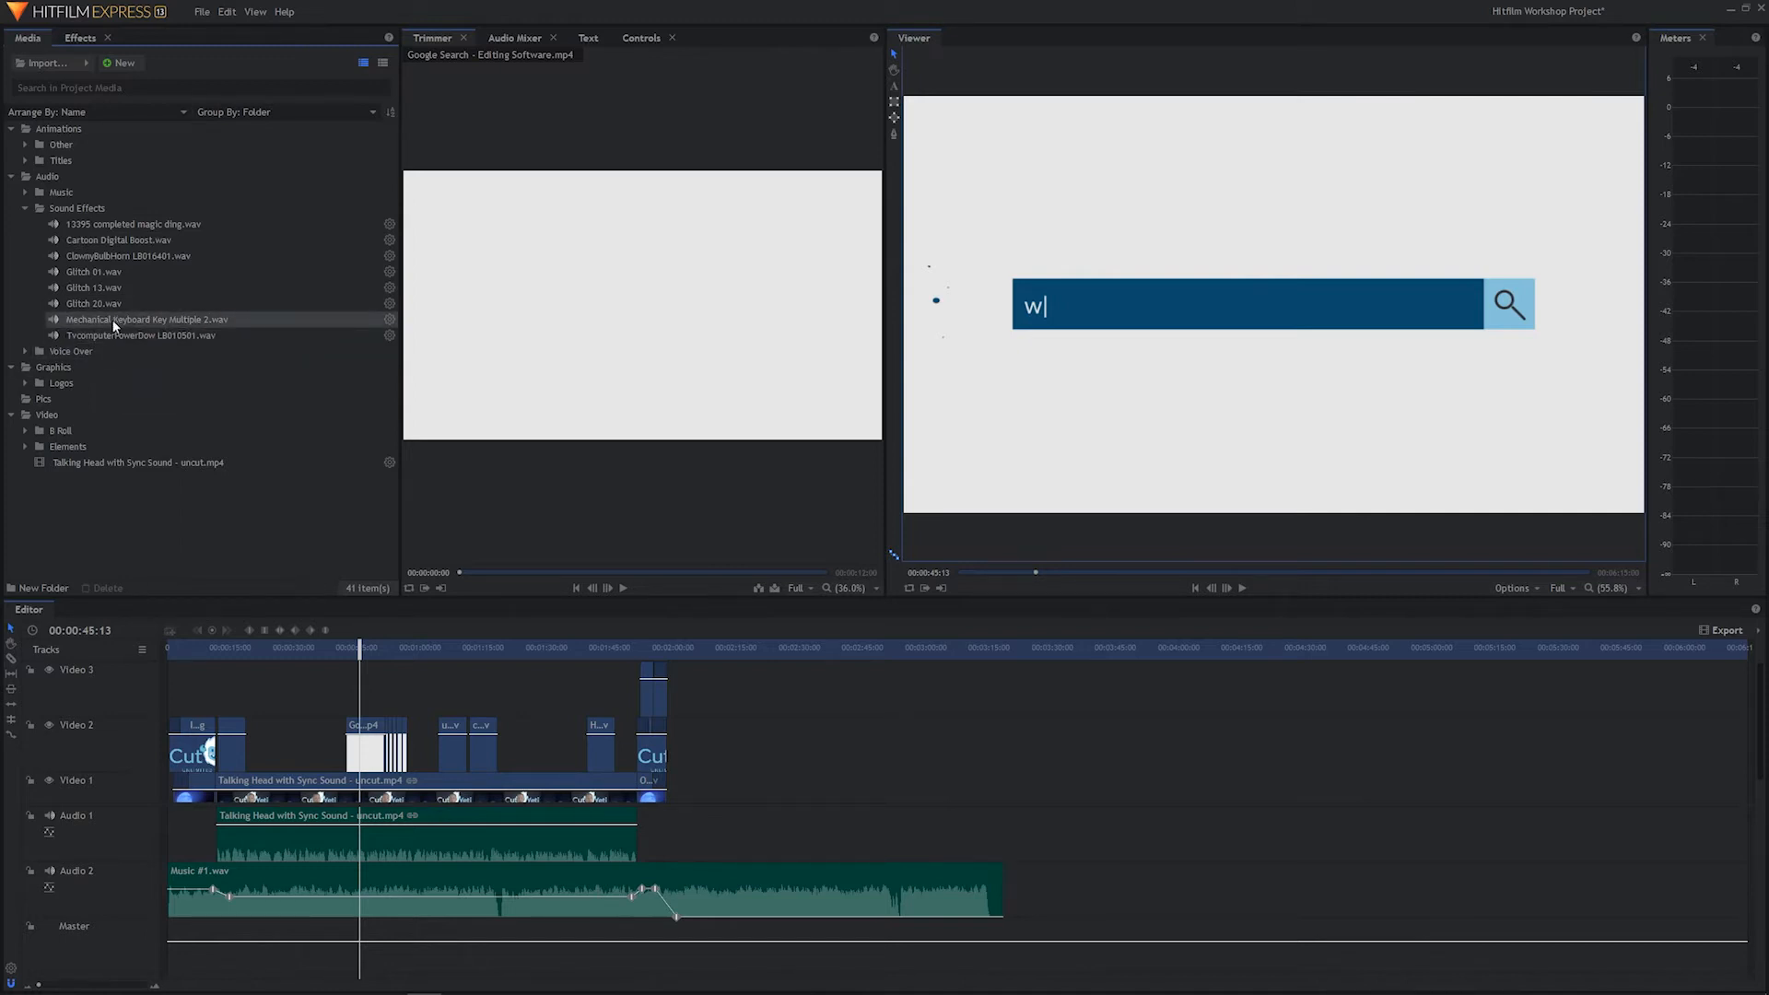
click(146, 320)
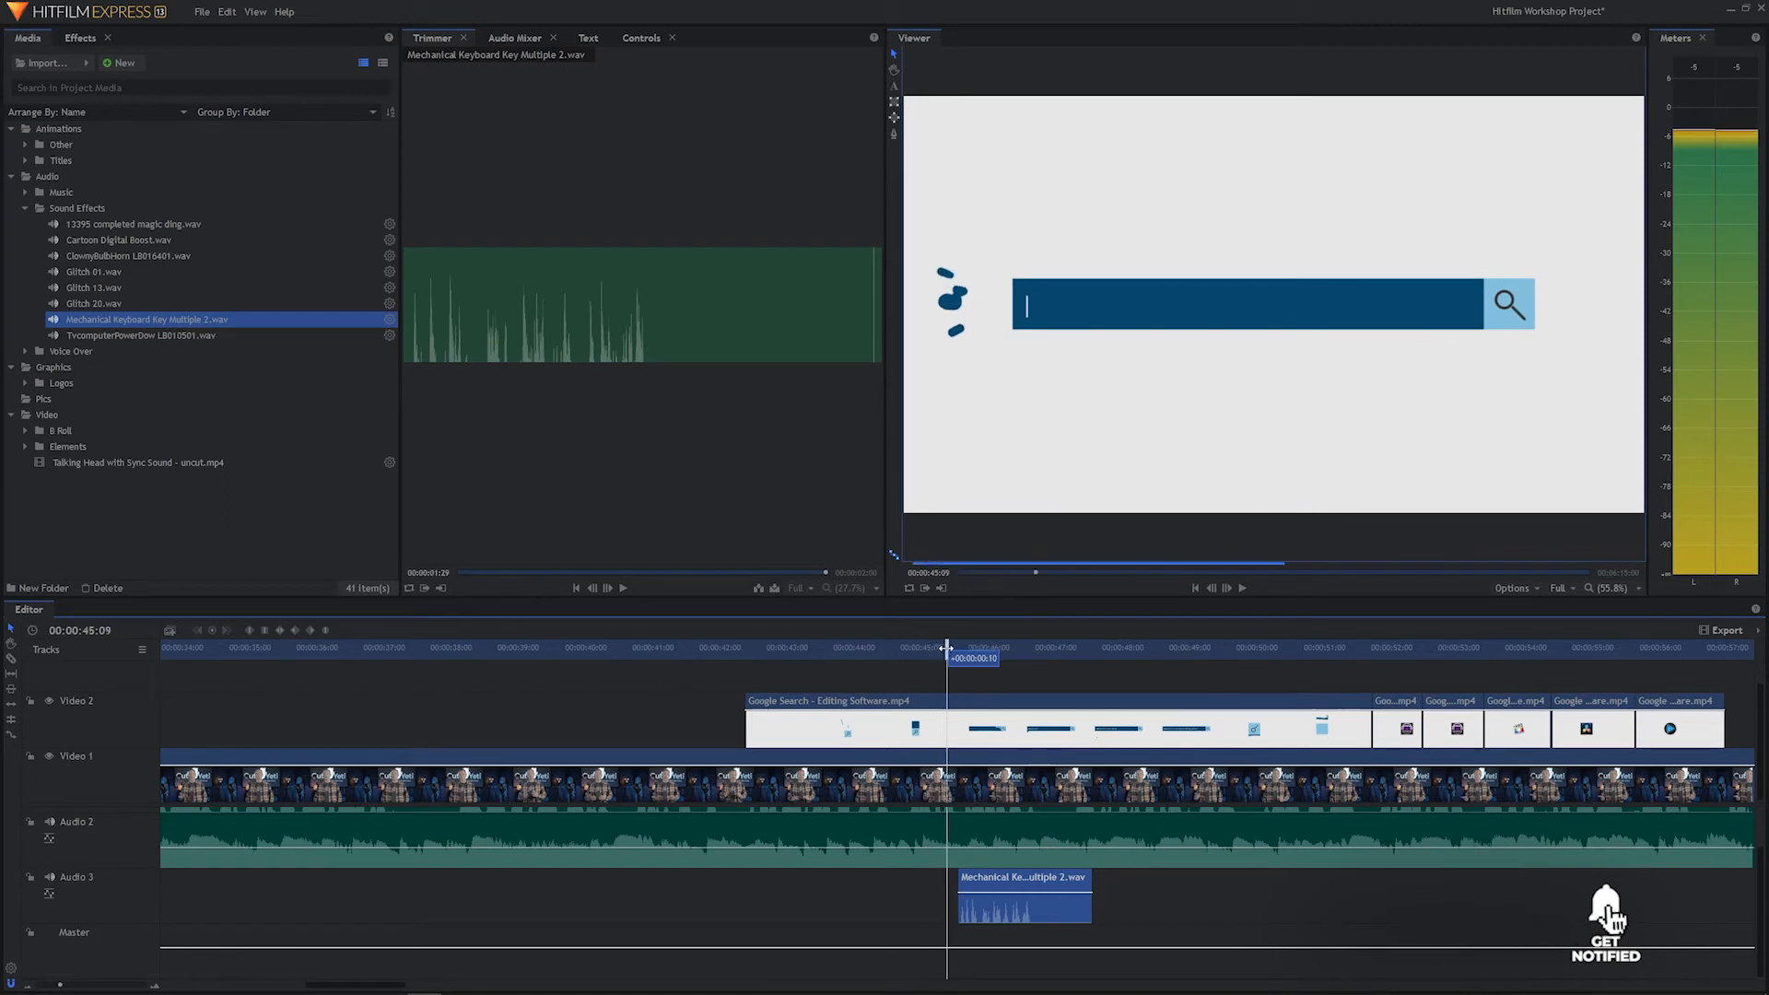
text(what is t)
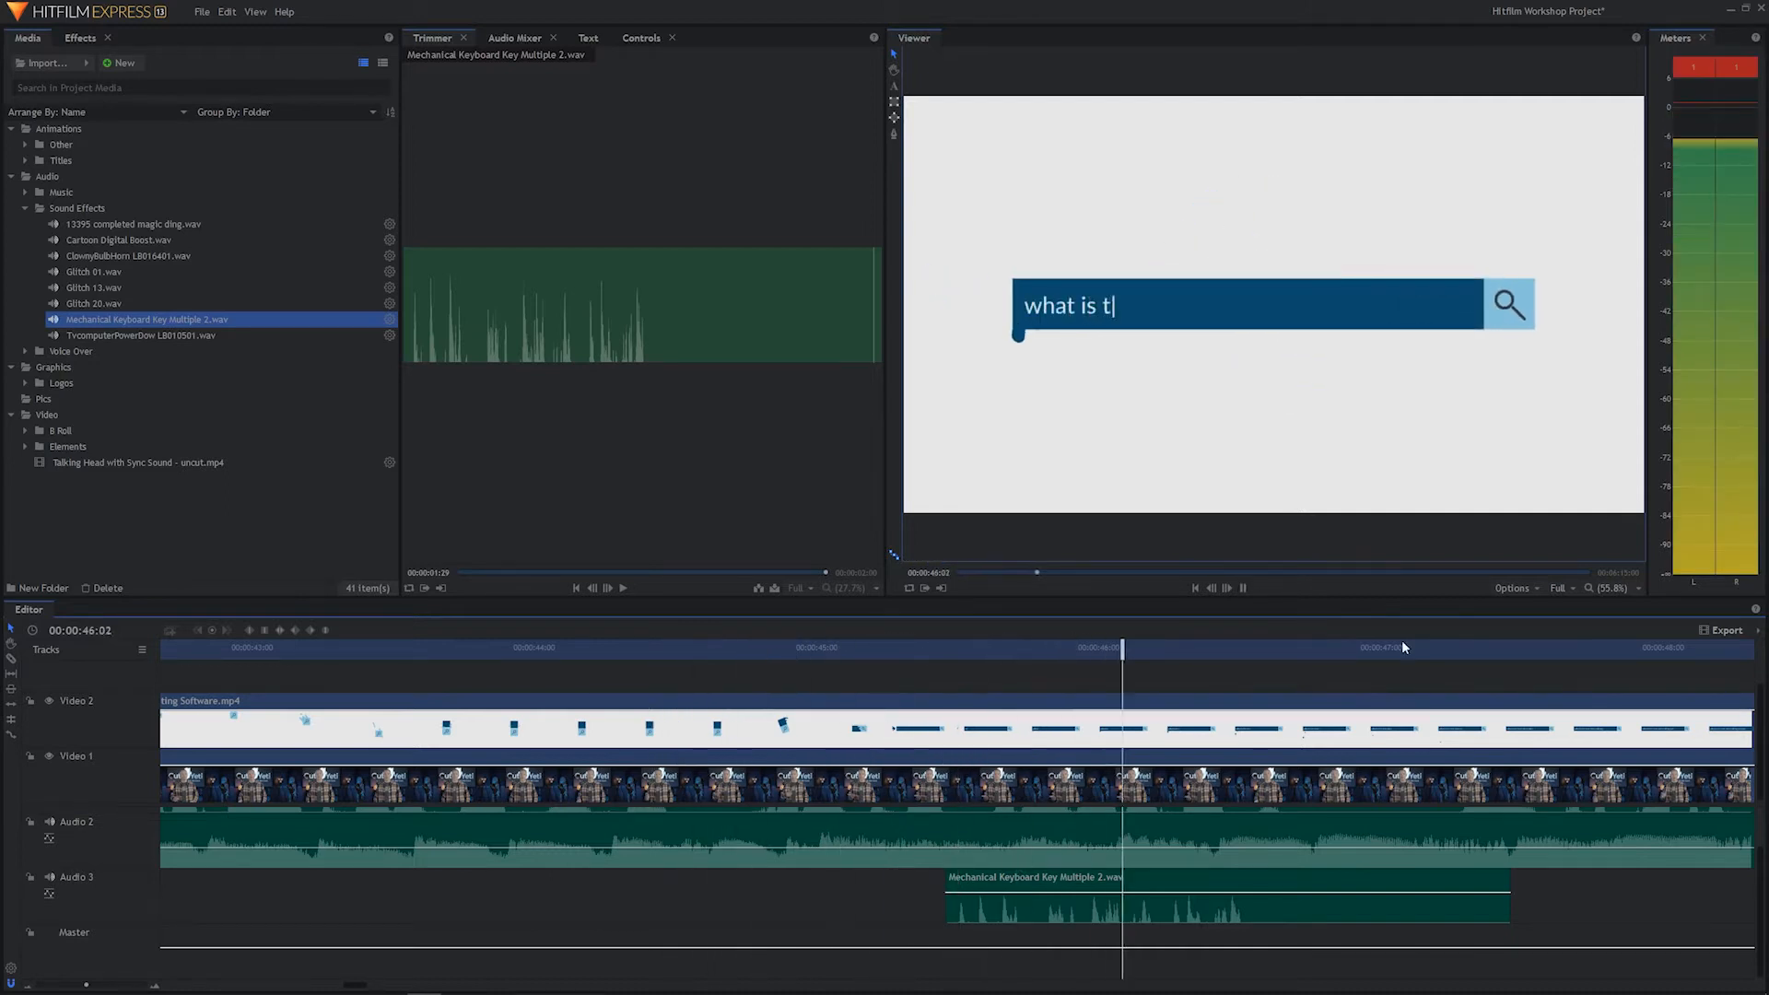
text(he best video editing soft)
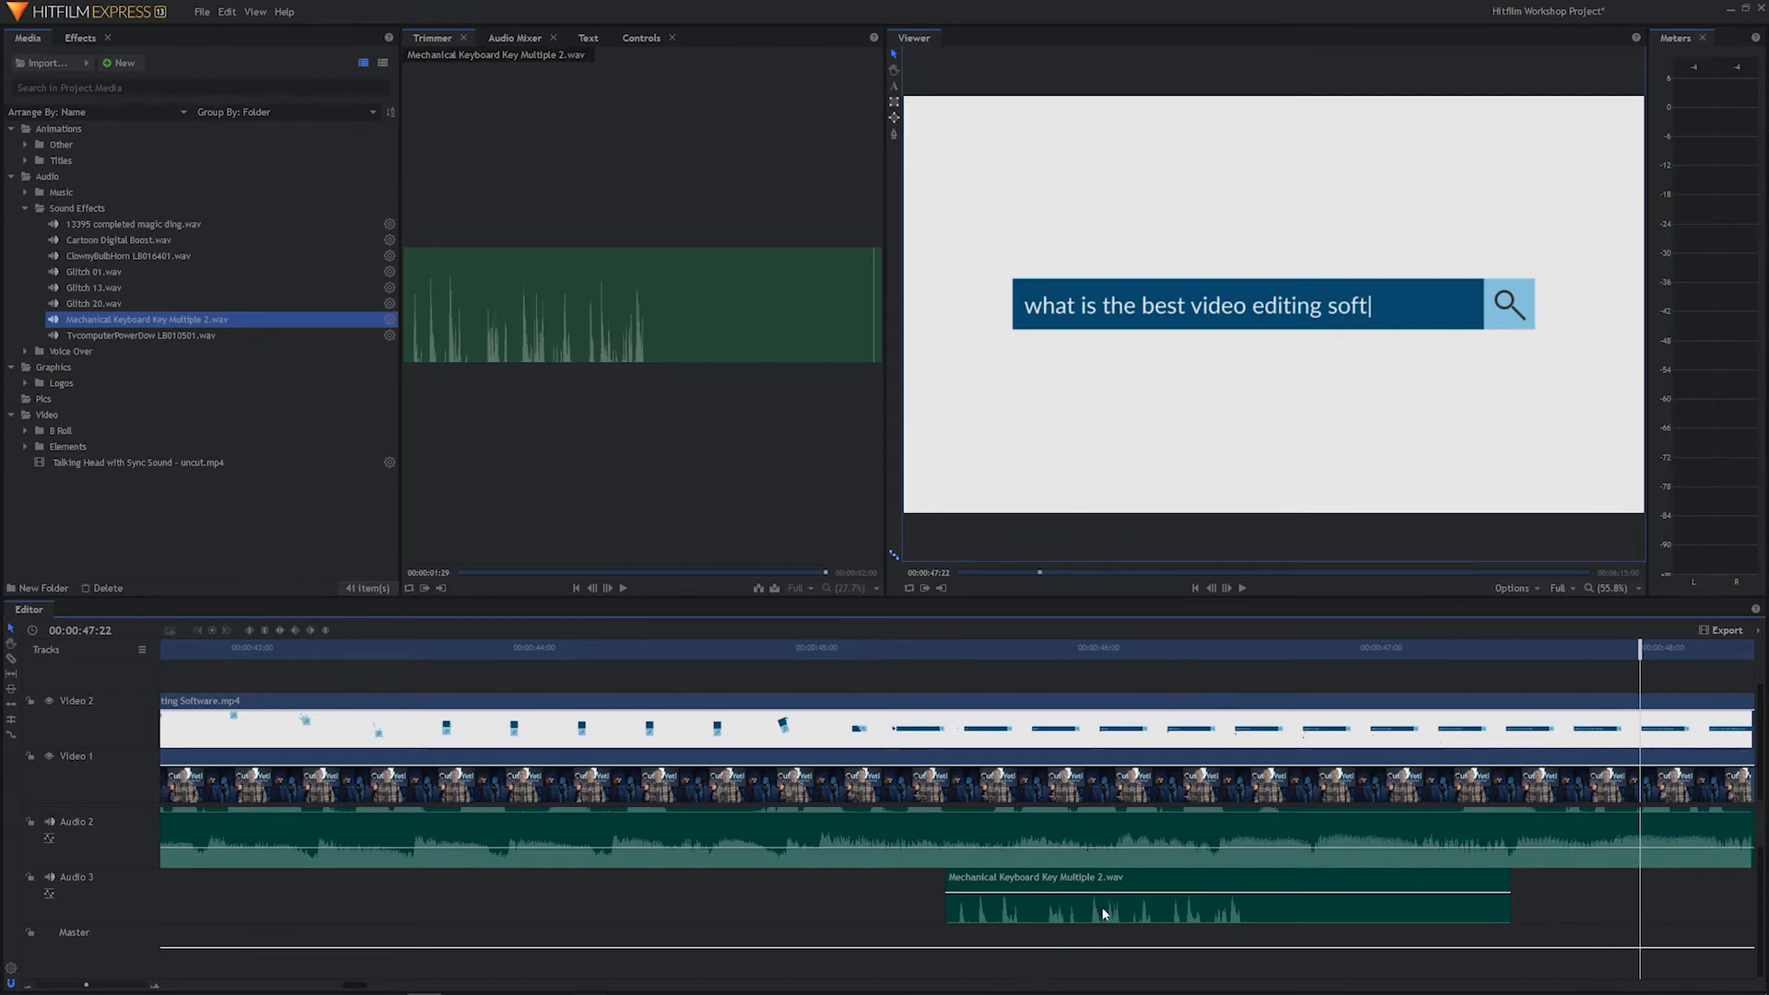
mouse_move(1216, 920)
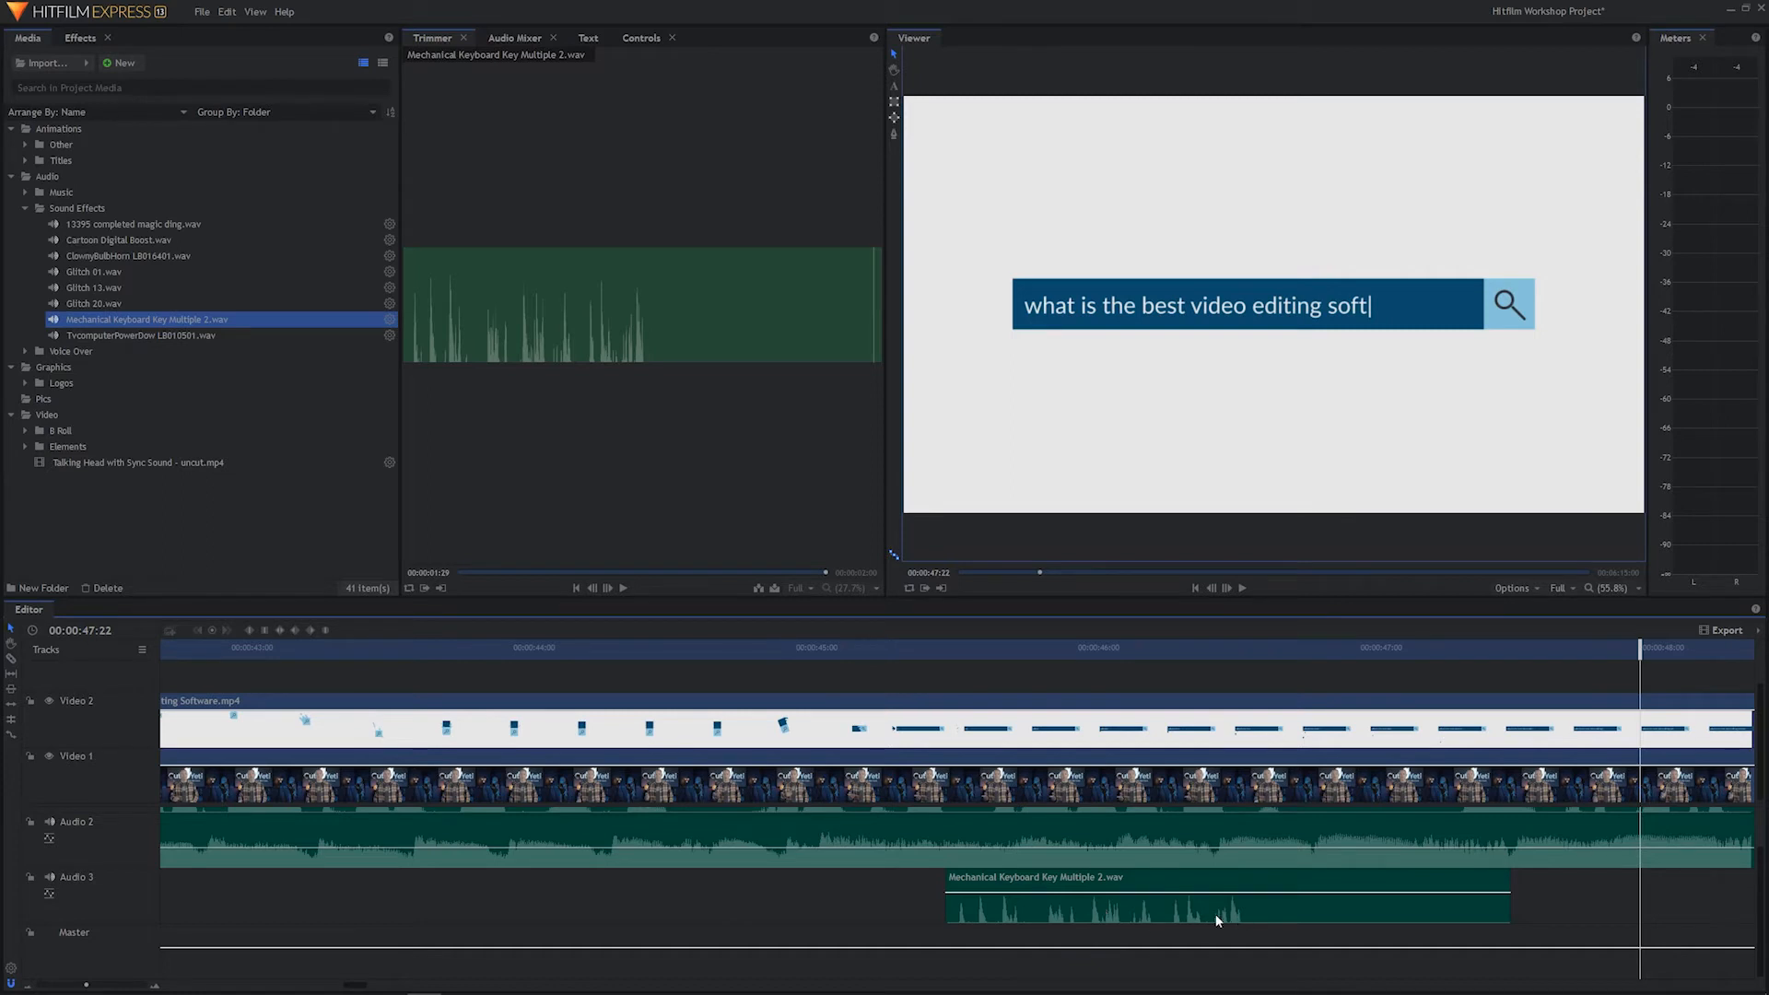
mouse_move(1115, 921)
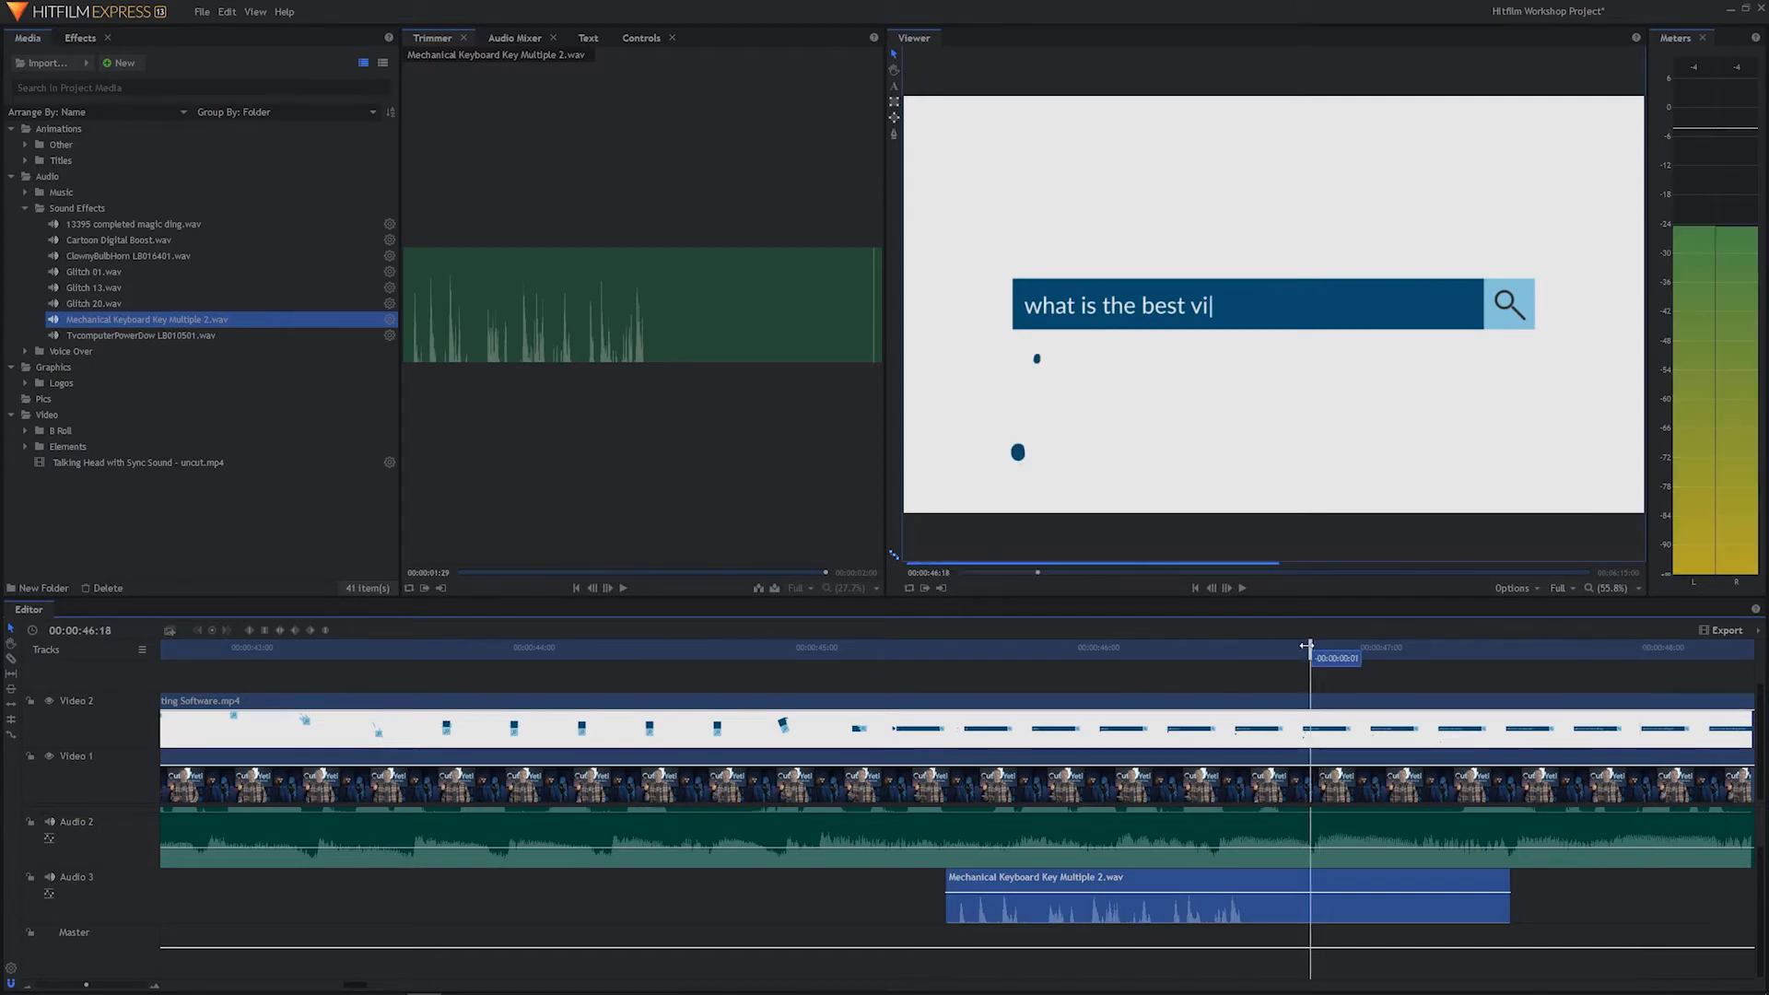
Paste more keyboard sound copies on Audio 3, choosing Overlay, until the question completes.
key(Backspace)
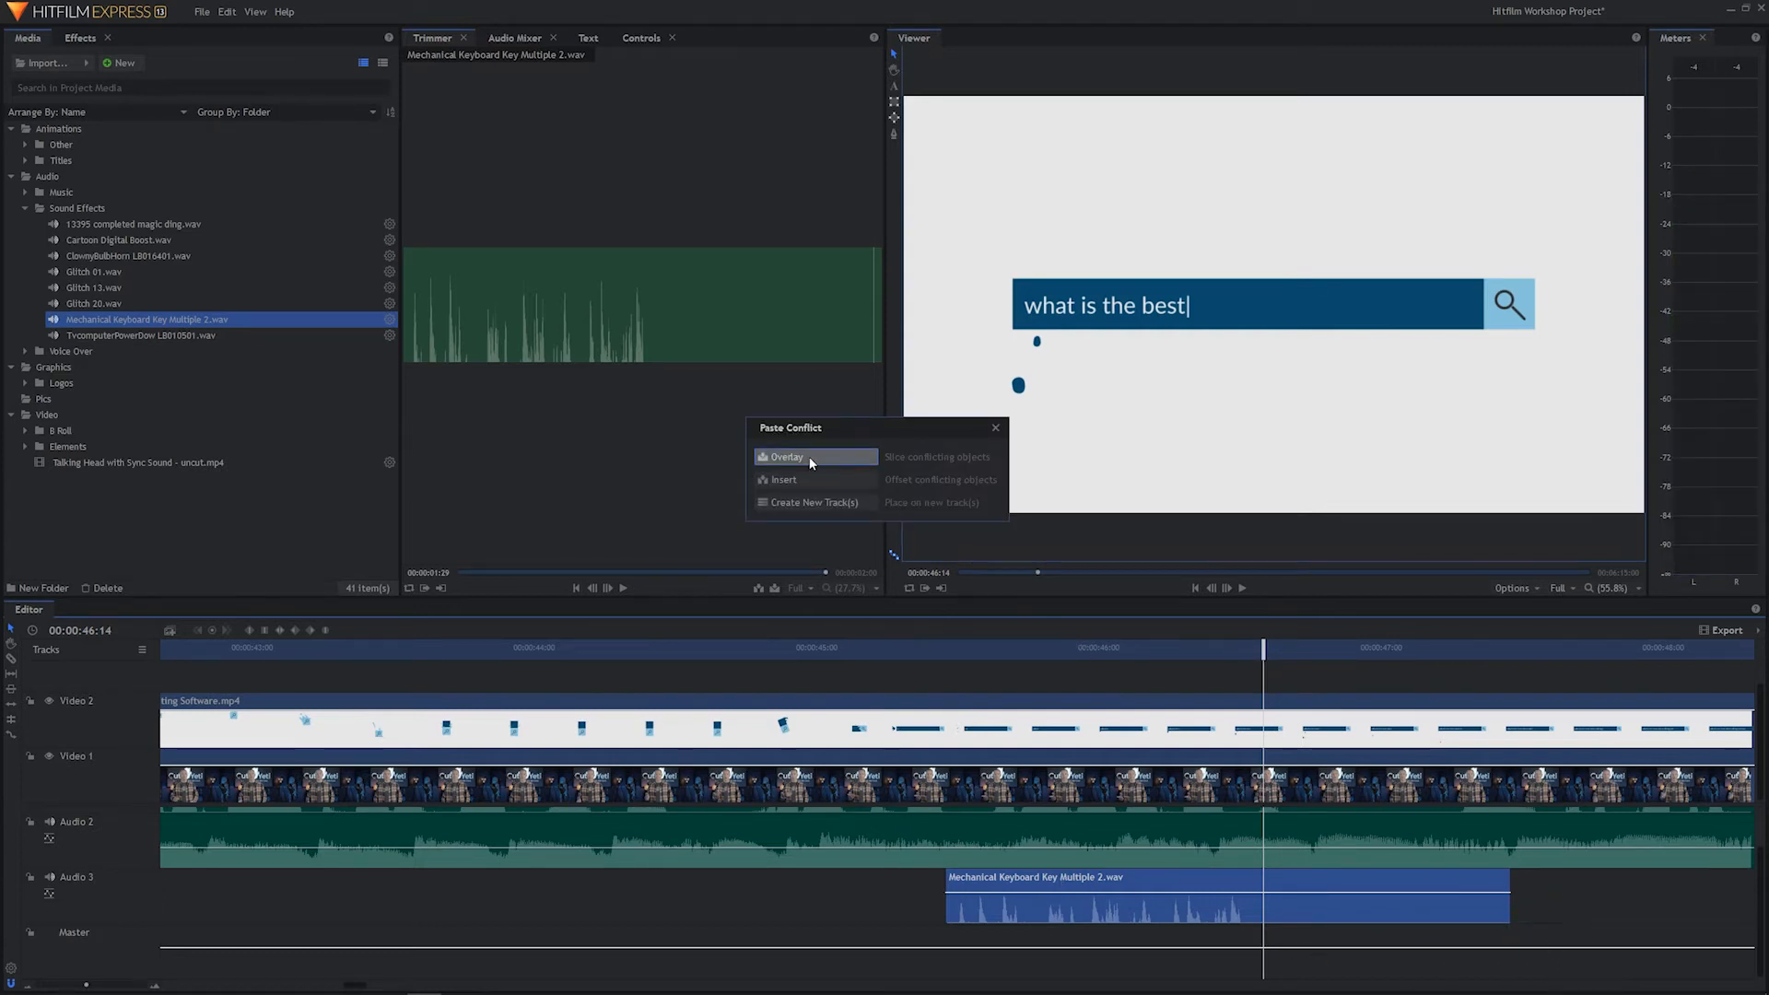
click(783, 457)
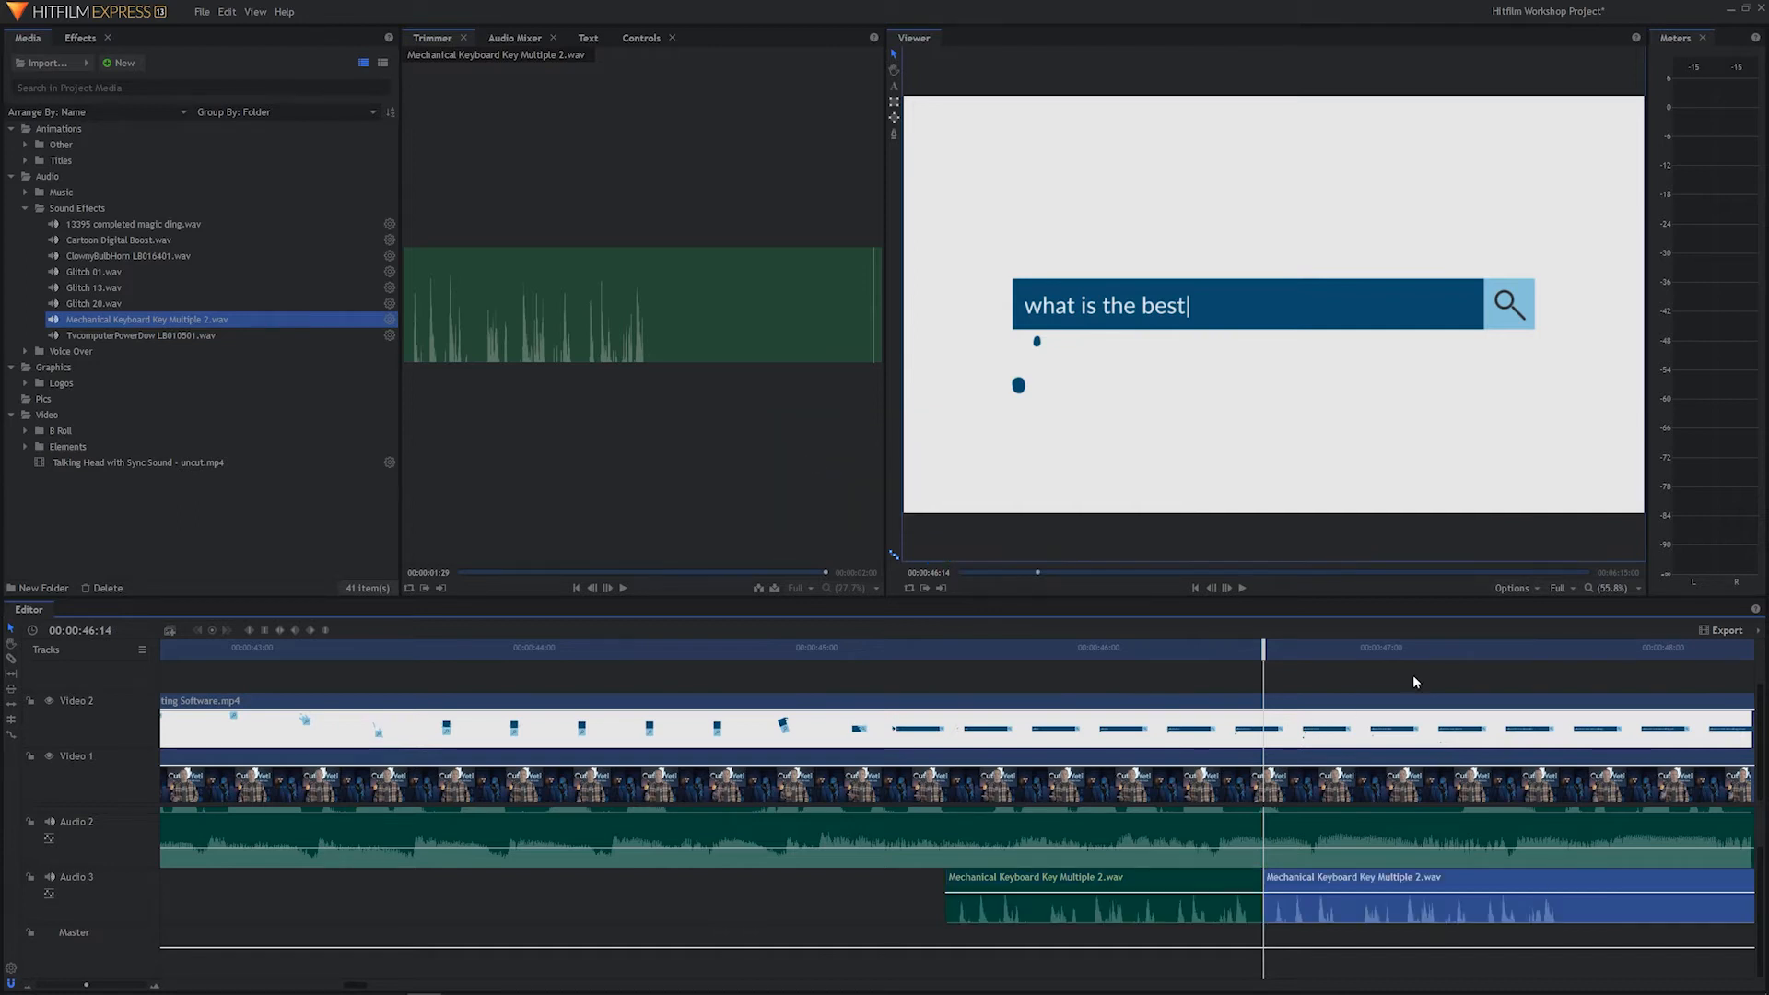
text(video editin)
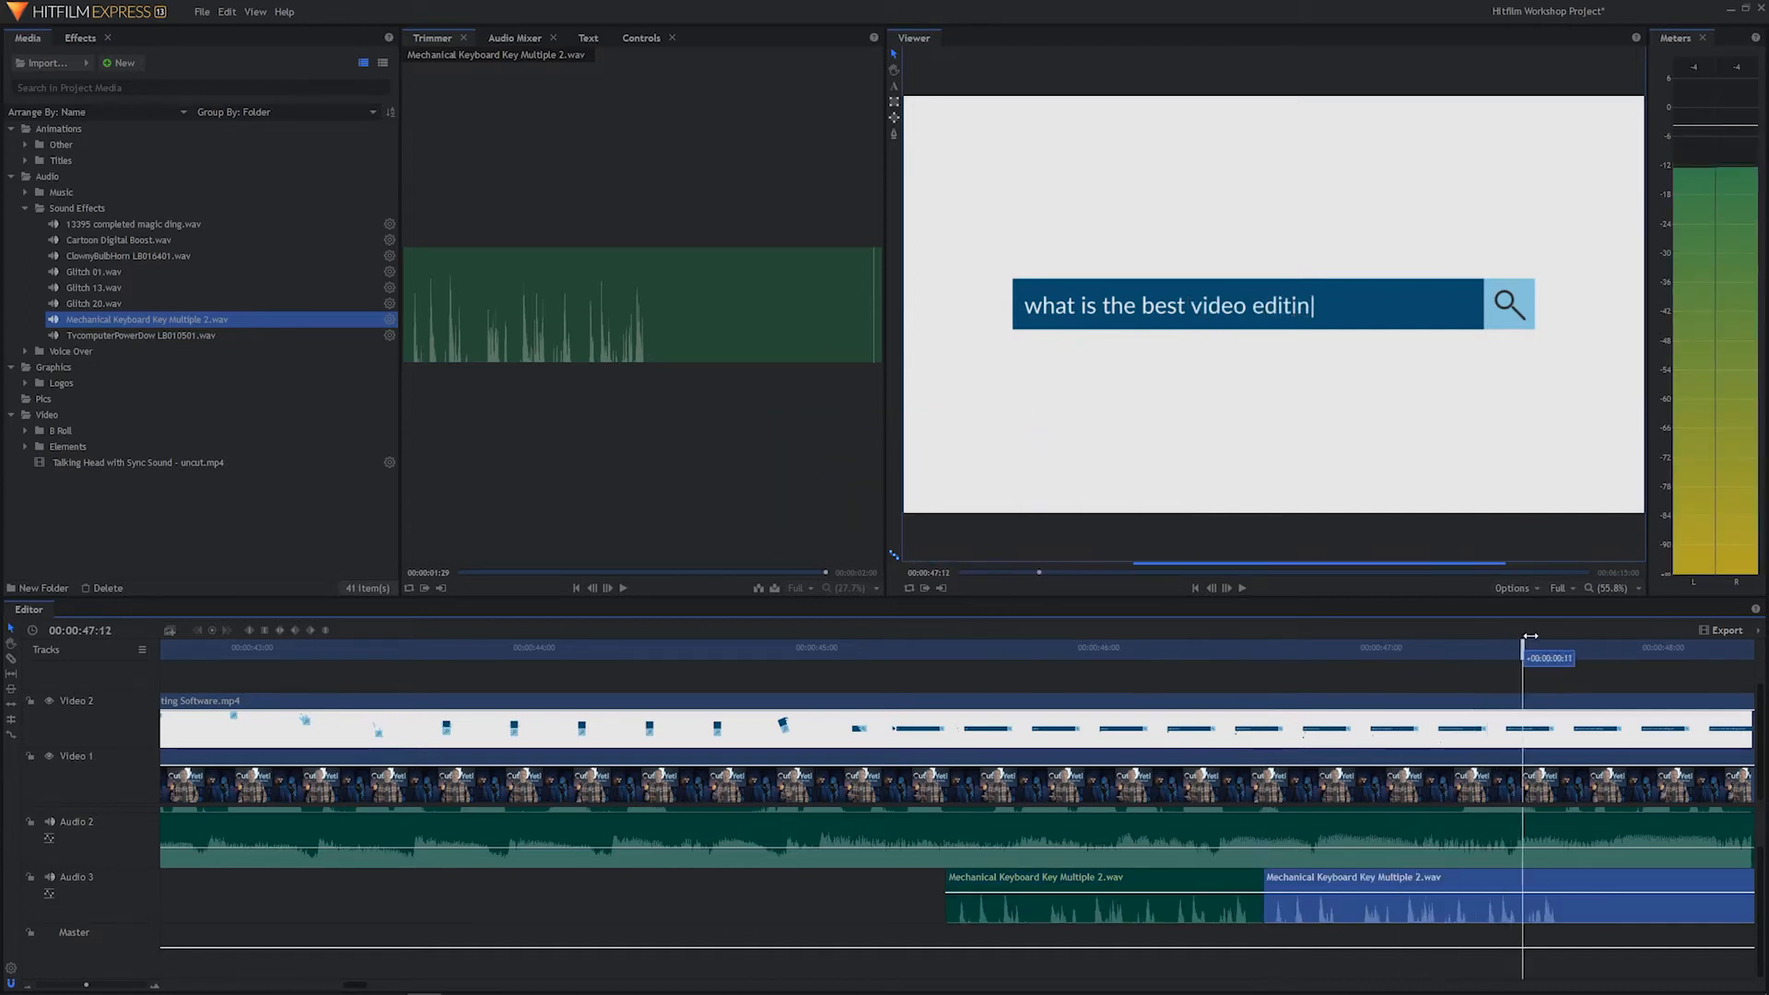
text(g s)
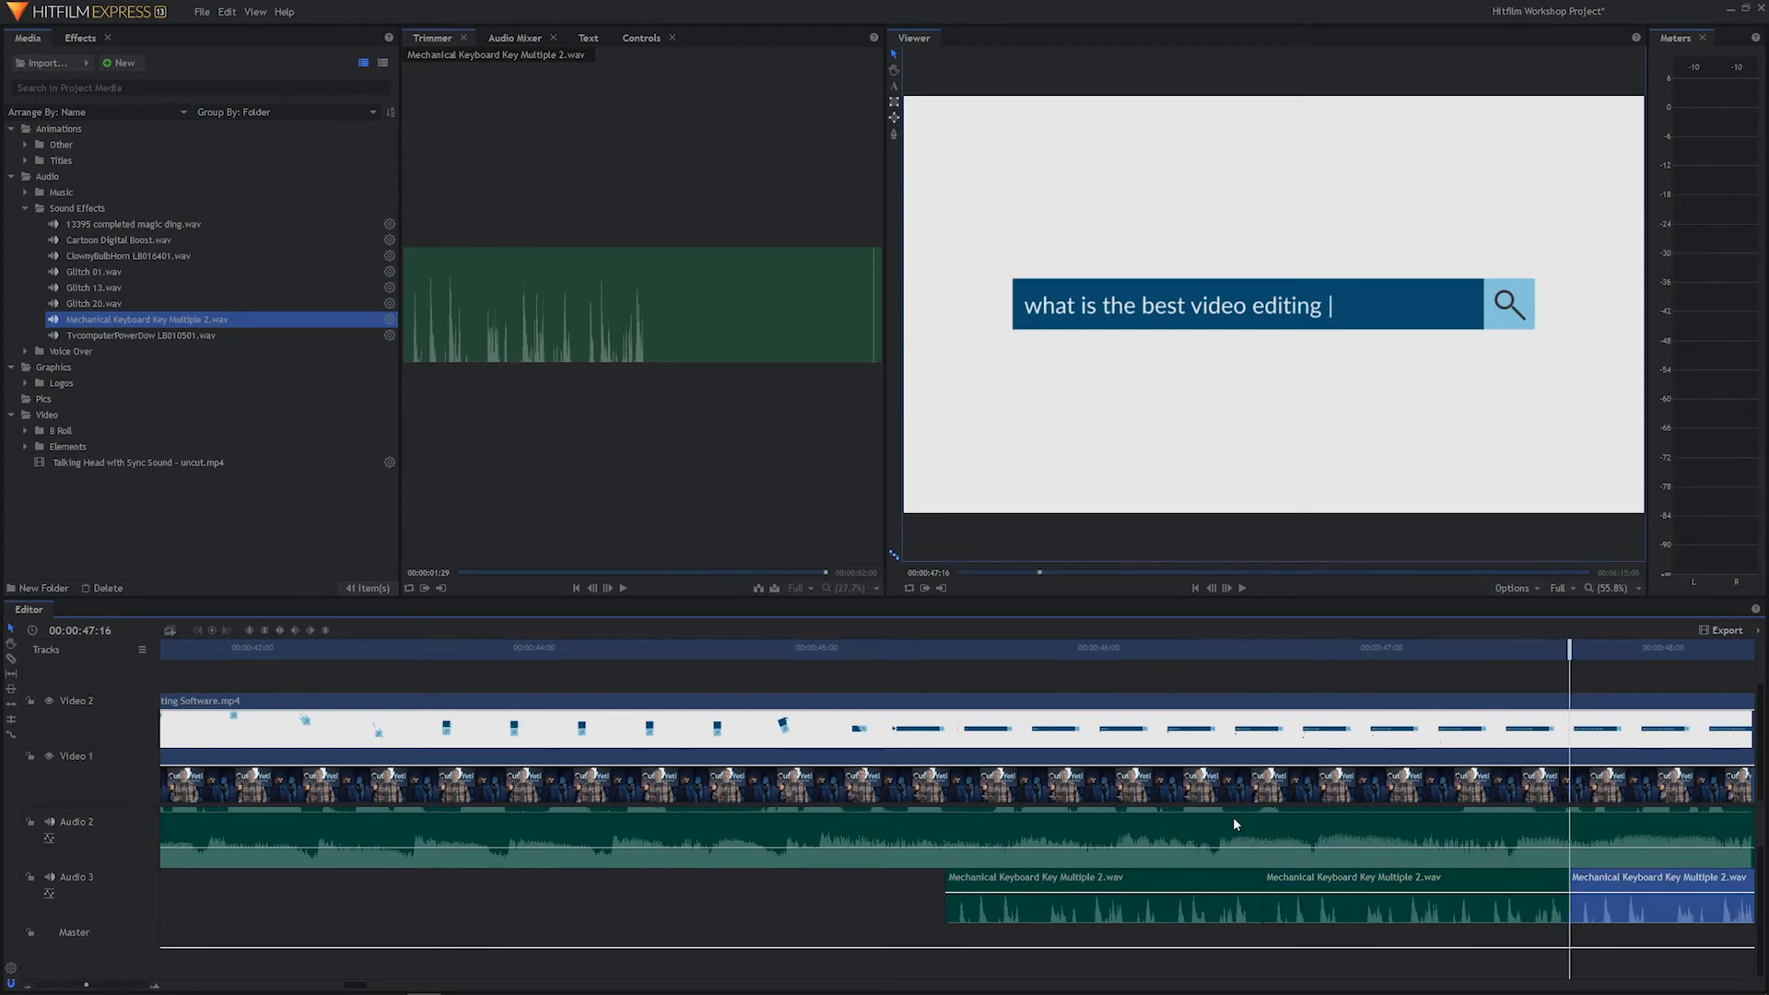
text(softw)
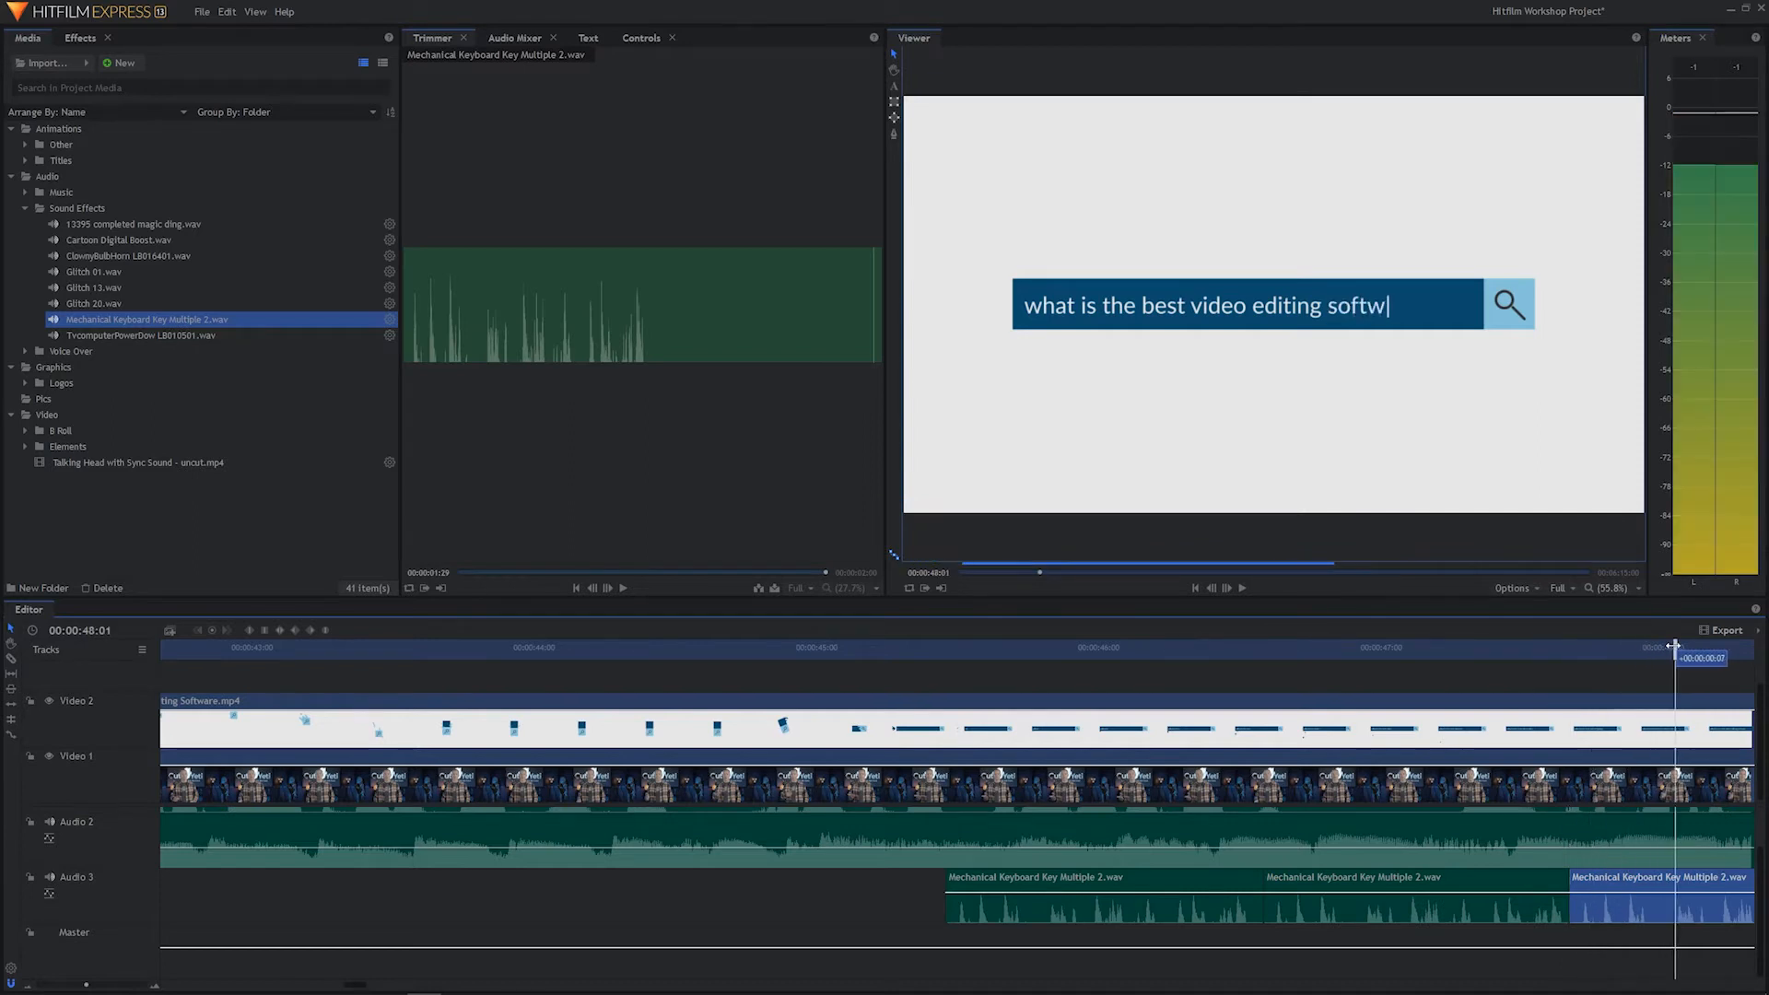
text(are?)
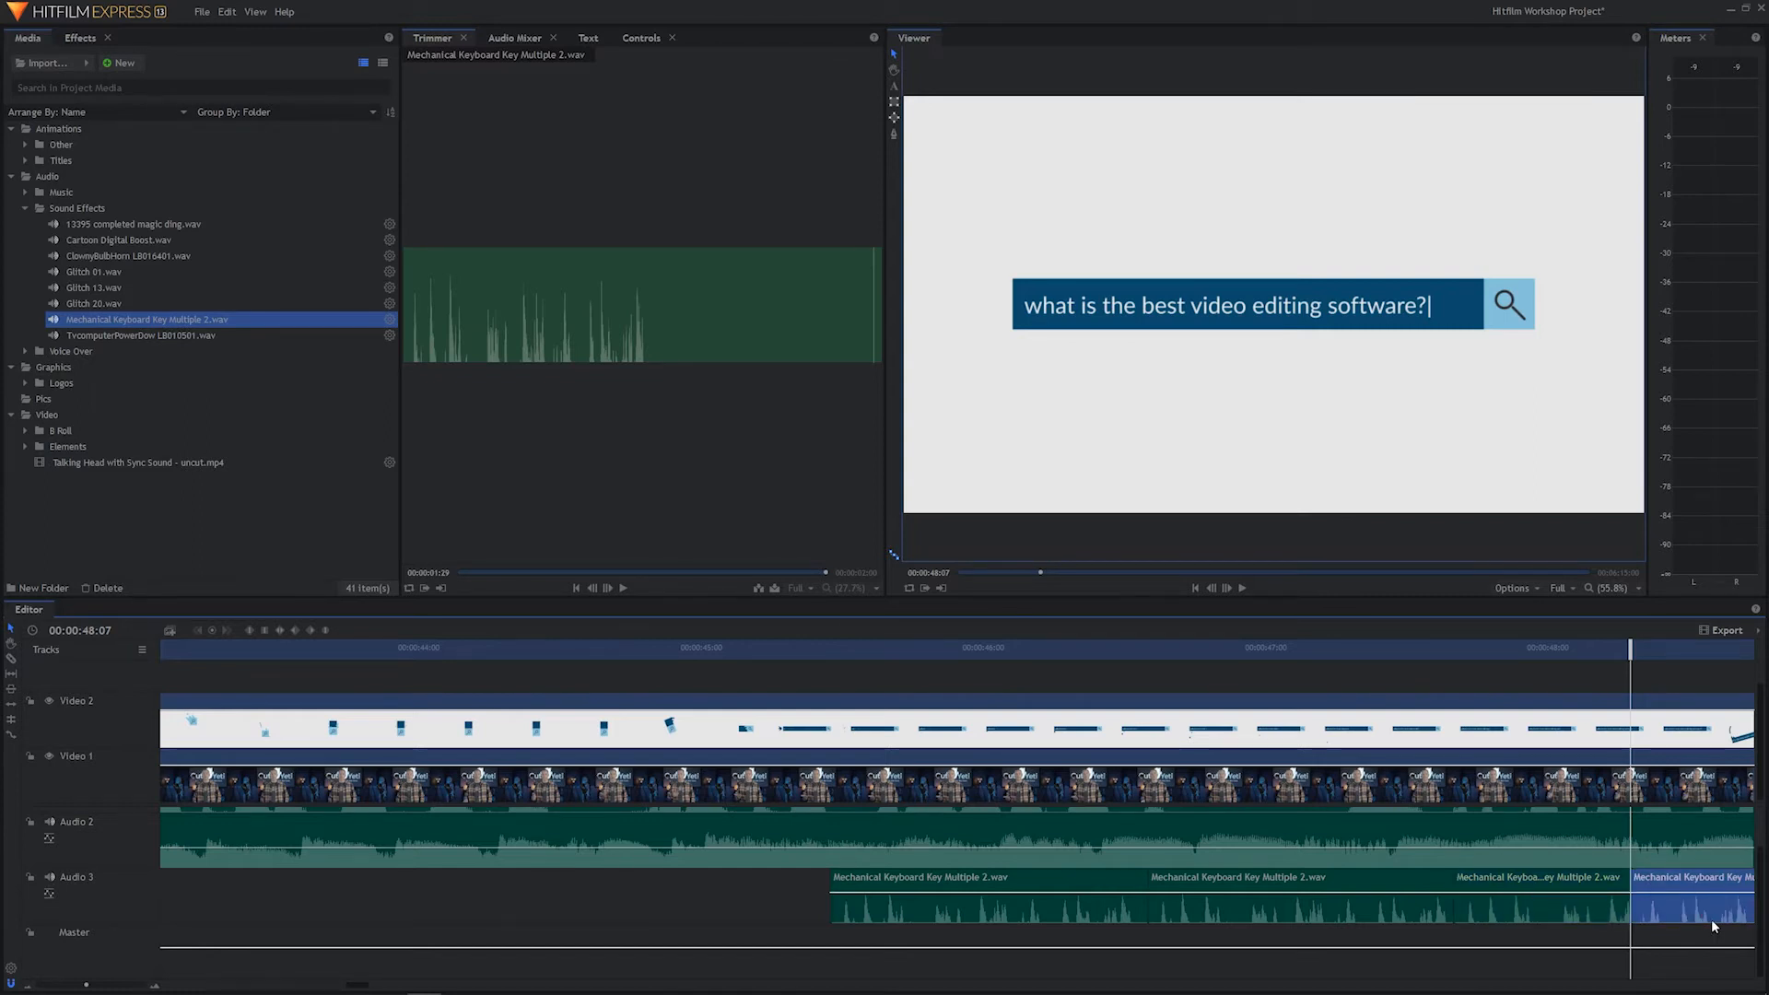
mouse_move(1422, 728)
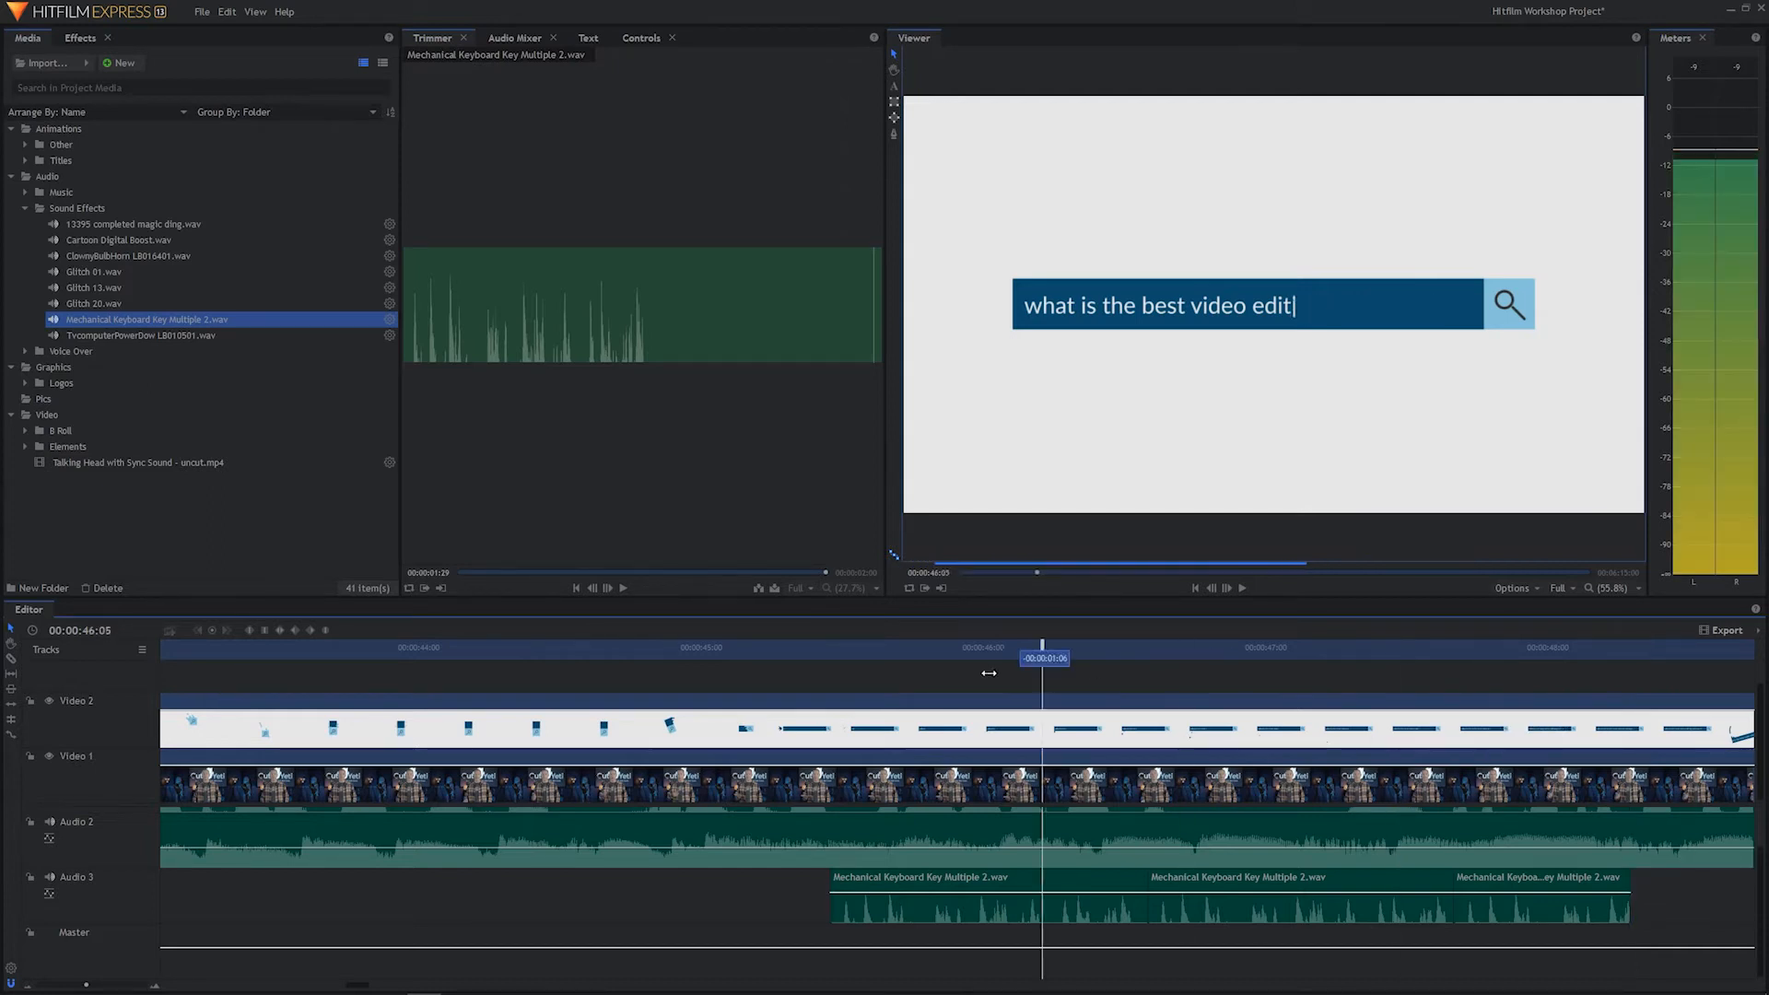
Lower a keyboard clip's volume level and play back the typing animation with sound.
key(backspace)
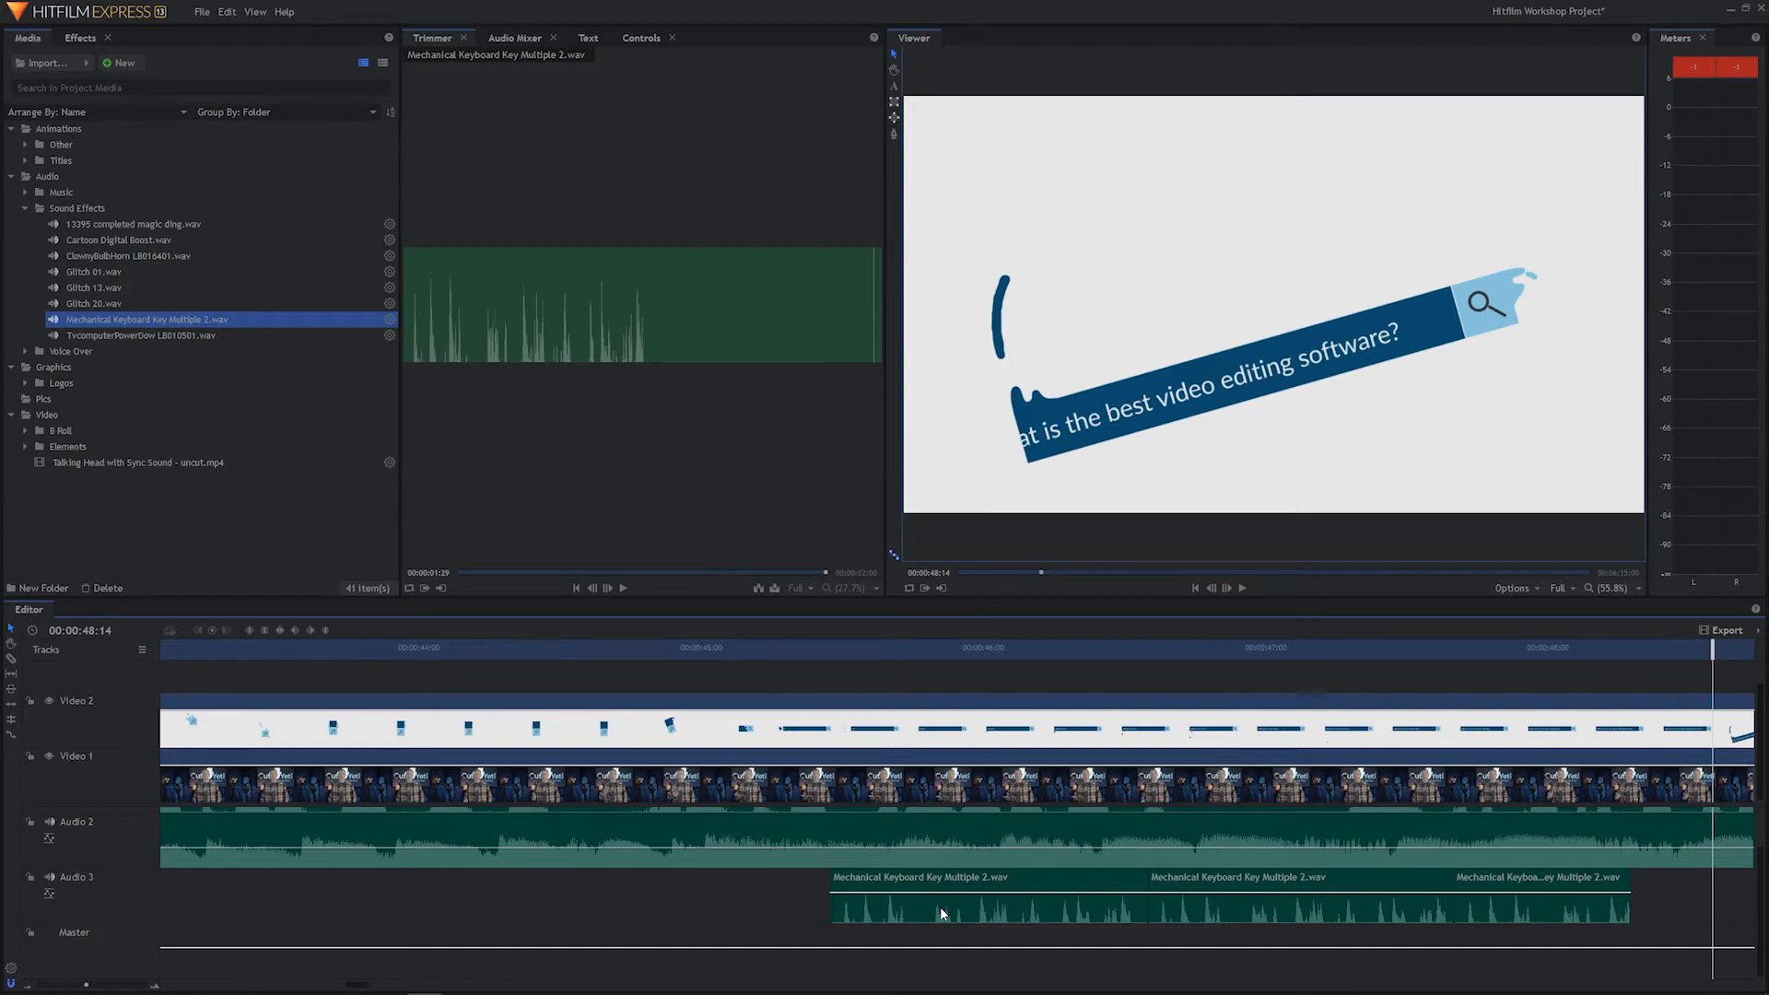
mouse_move(727, 905)
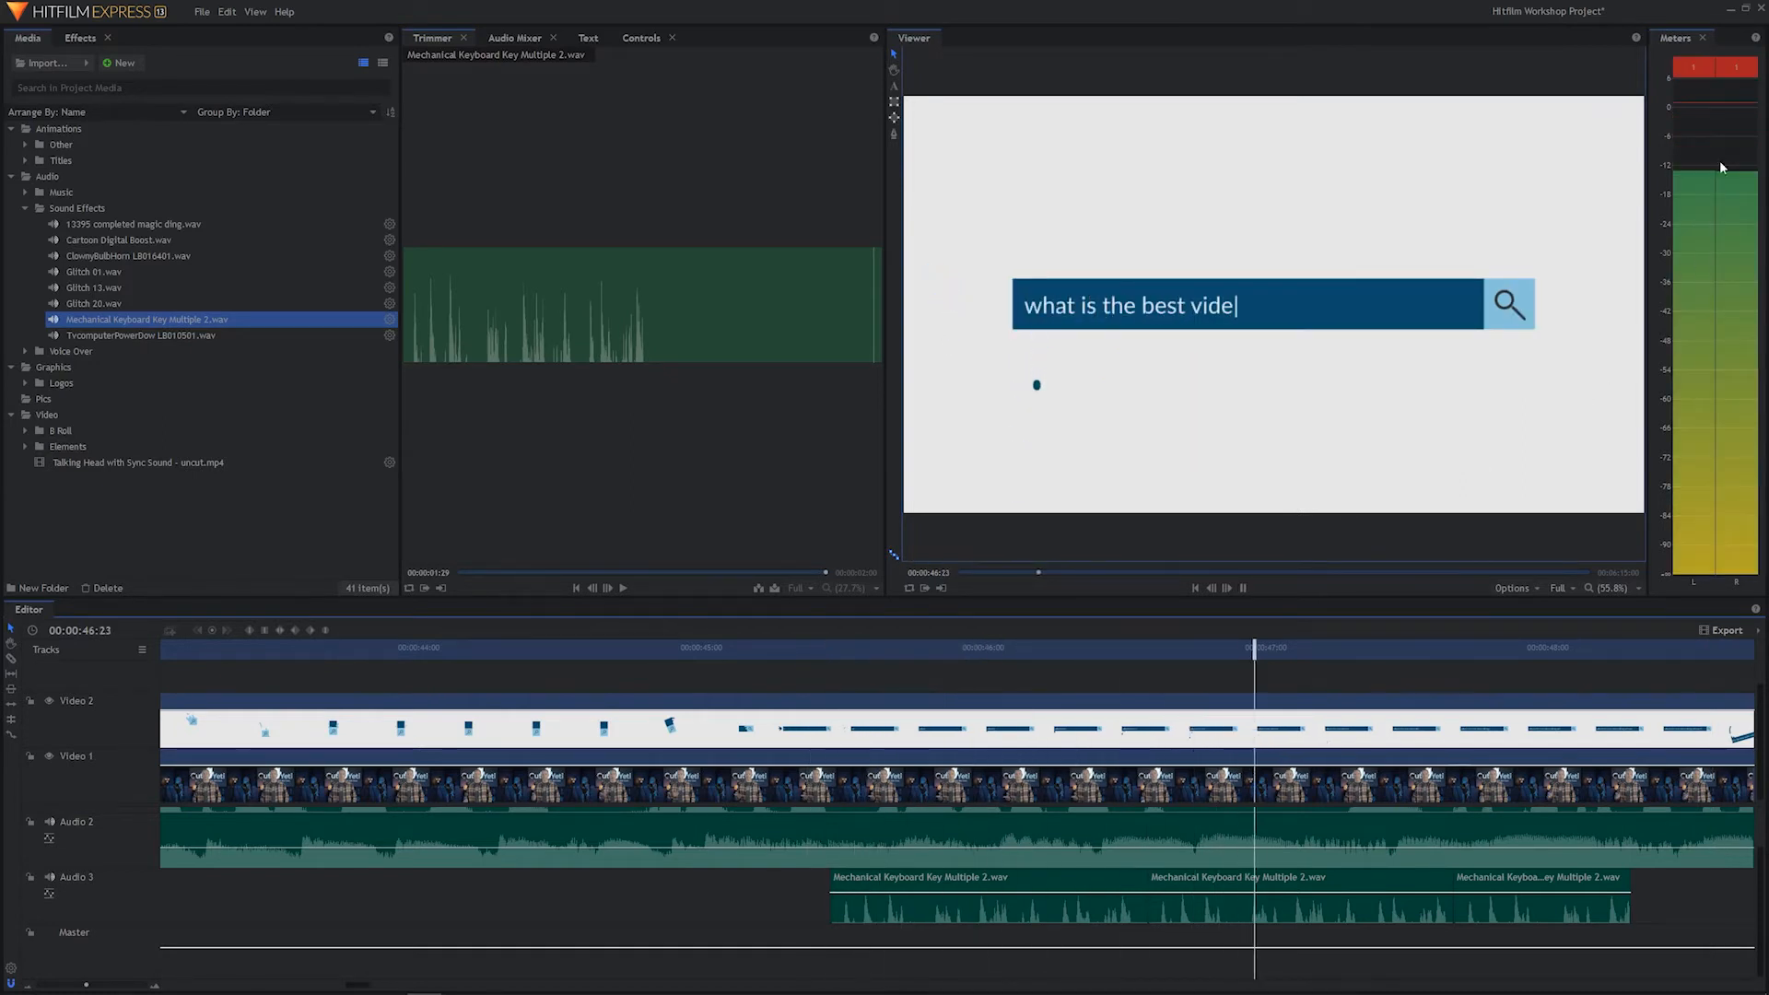
text(o)
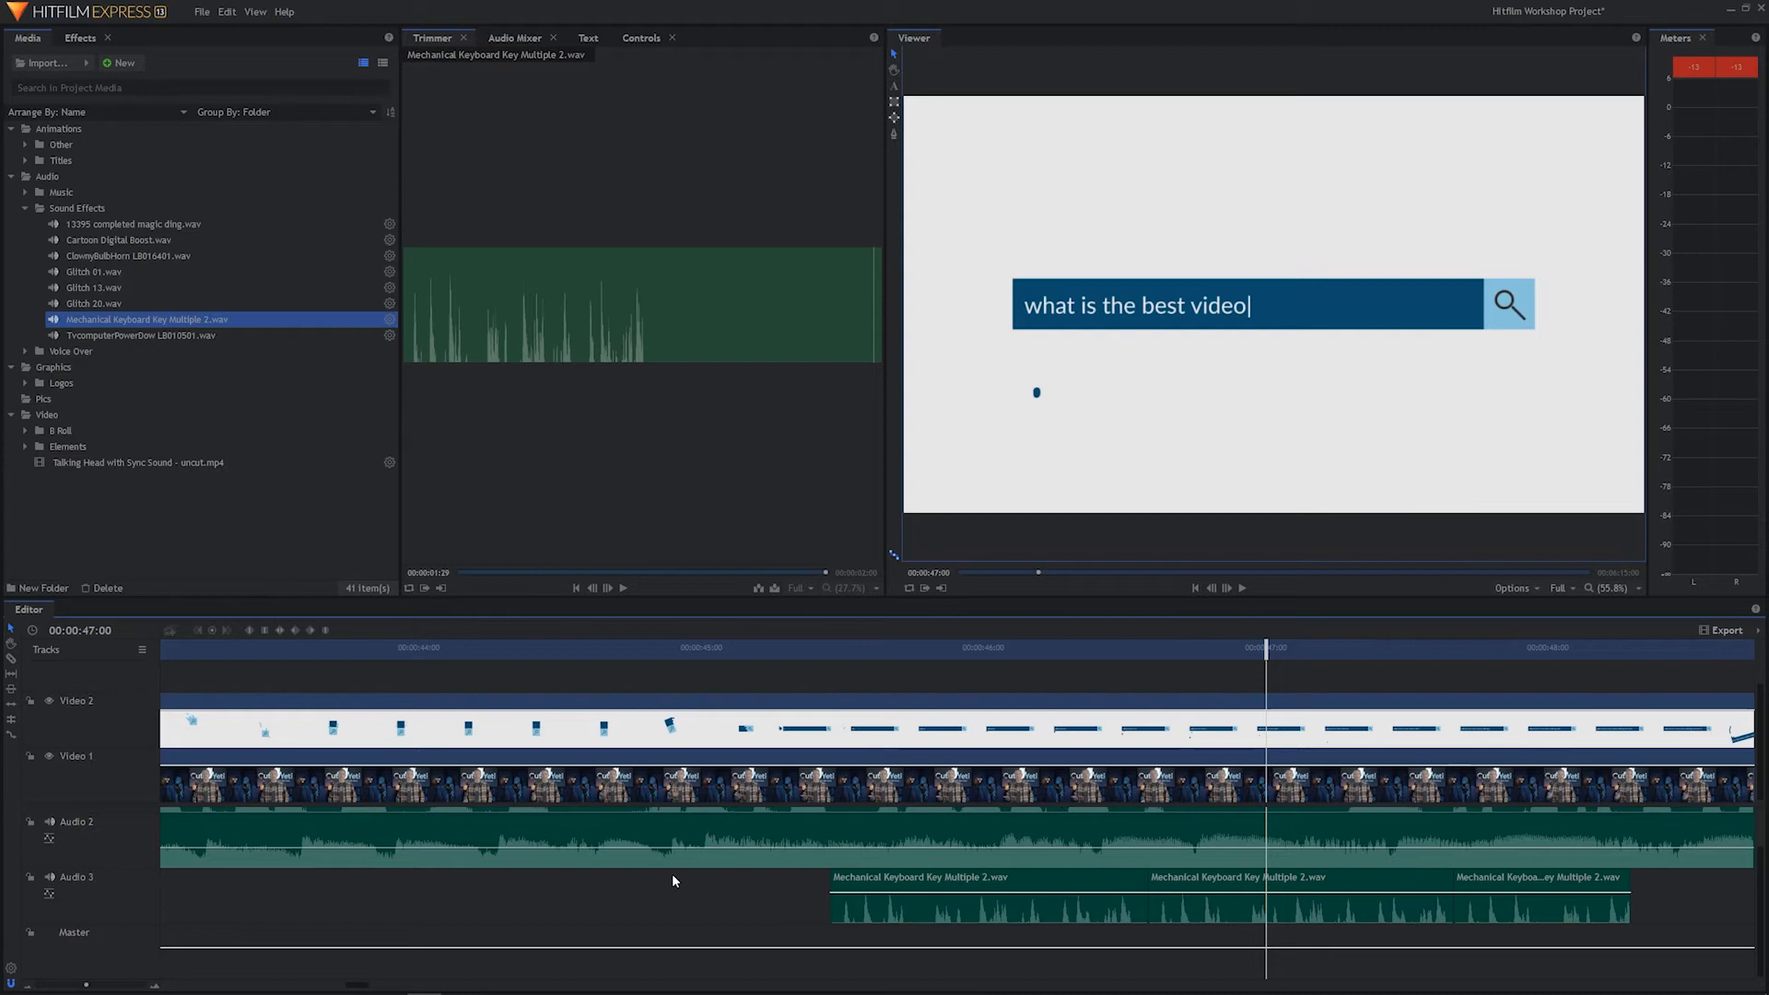
mouse_move(1057, 893)
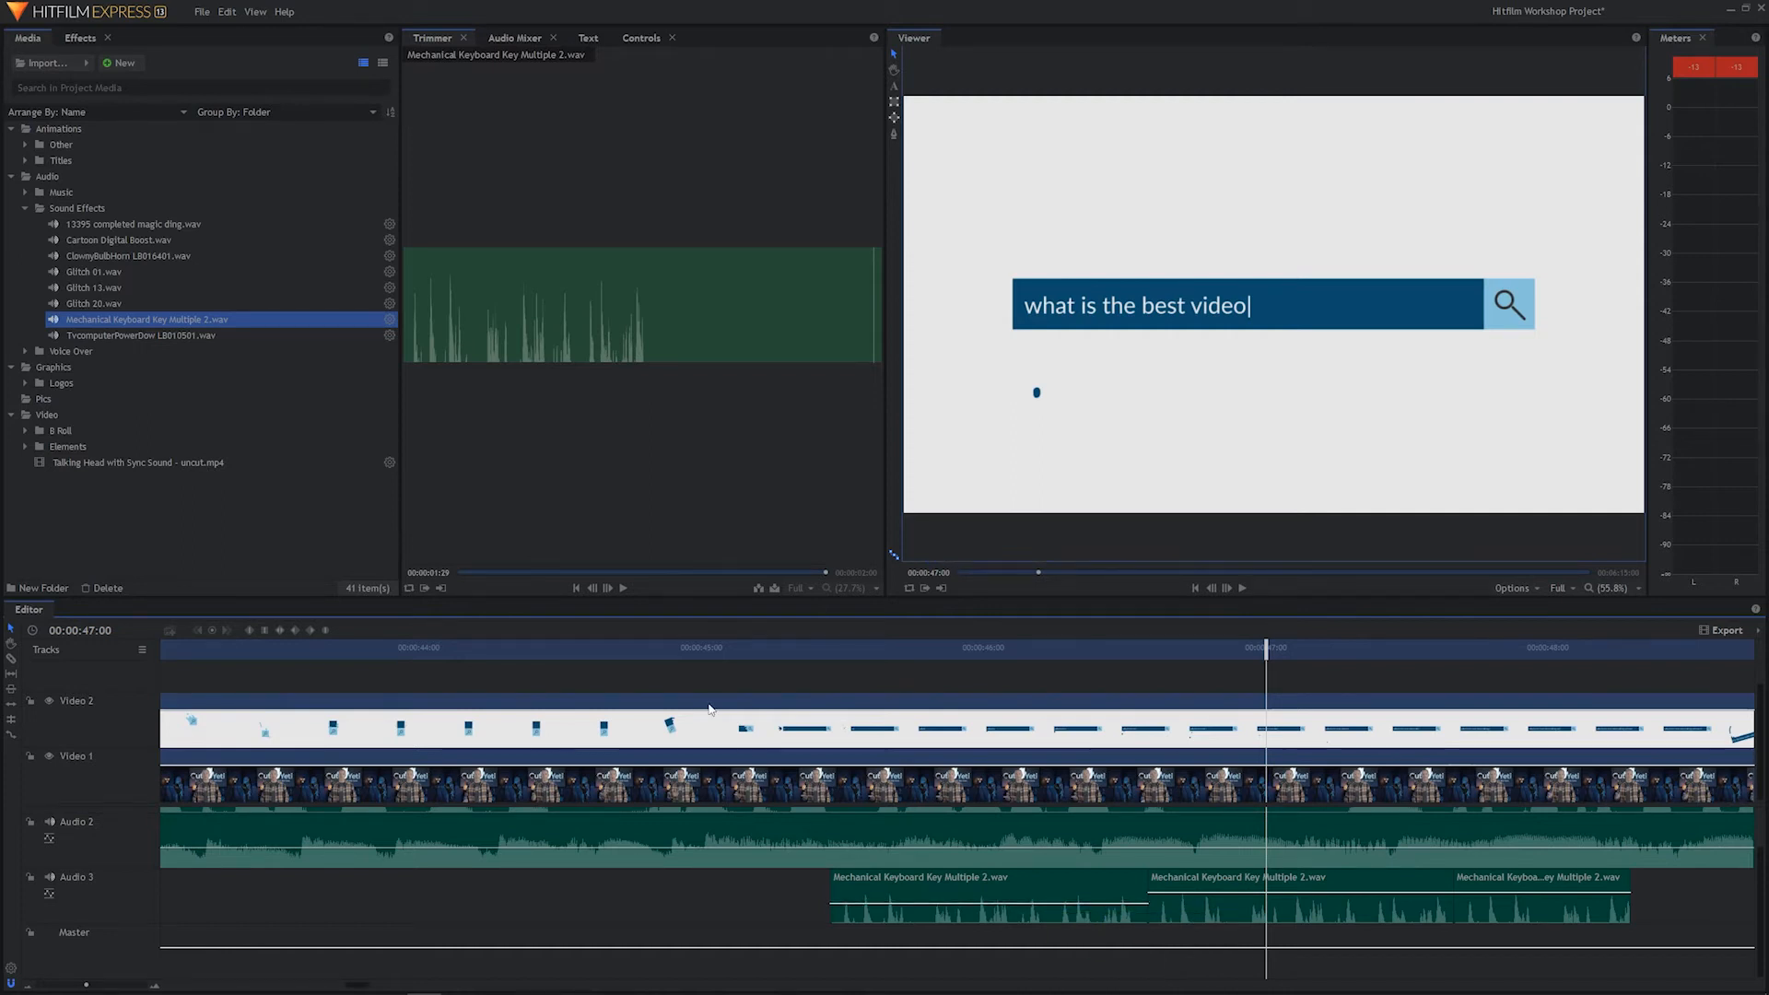
key(backspace)
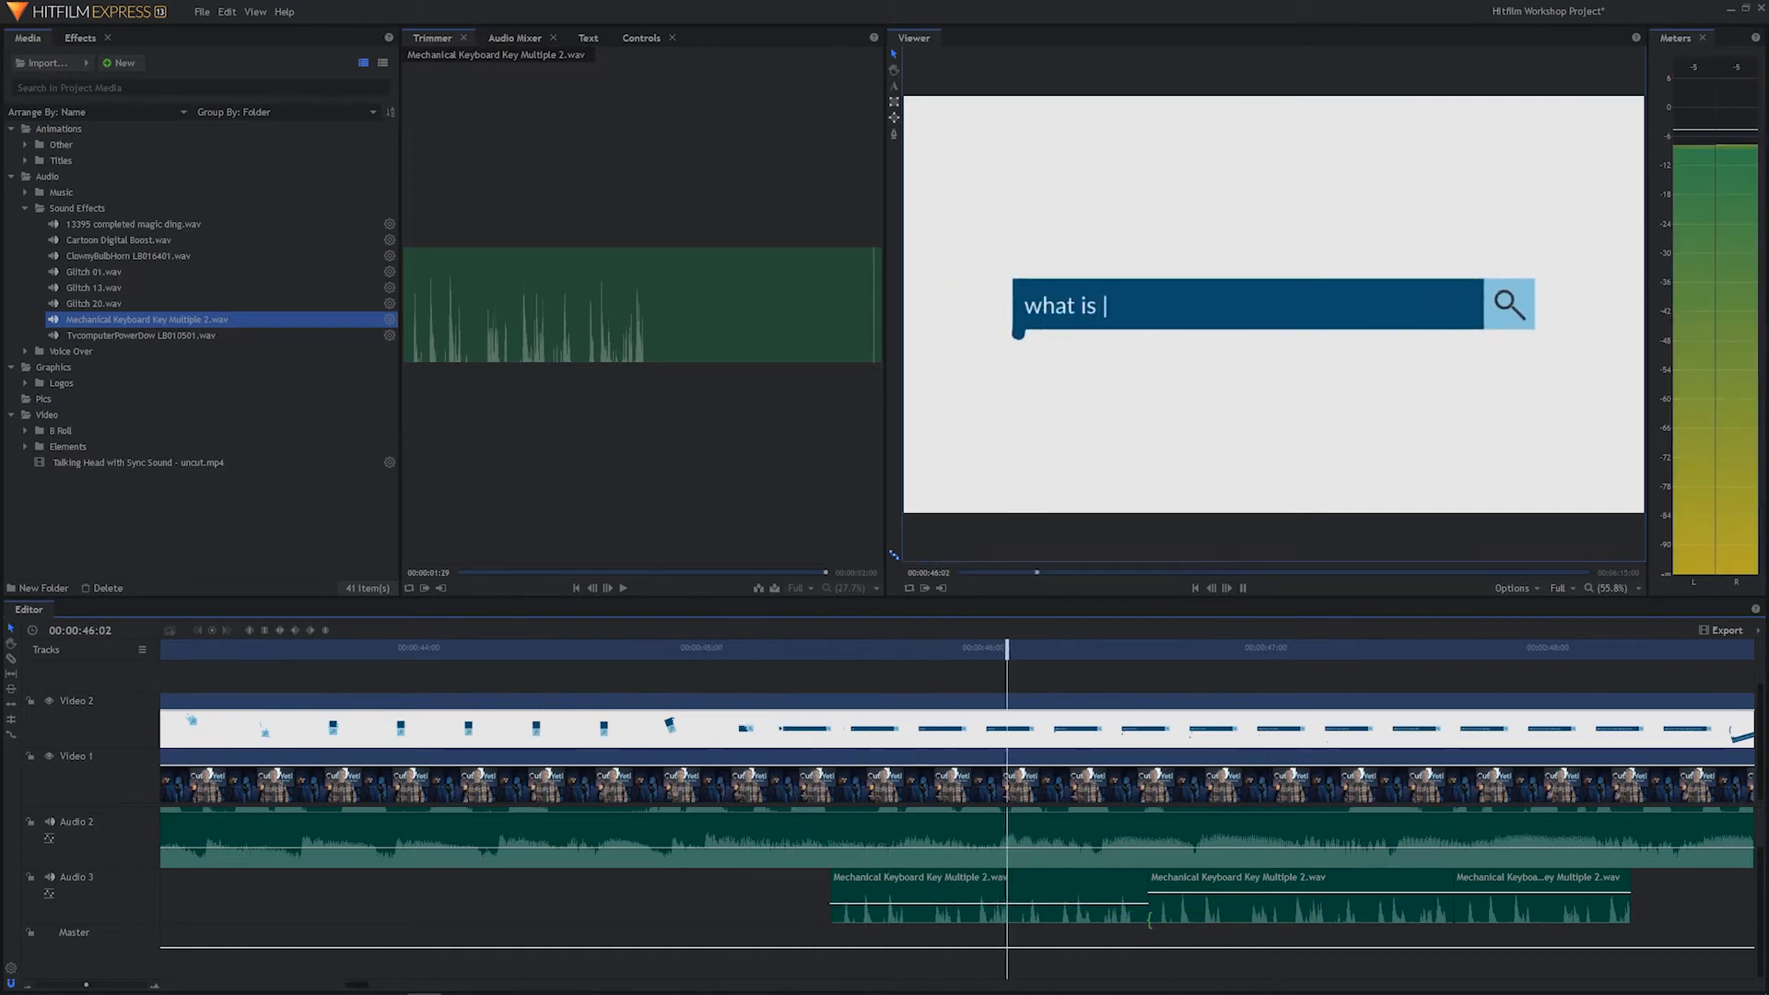
text(the best video edi)
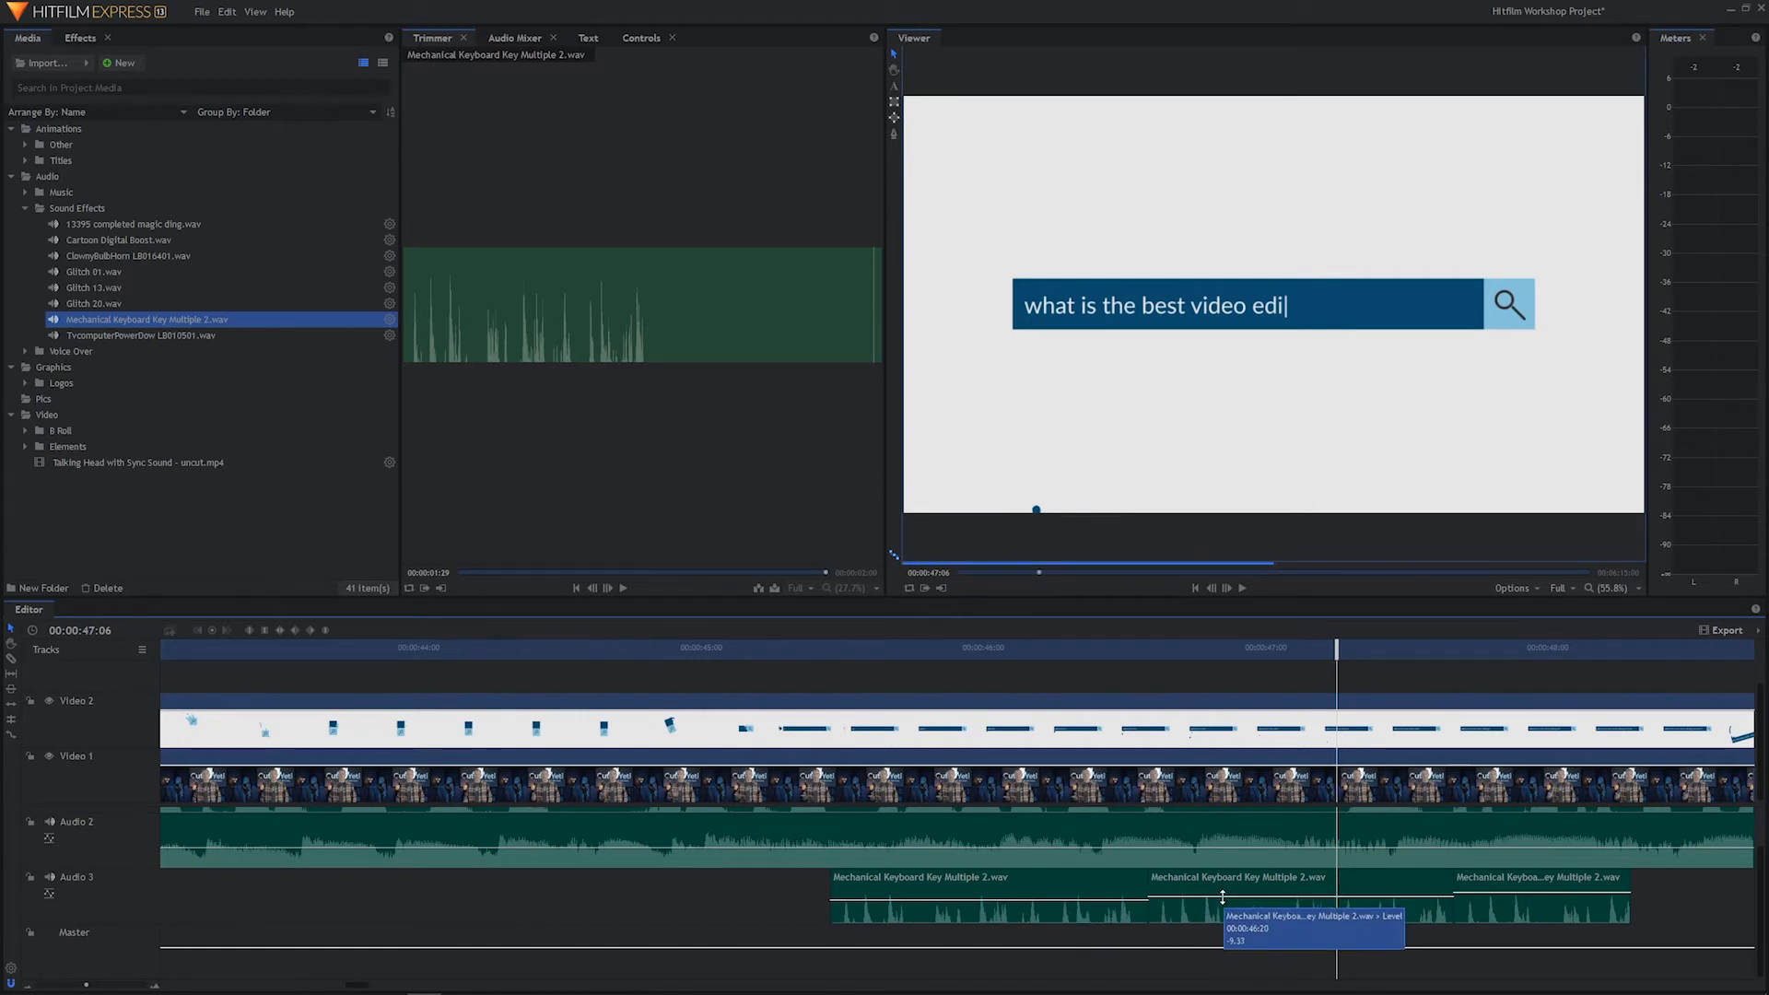
mouse_move(1523, 890)
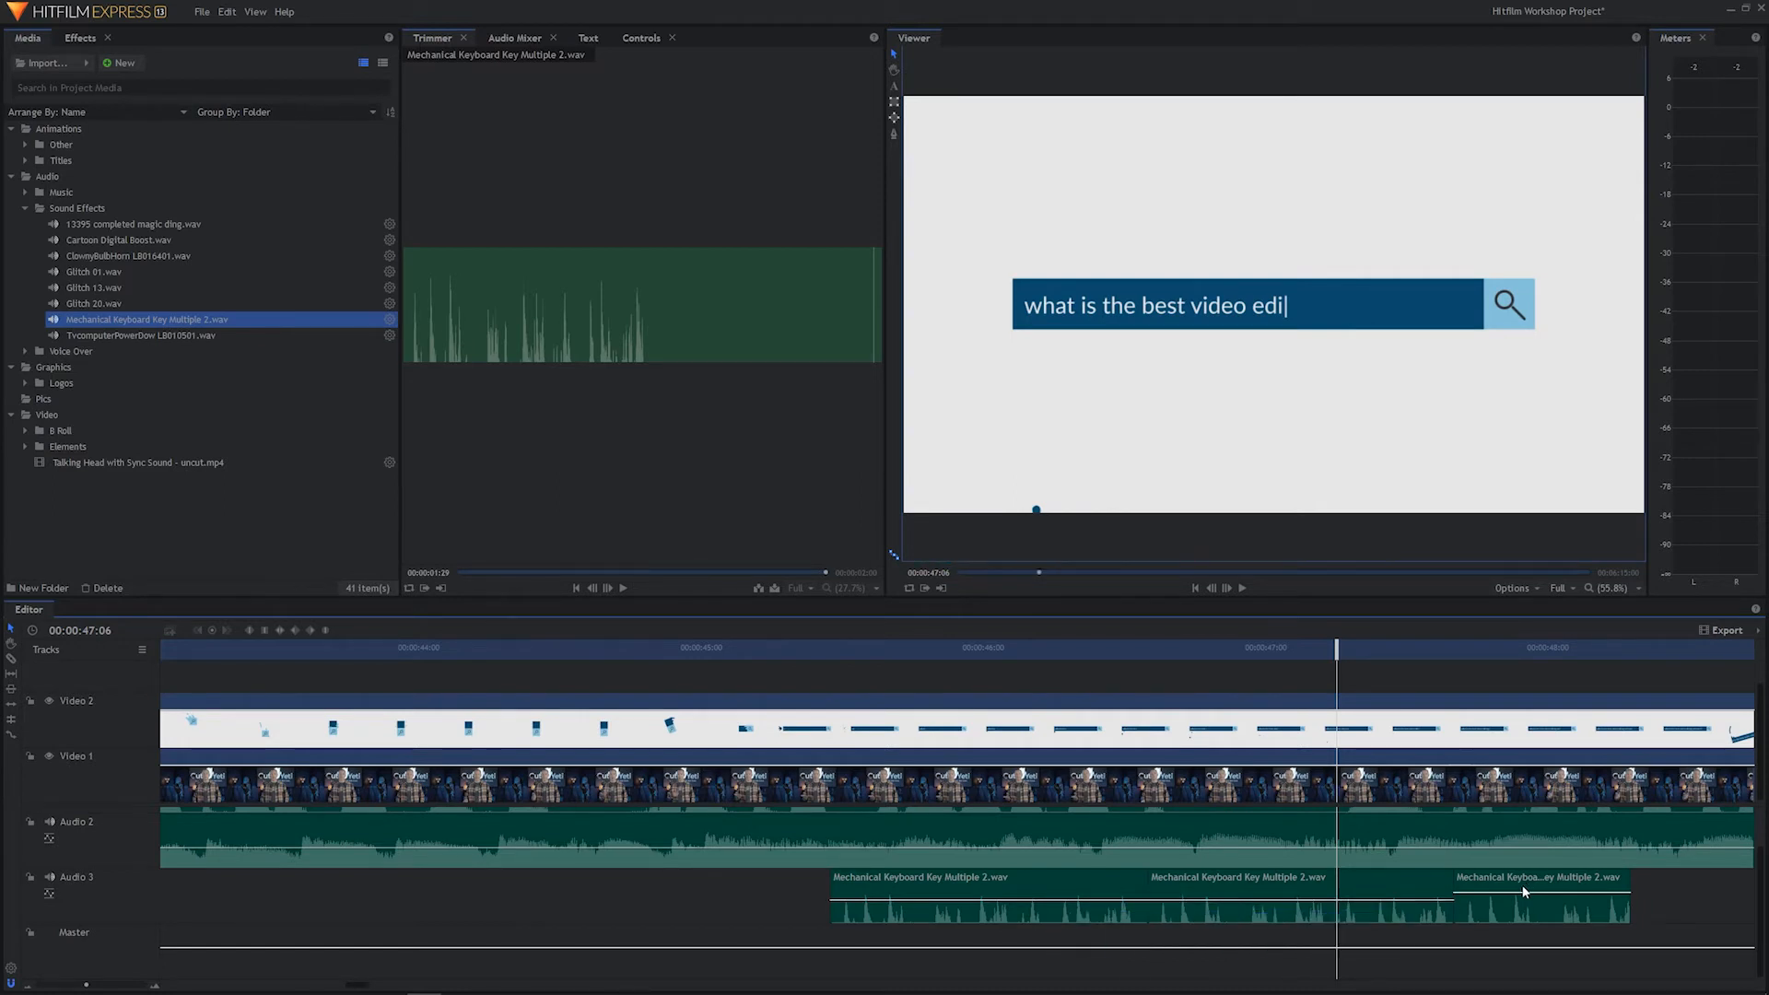
mouse_move(1519, 895)
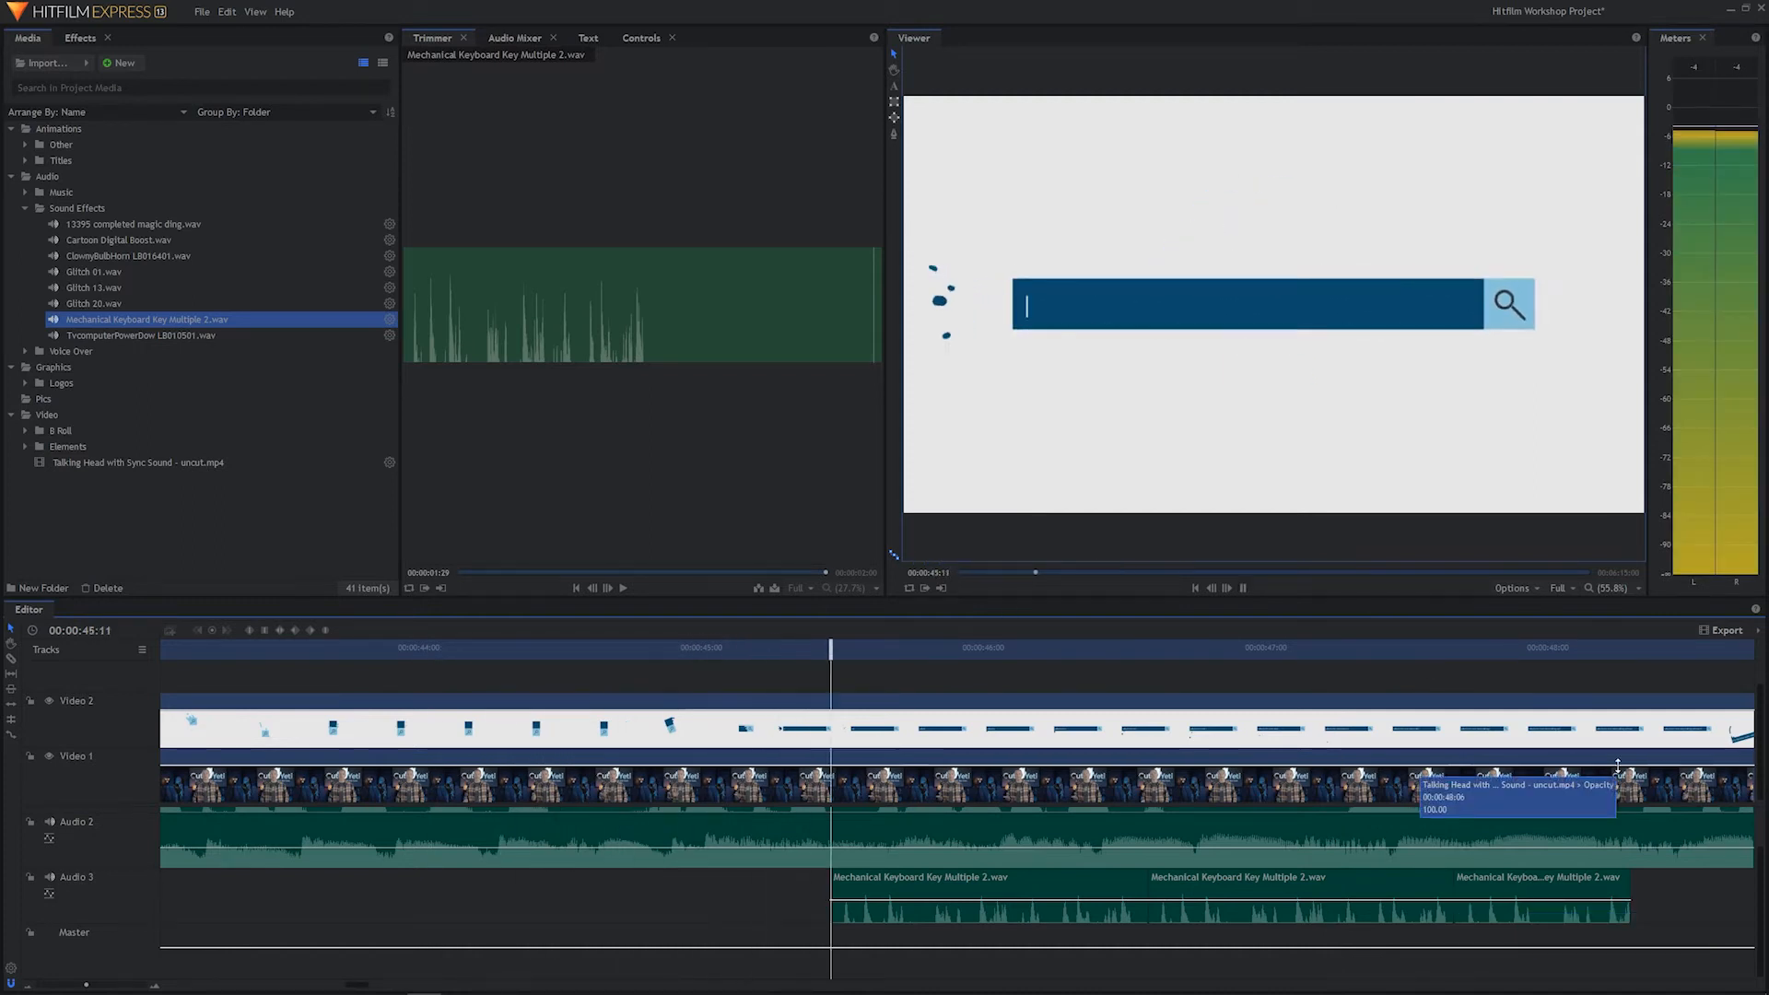
text(what is the best video editin)
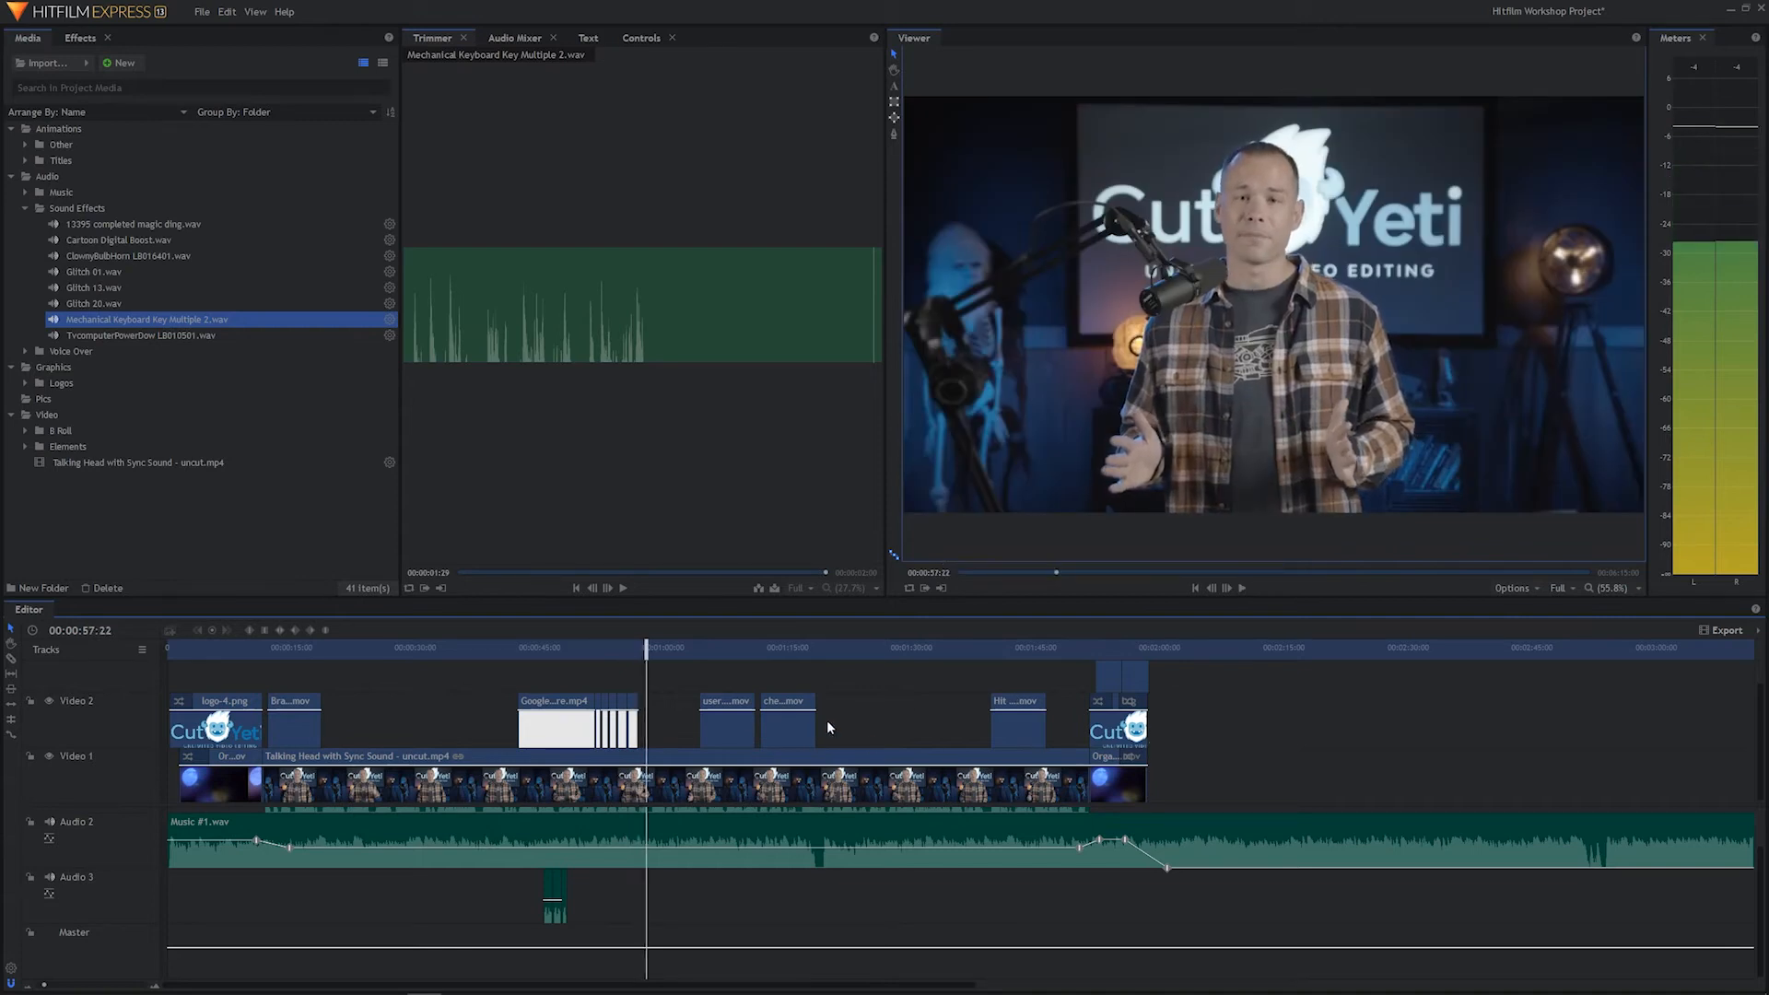
mouse_move(574, 717)
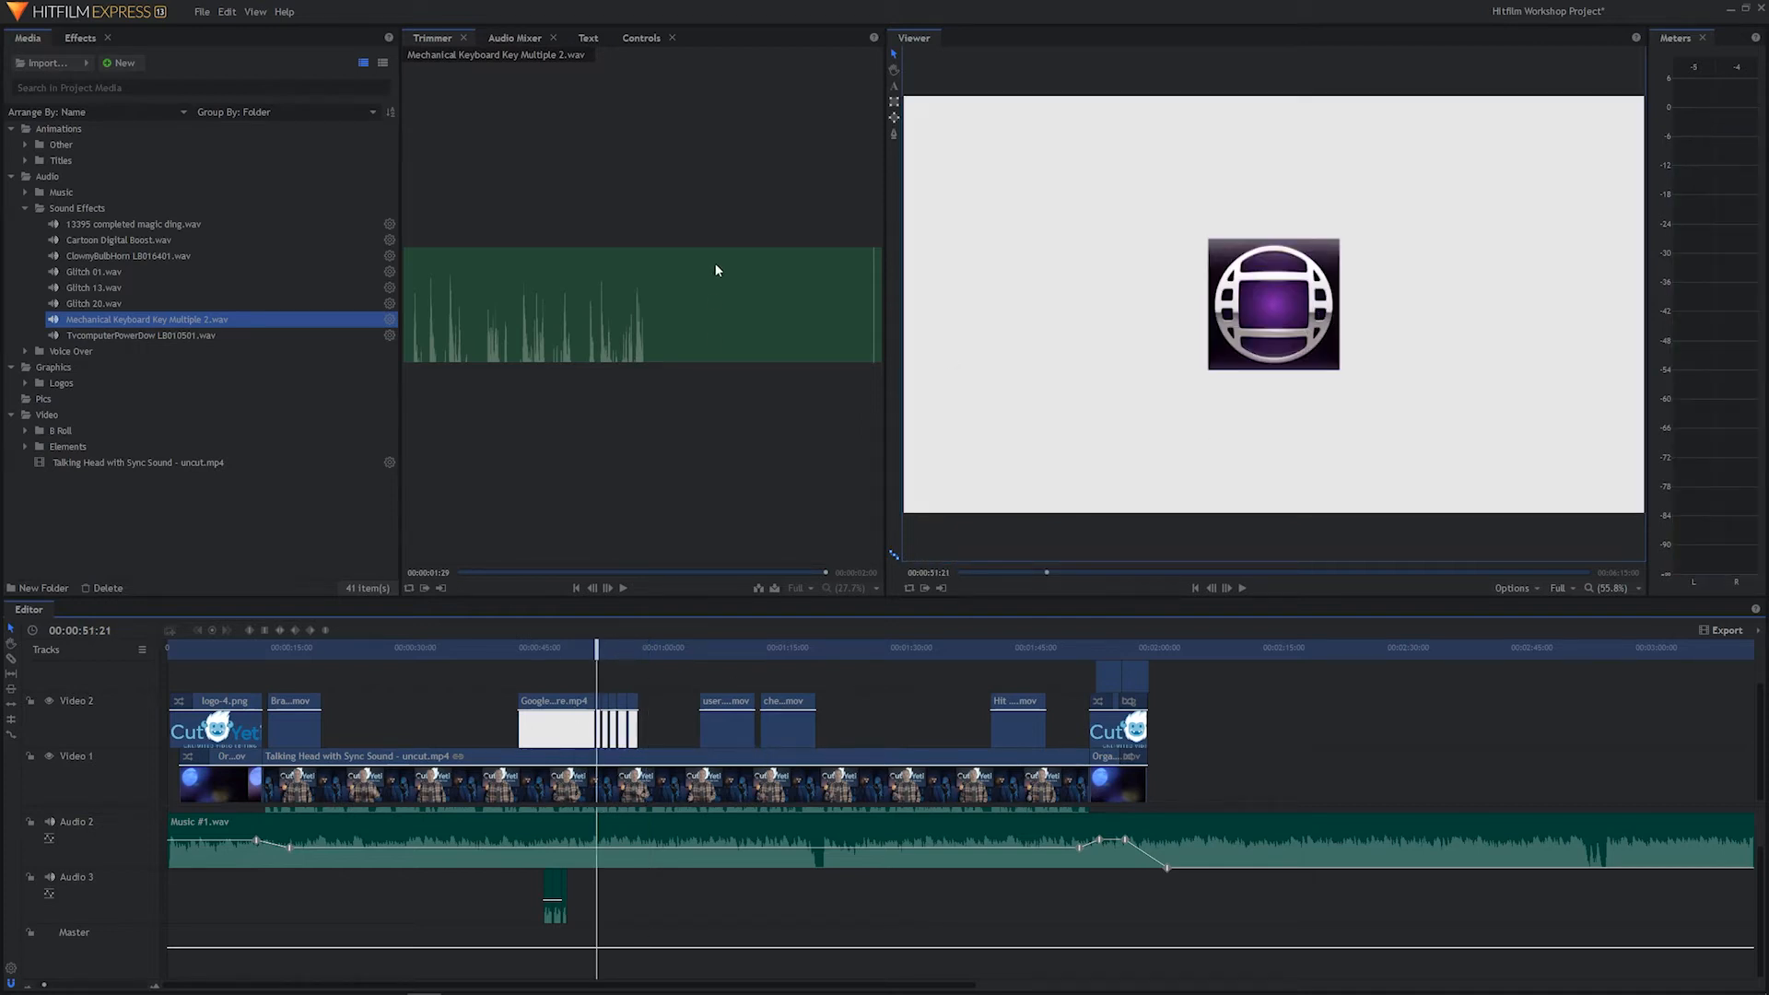
mouse_move(293, 272)
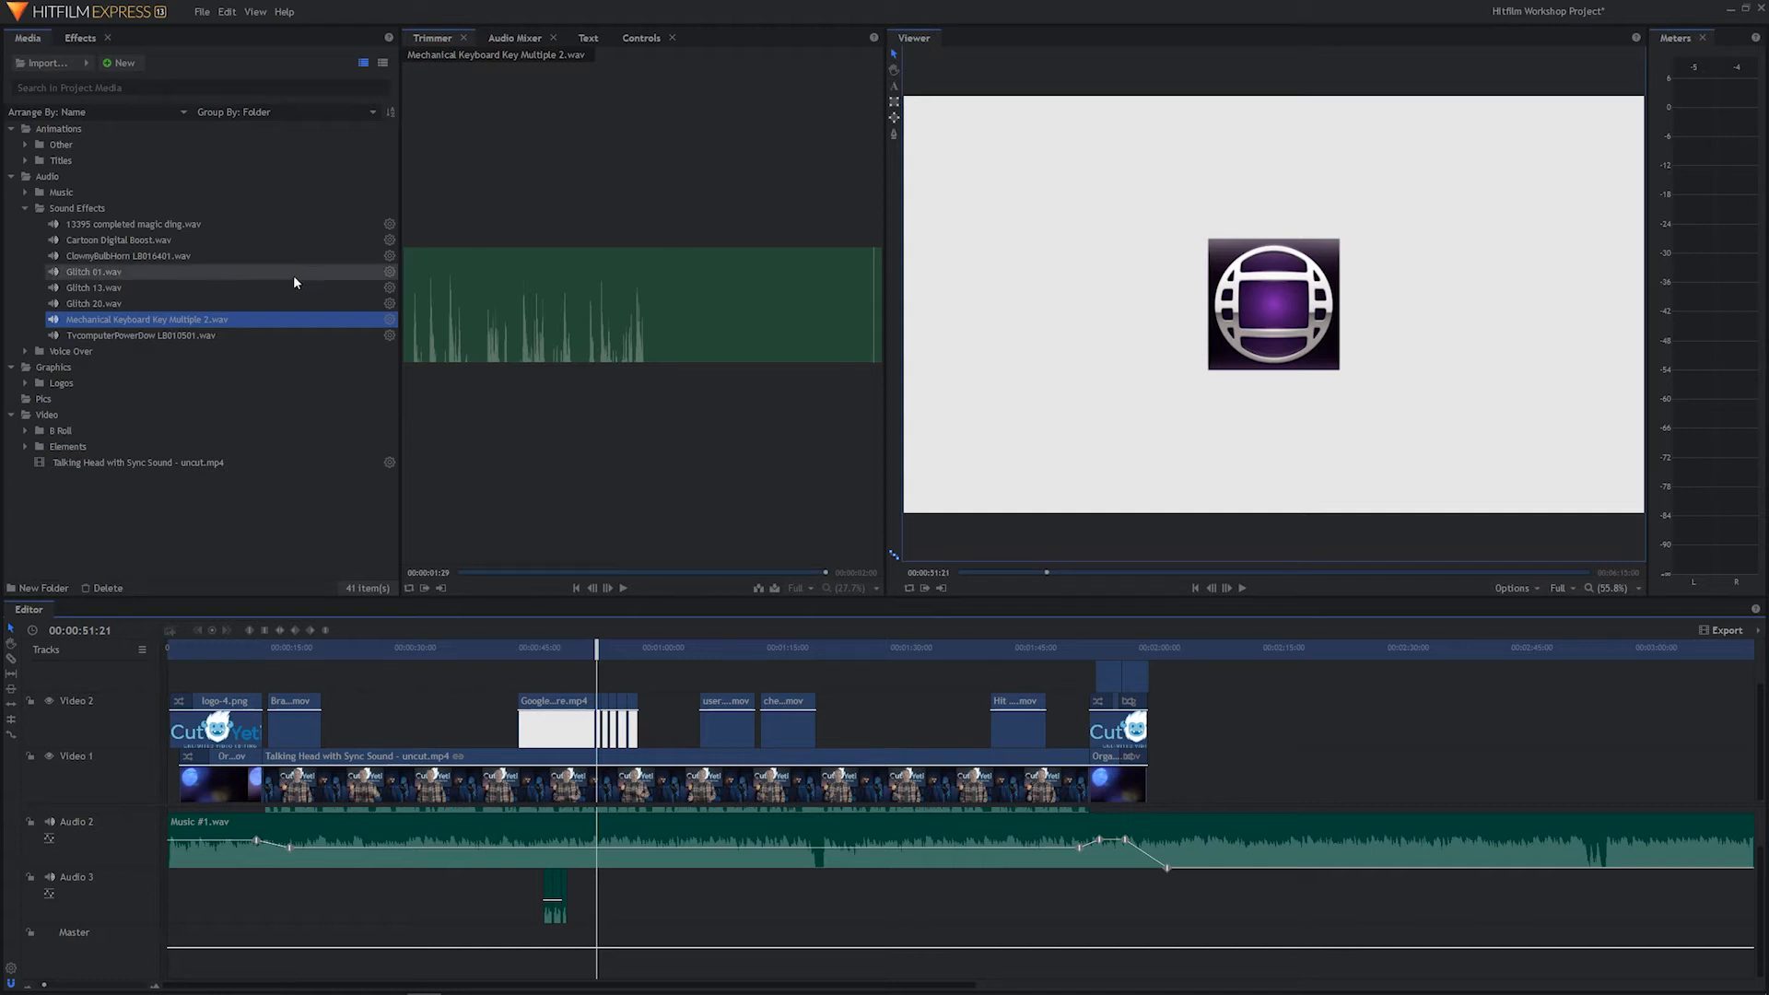
mouse_move(197, 310)
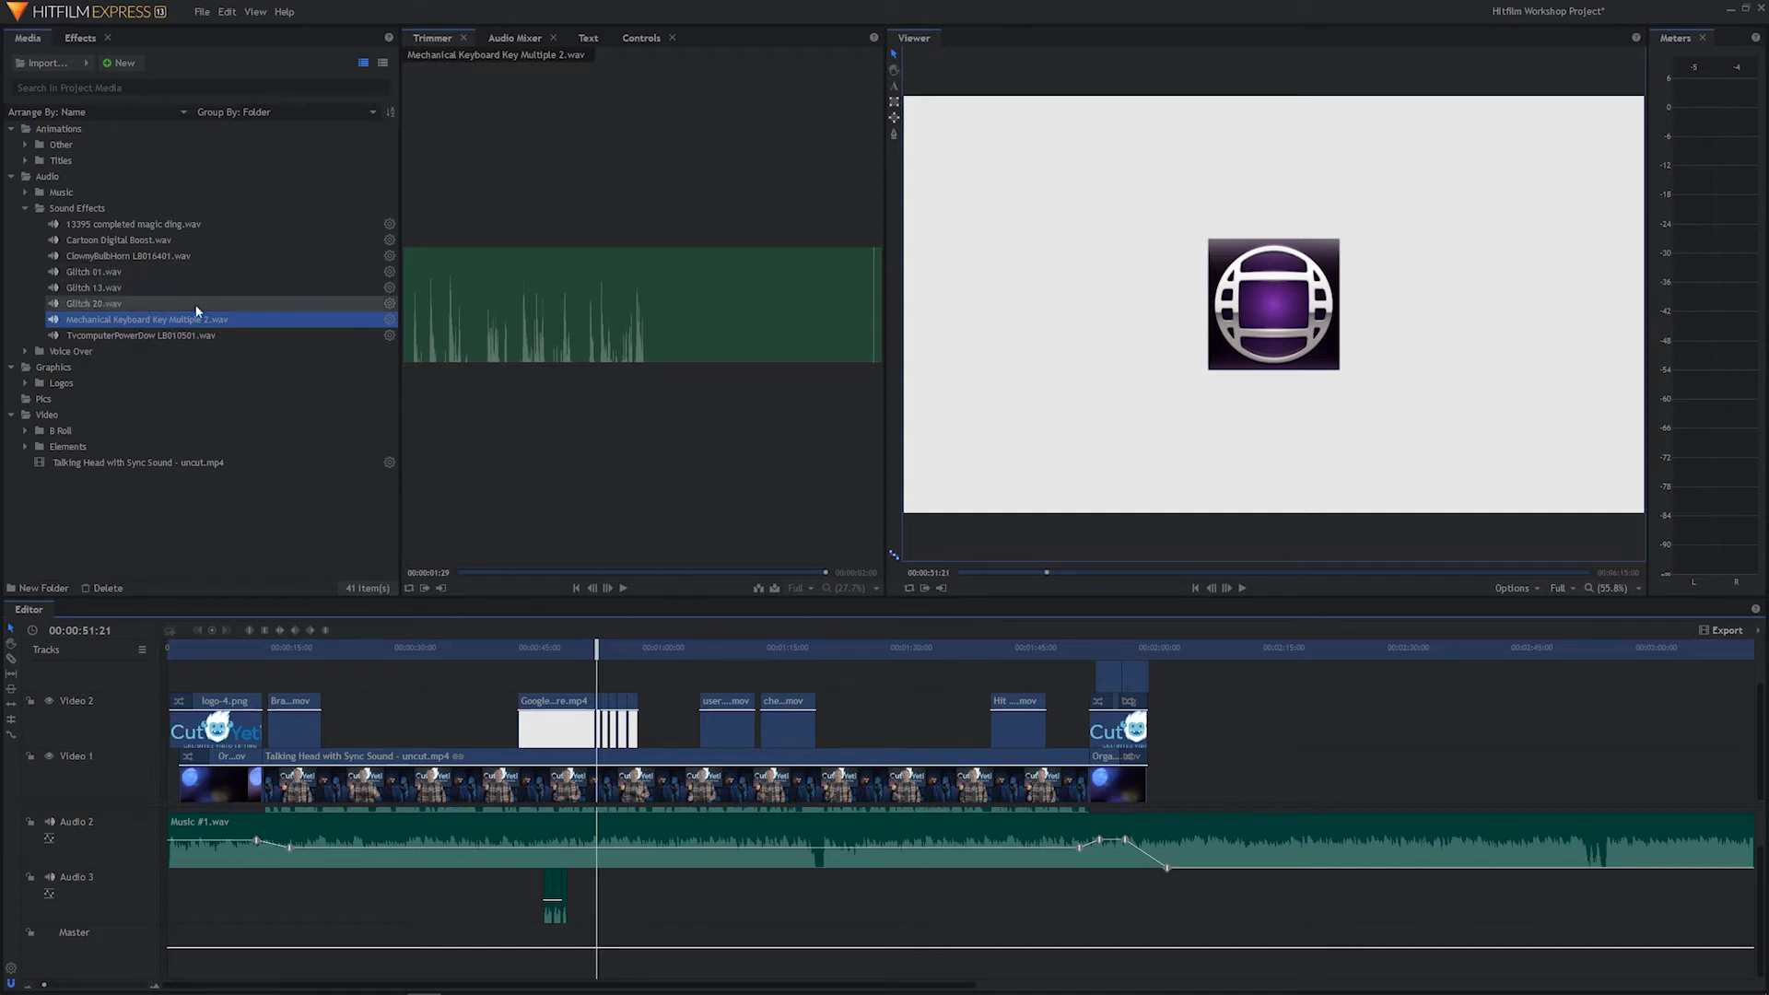
Preview the magic ding sound, then load the TV power-down sound into the Trimmer.
click(131, 223)
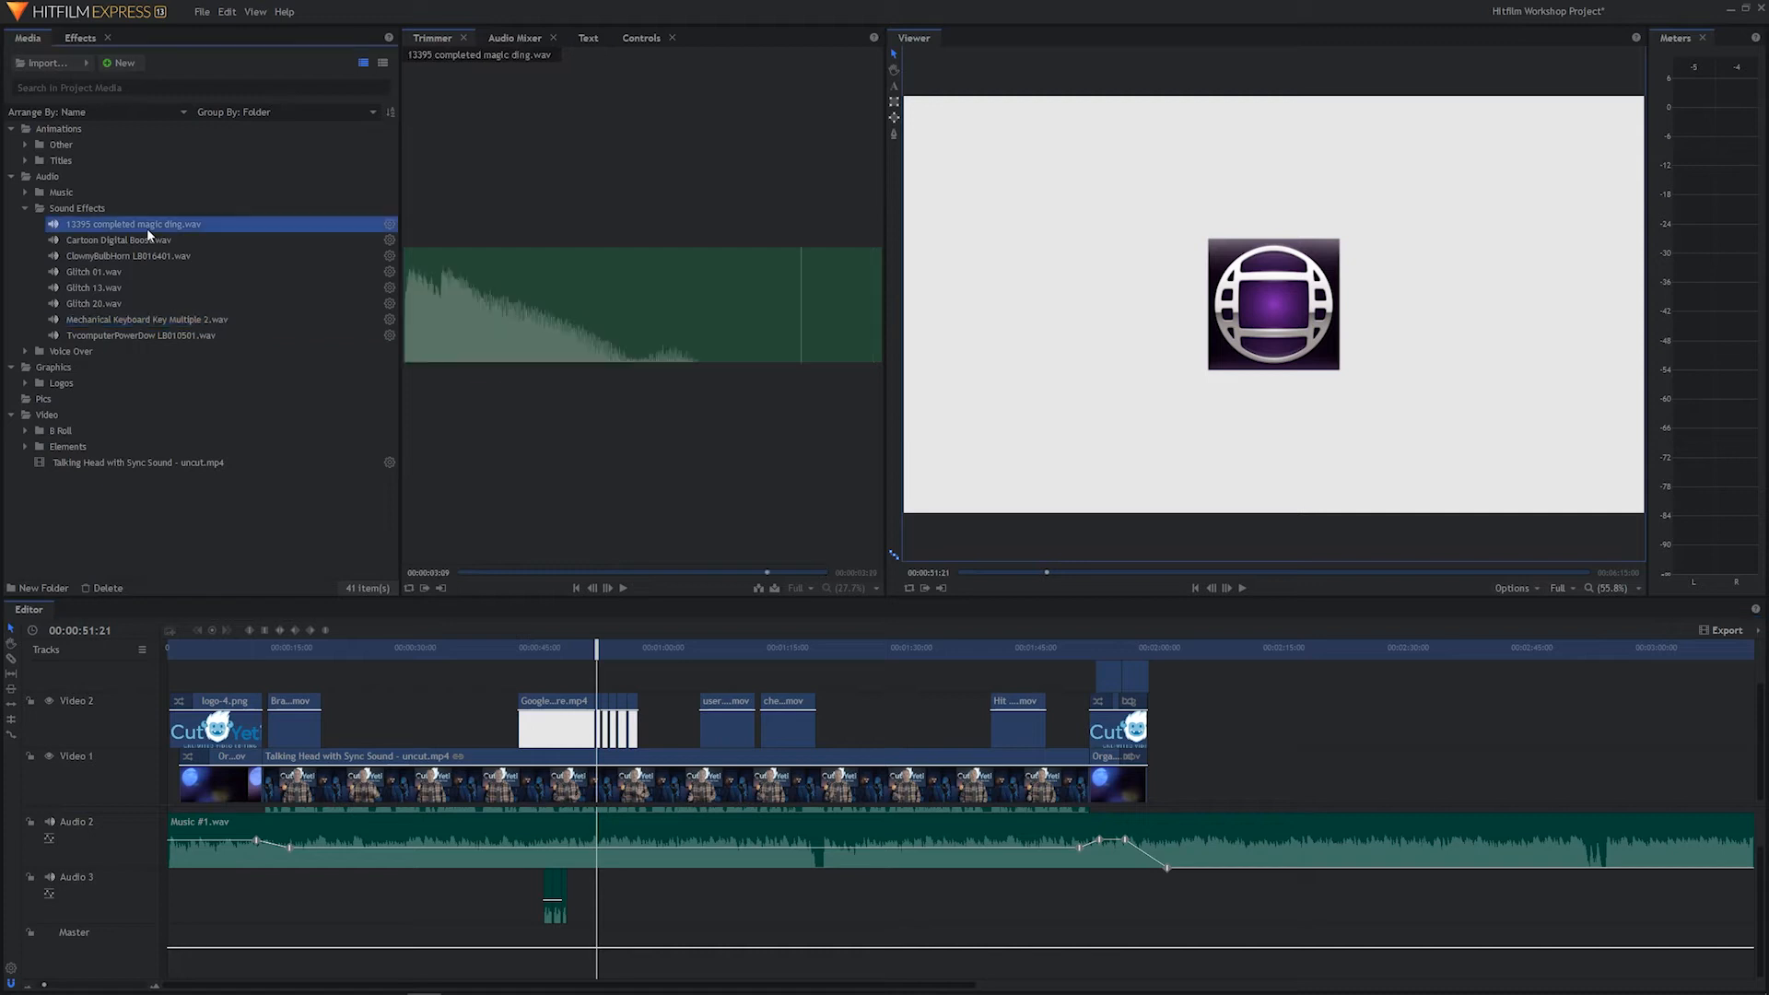
mouse_move(495, 457)
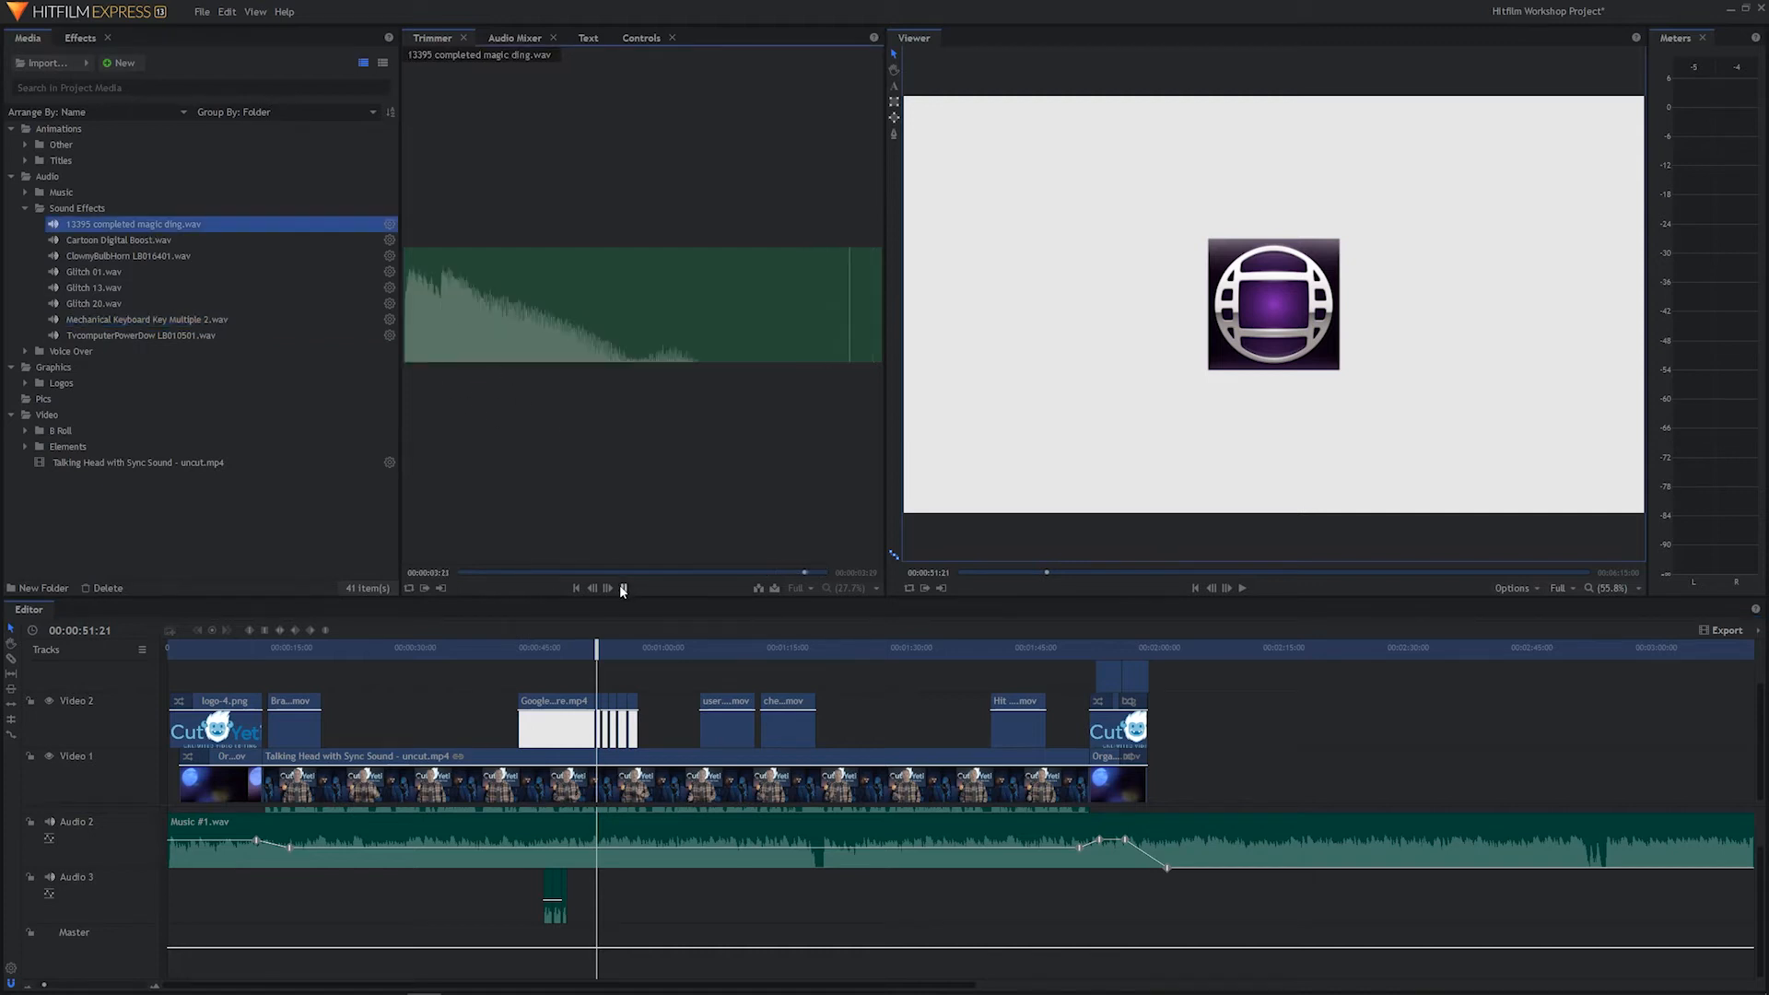
click(607, 588)
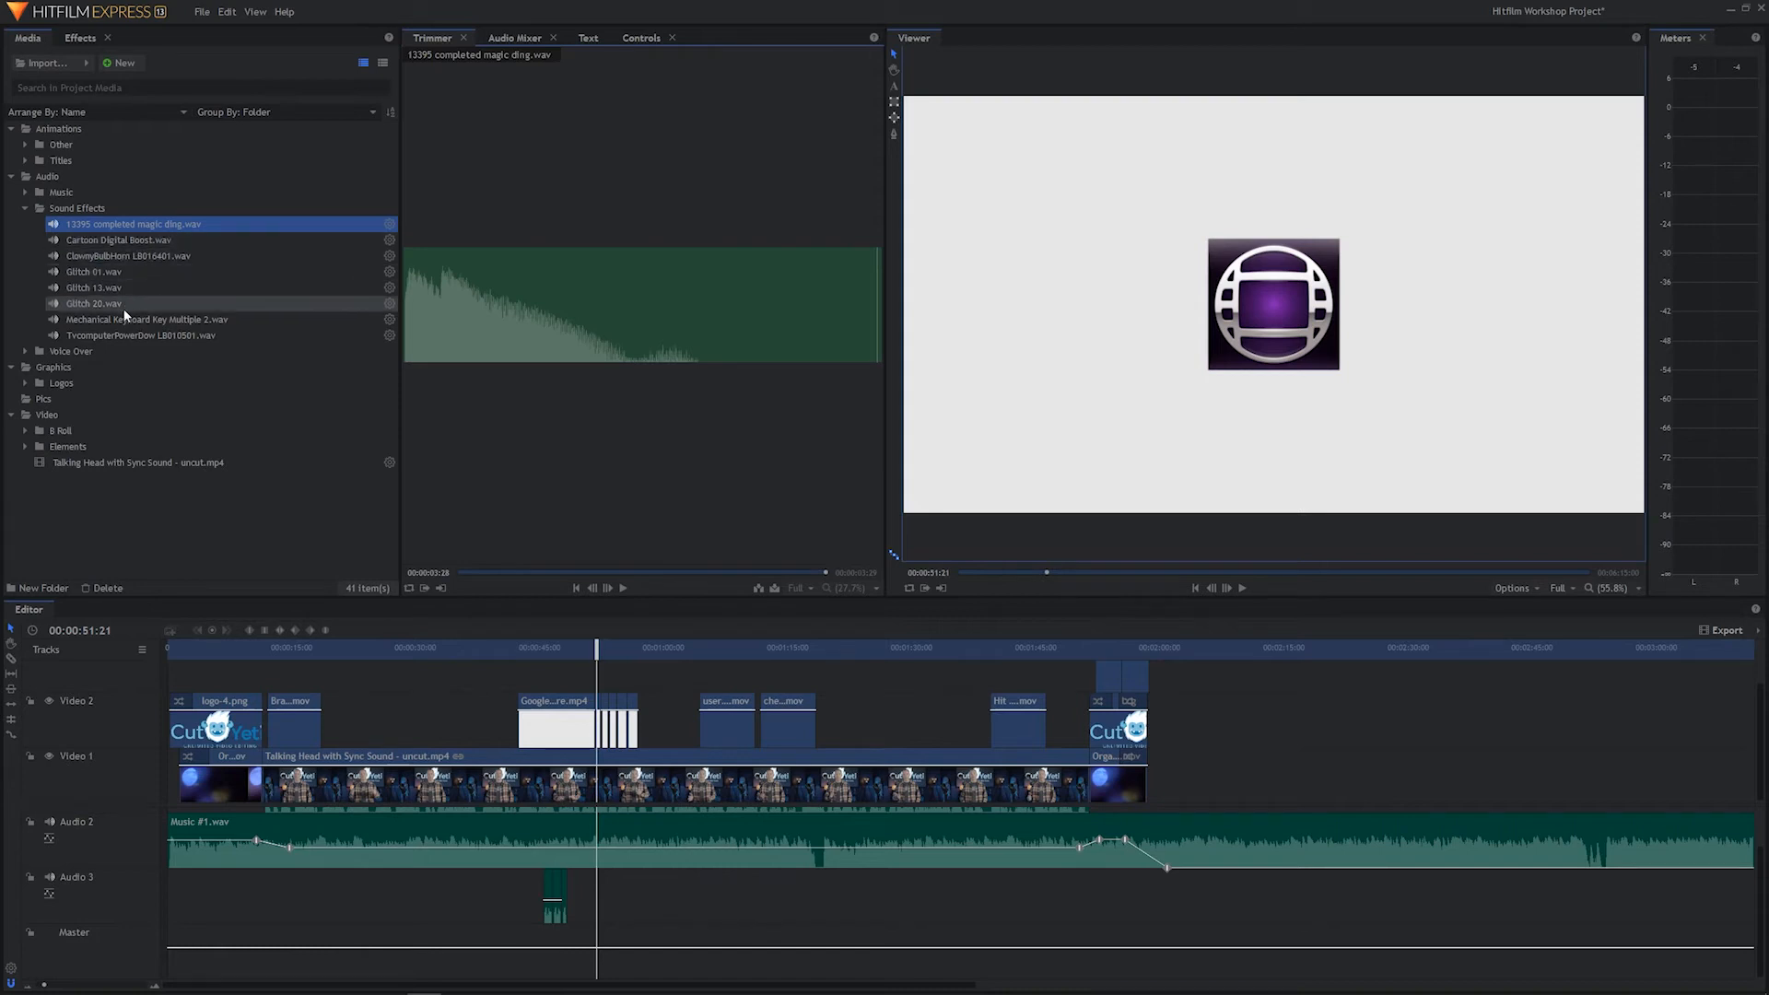
mouse_move(140, 336)
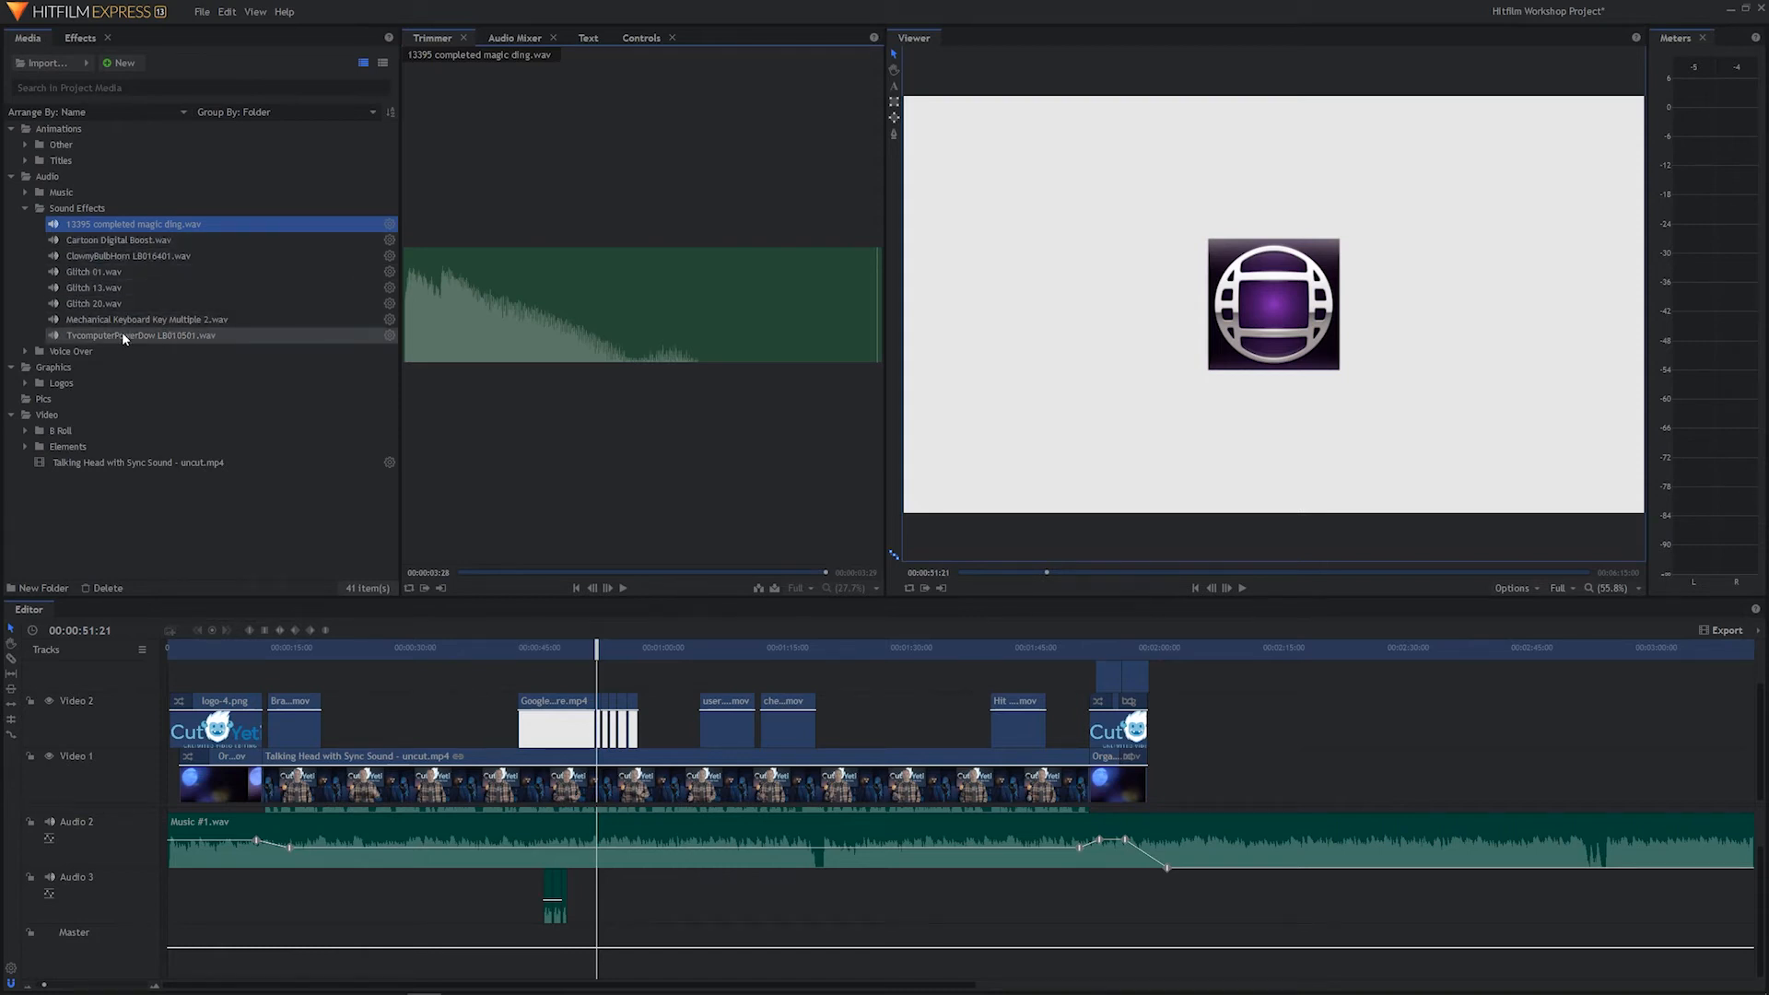
click(141, 335)
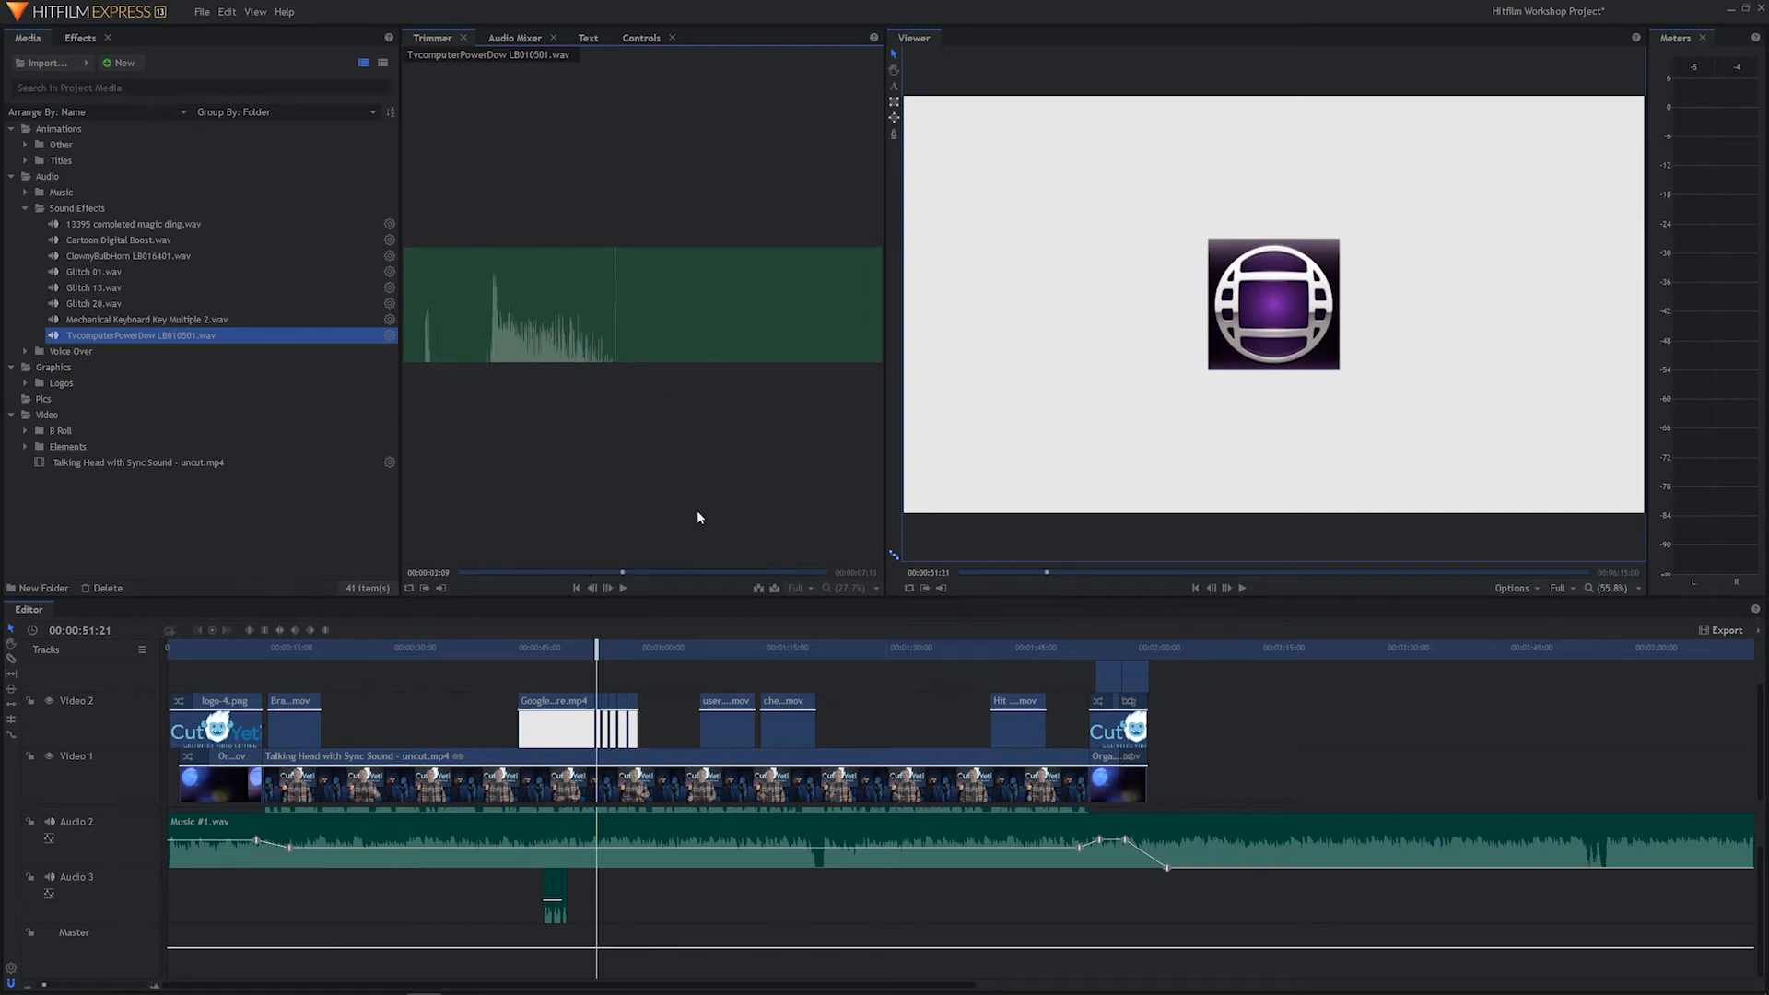
Trim the TV power-down sound and place it on Audio 3 after the keyboard clips.
click(532, 572)
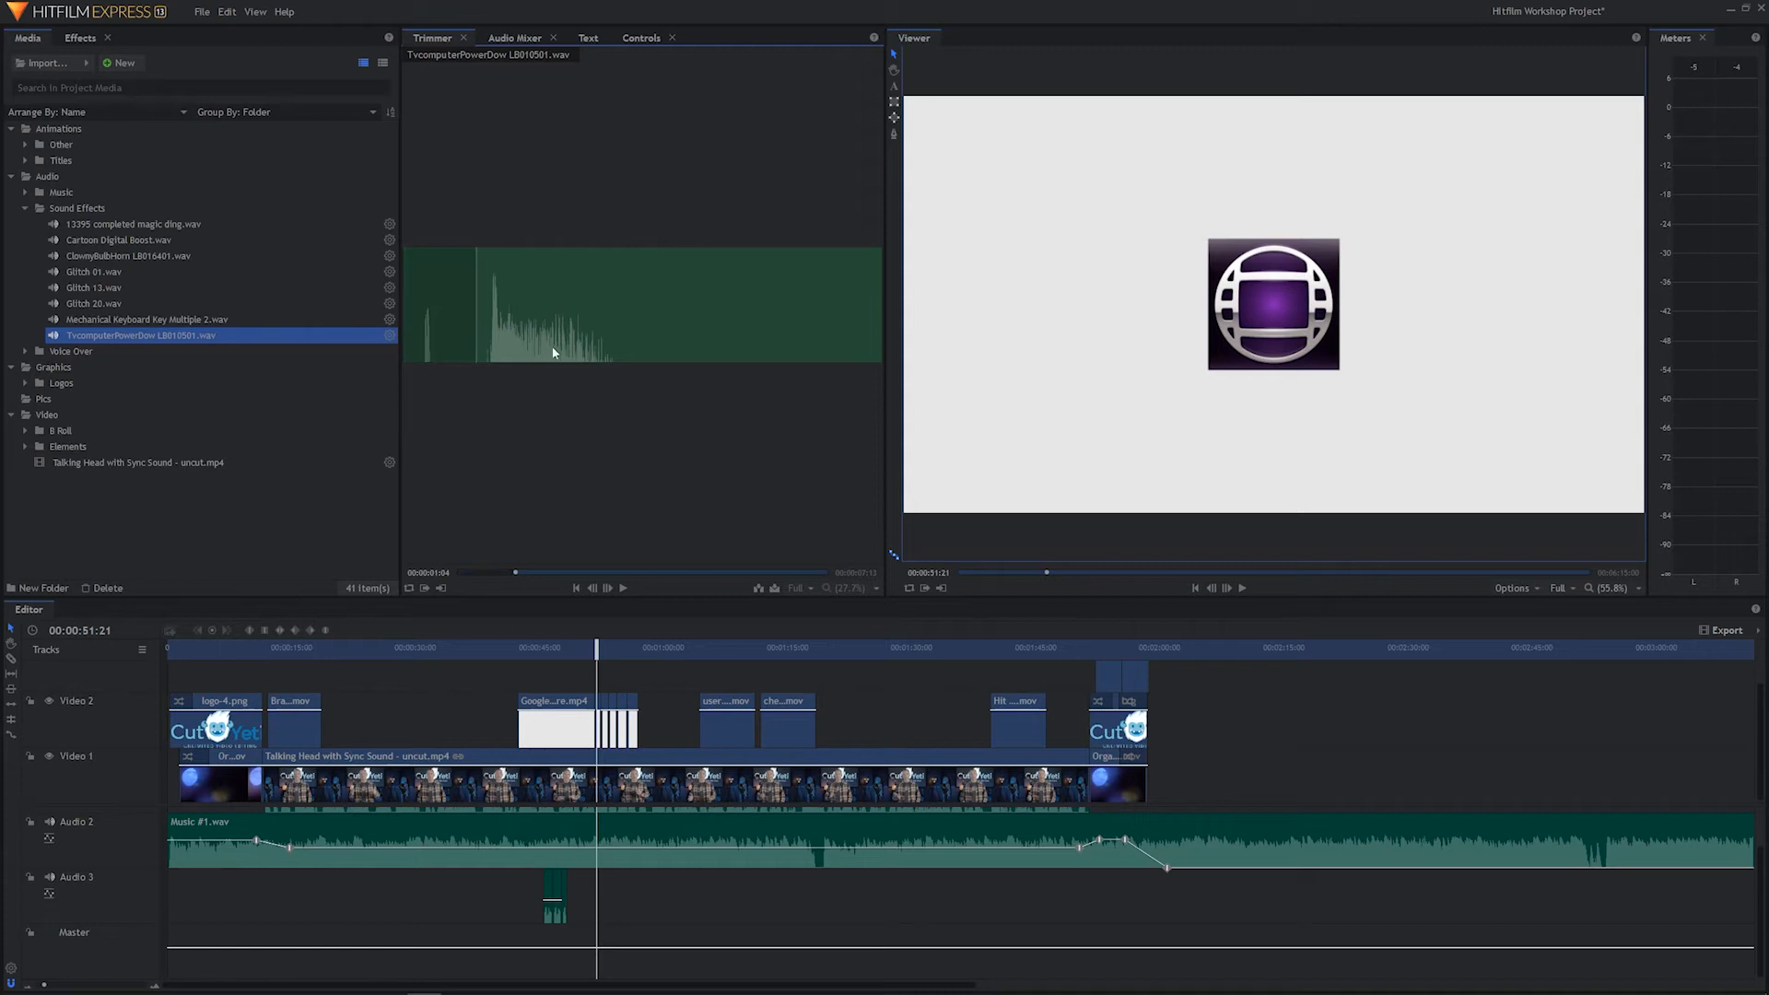
mouse_move(516, 549)
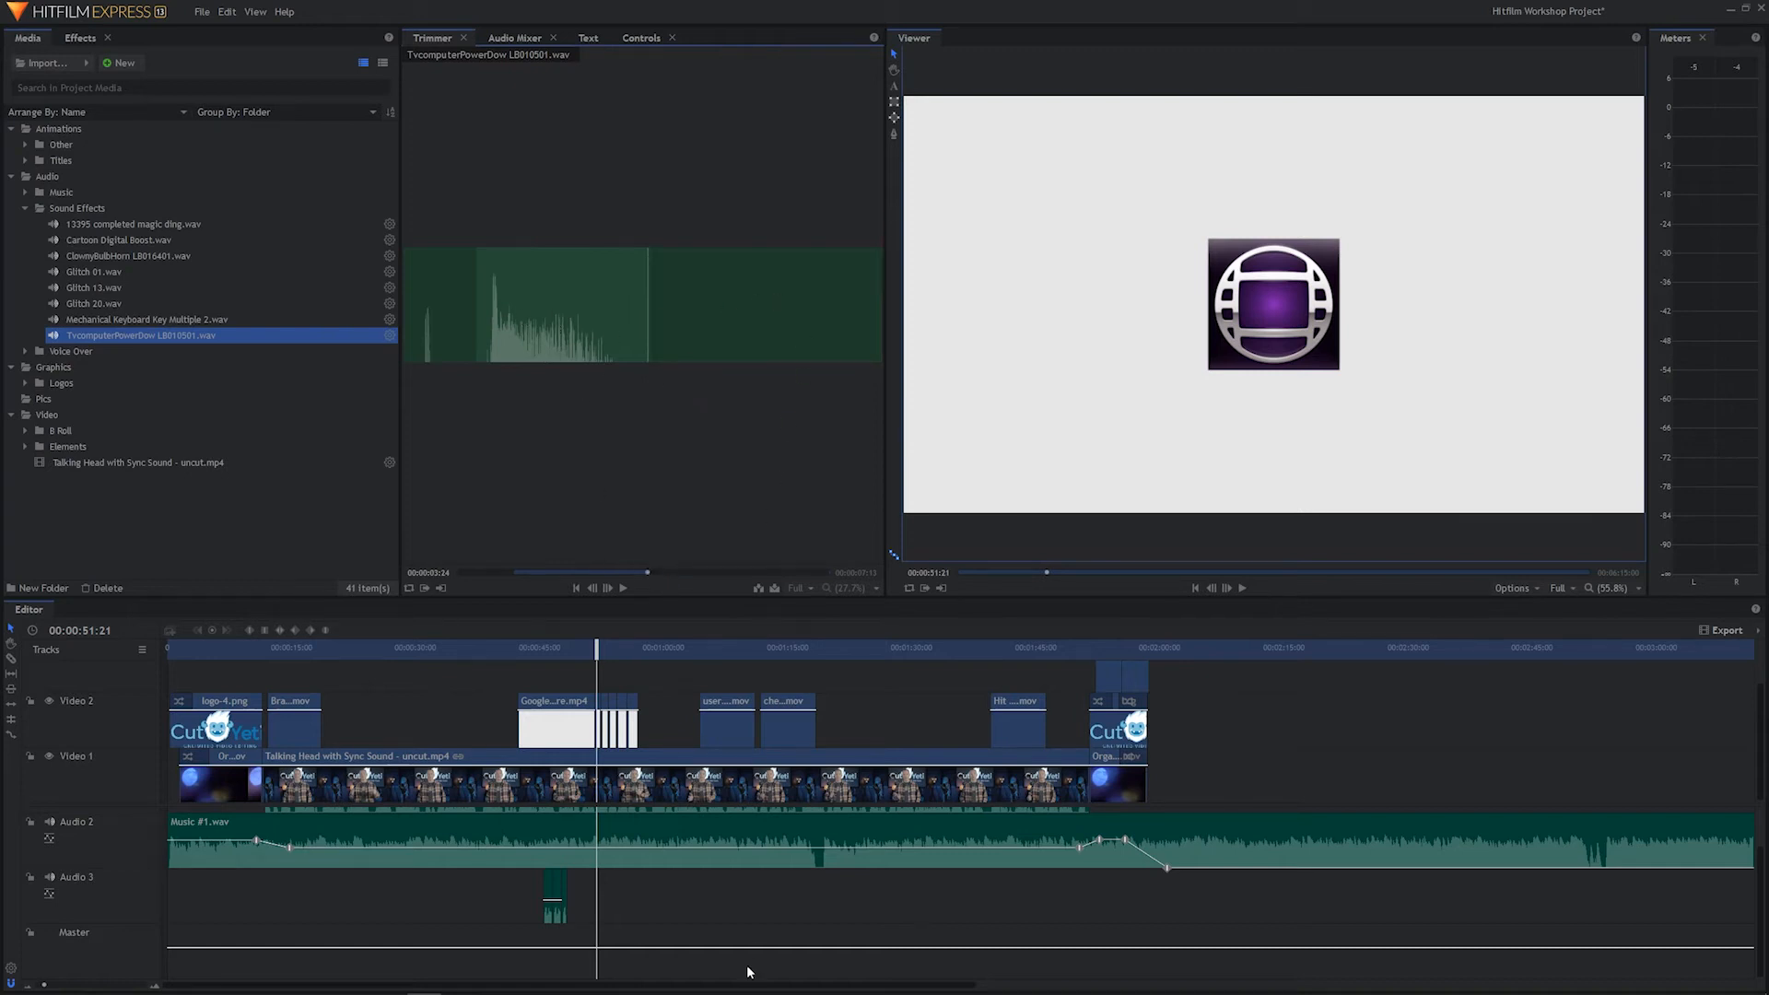
mouse_move(648, 508)
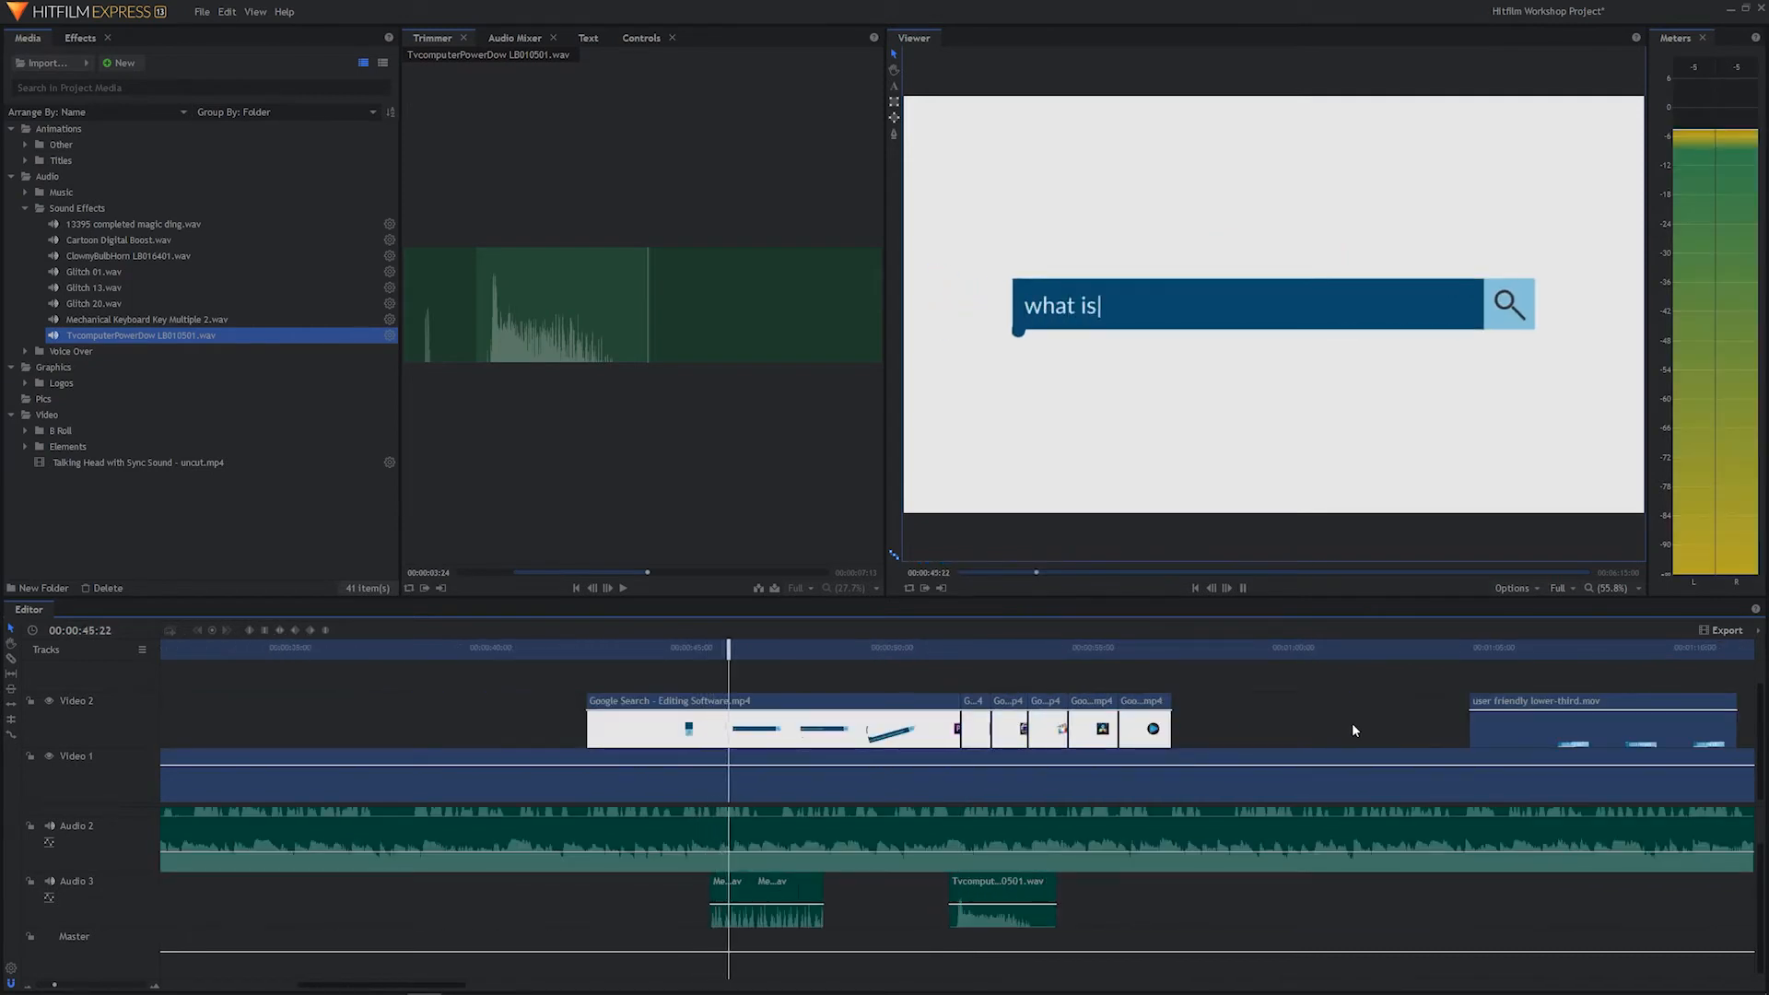
text(the best video editing soft)
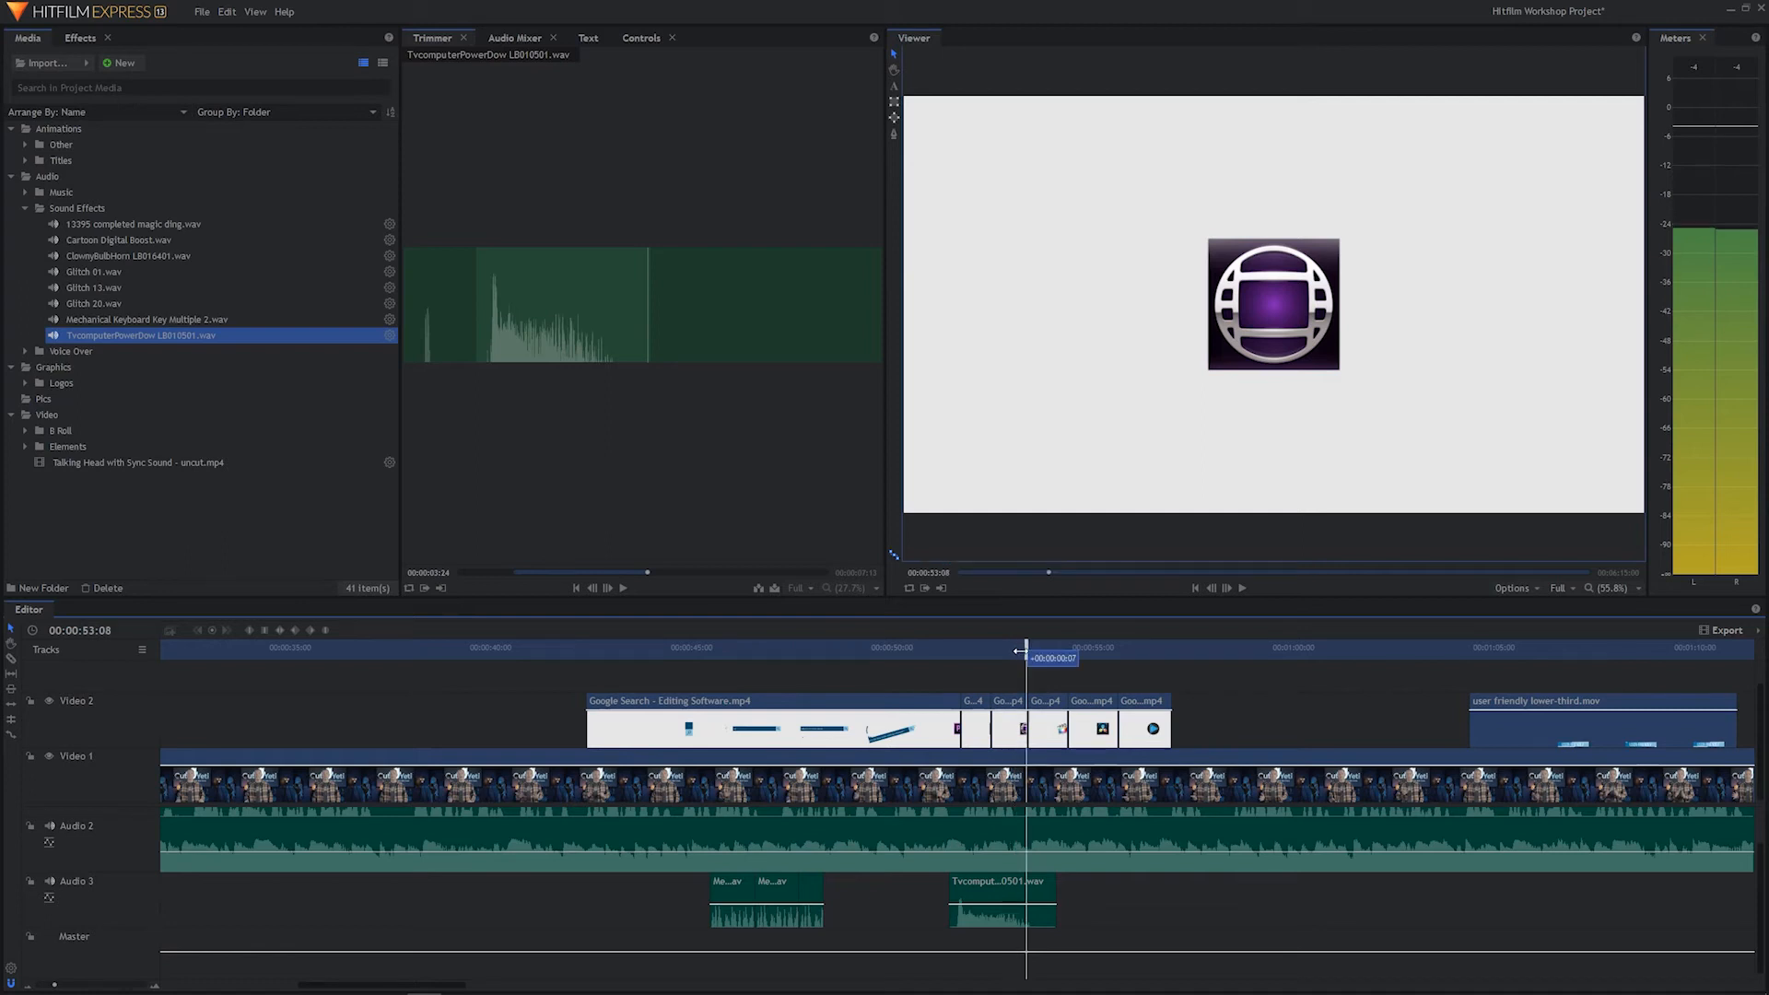
Load ClownyBulbHorn LB016401.wav into the Trimmer and play its preview.
click(927, 648)
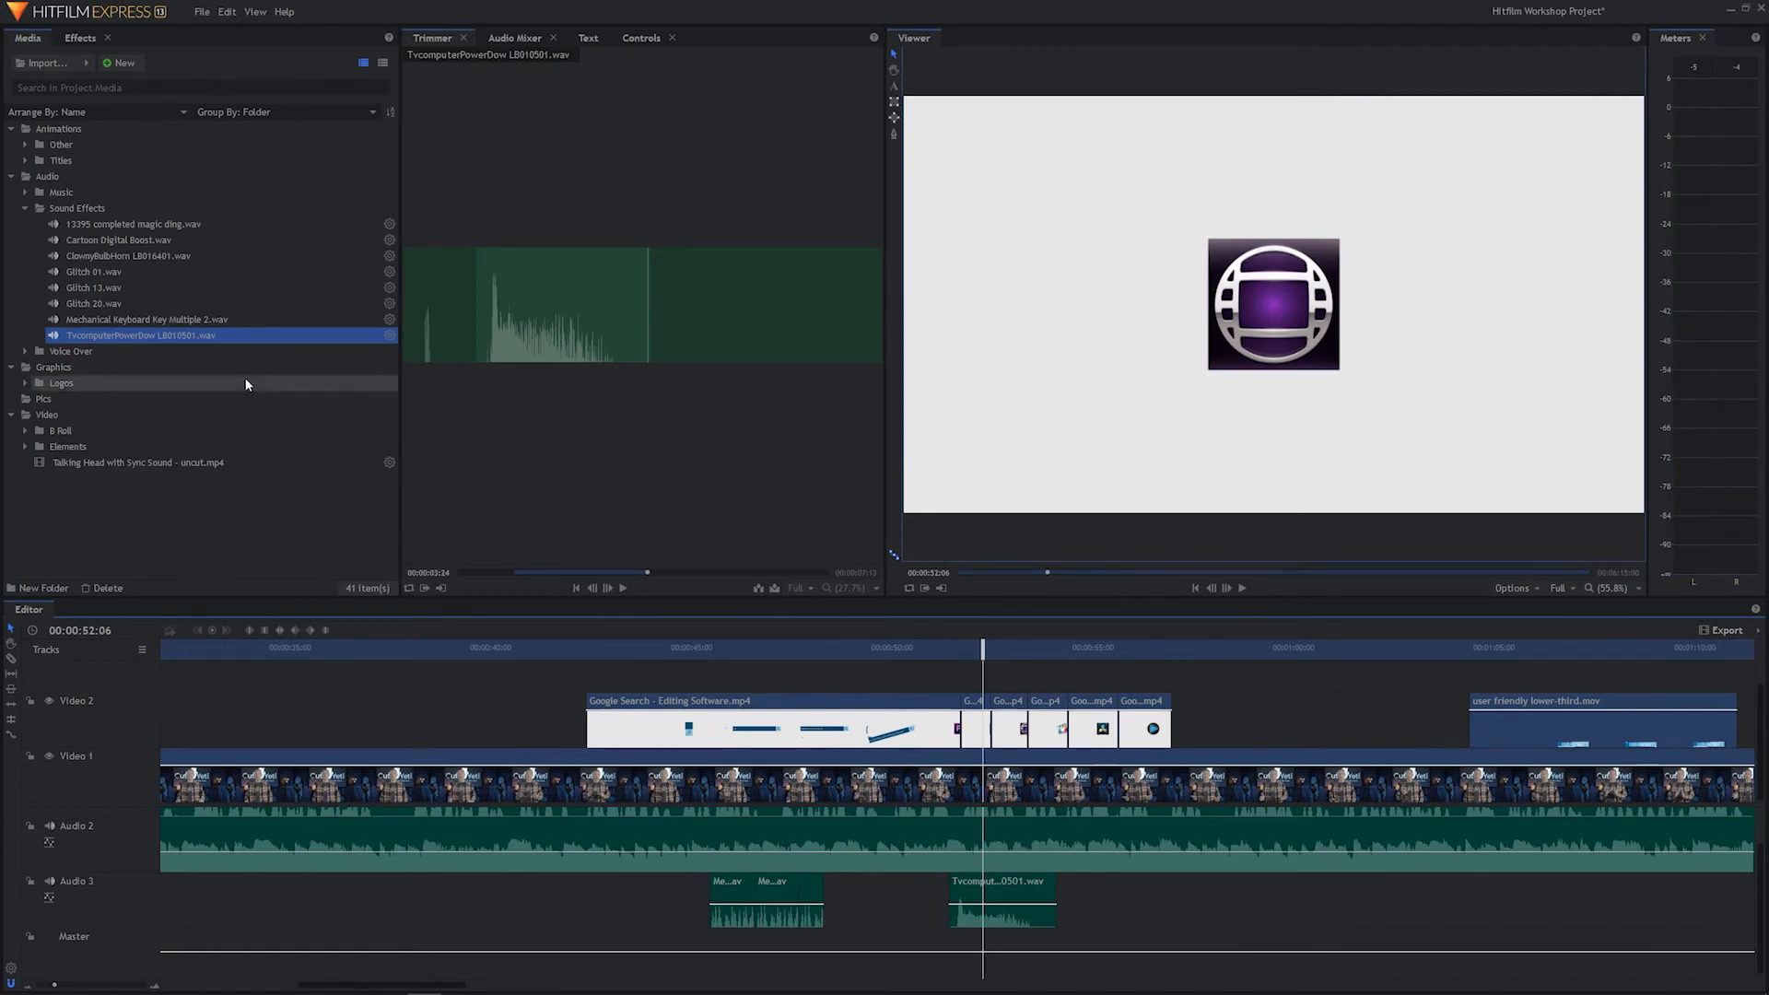
click(127, 255)
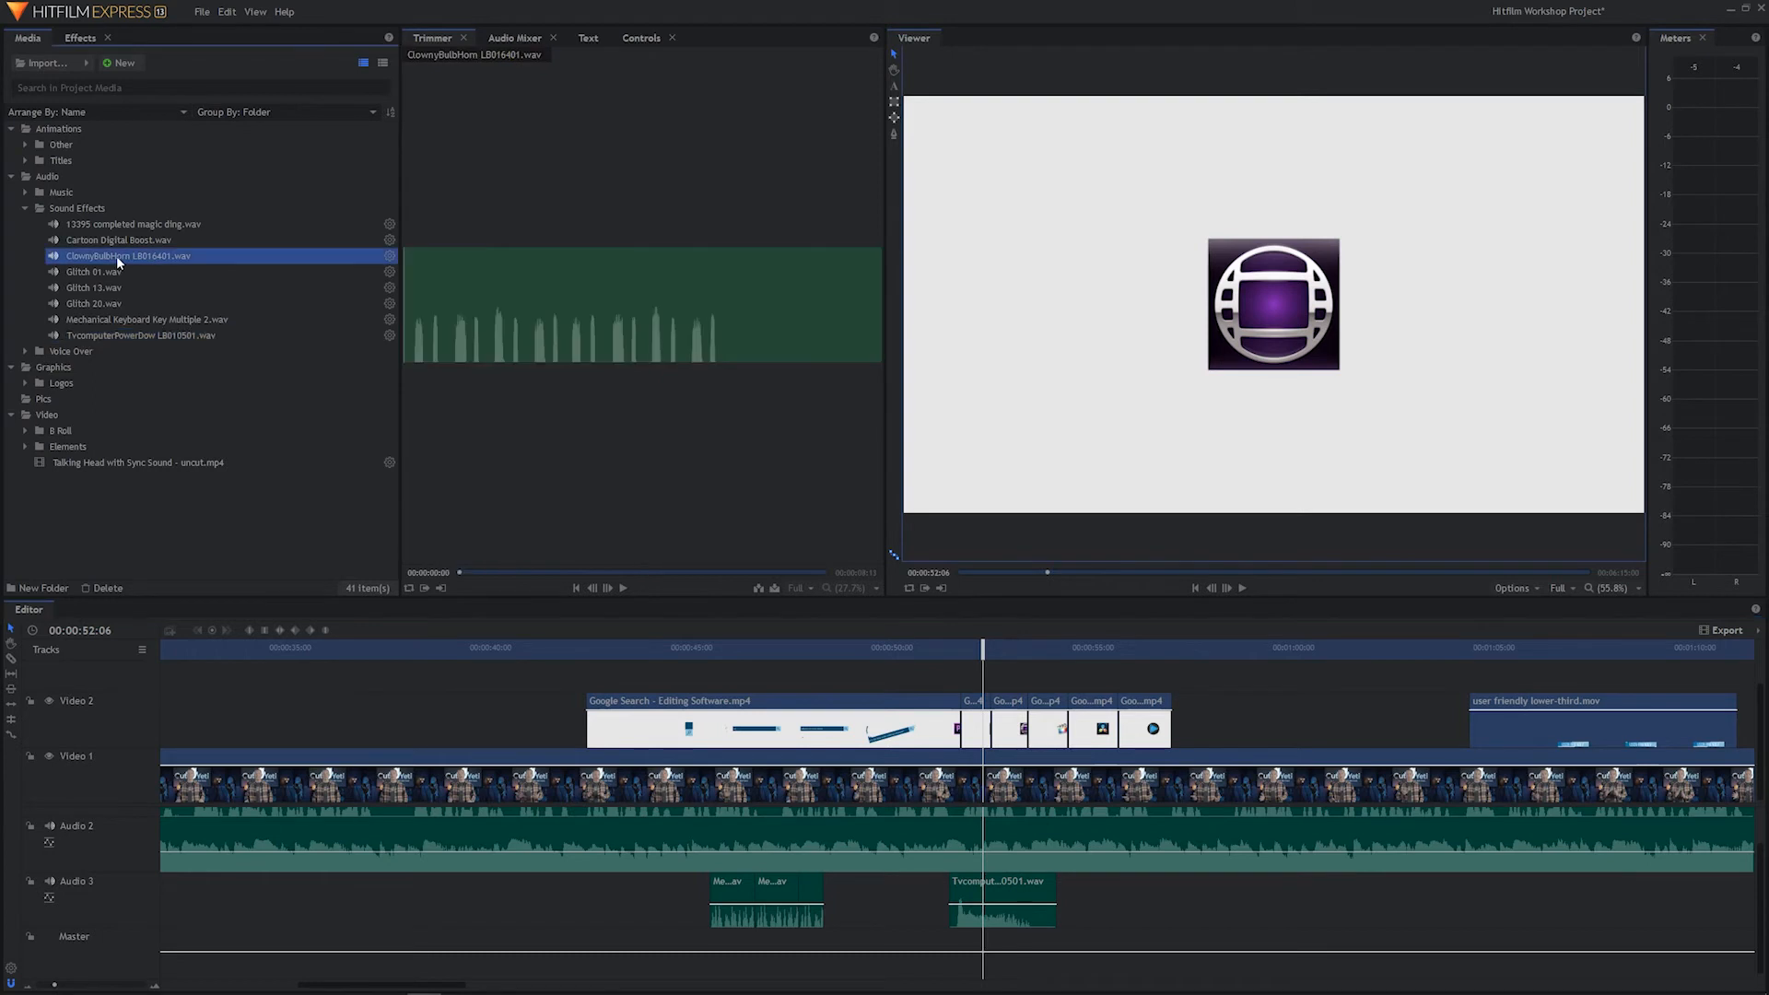
mouse_move(441, 359)
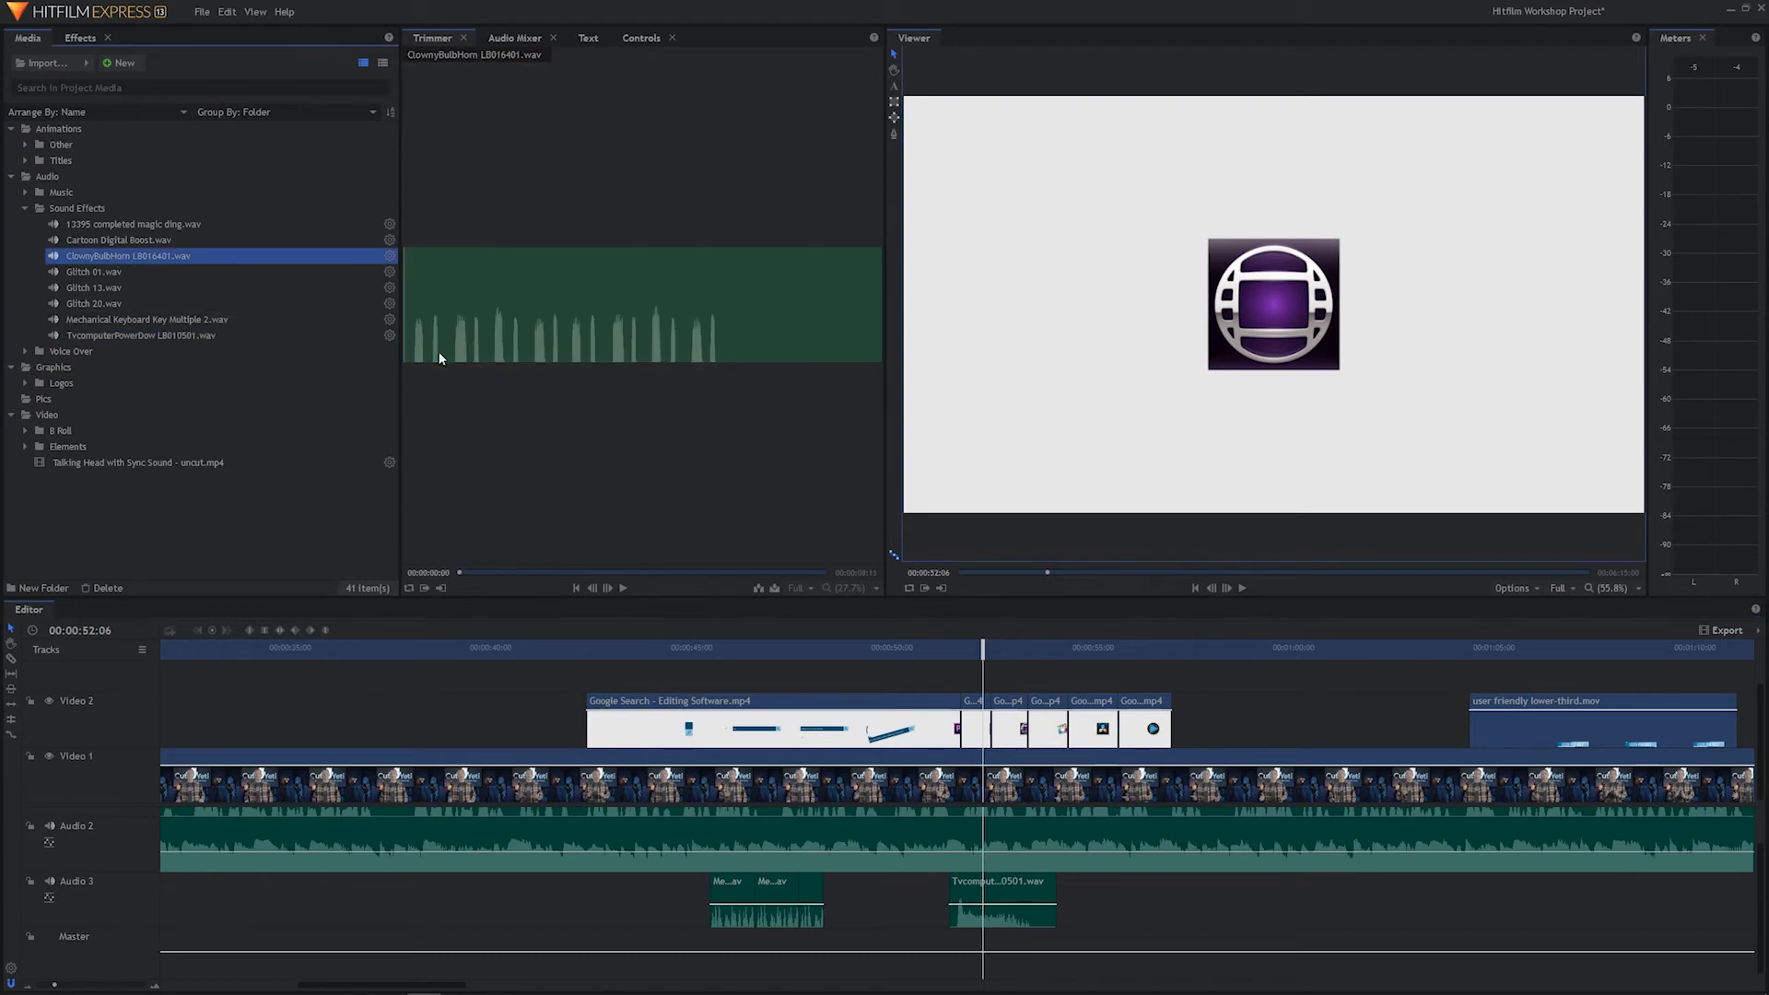
click(607, 588)
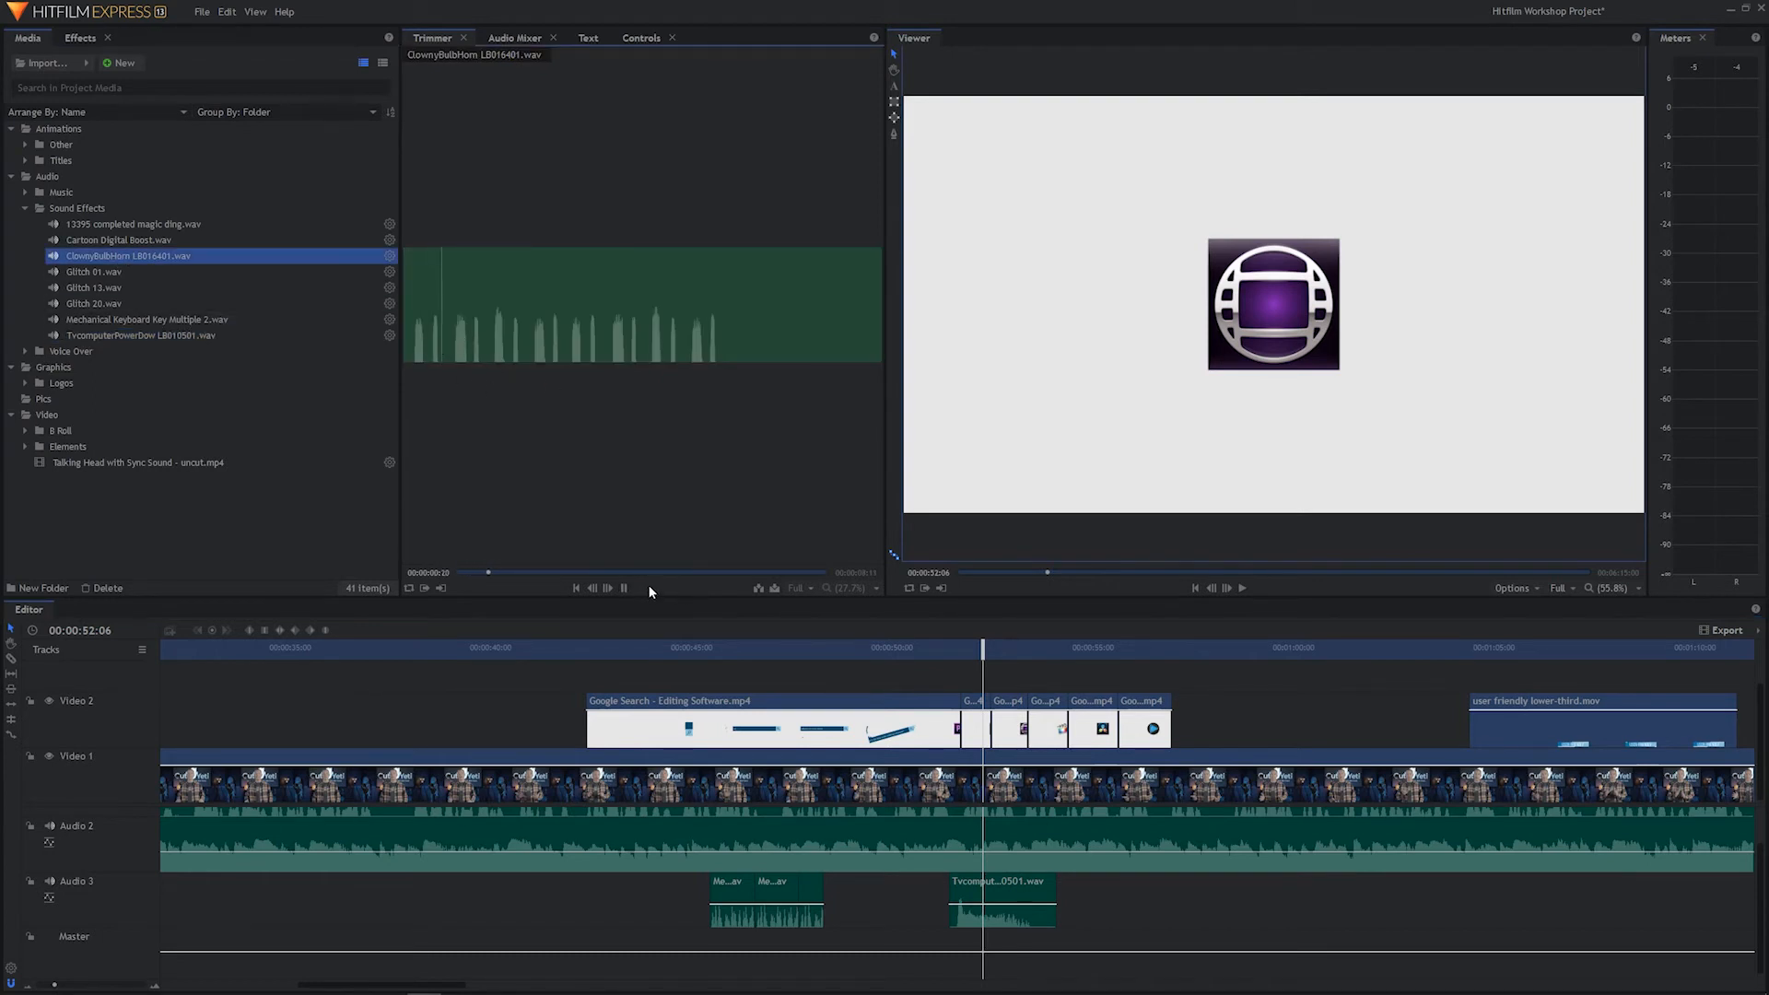
click(607, 588)
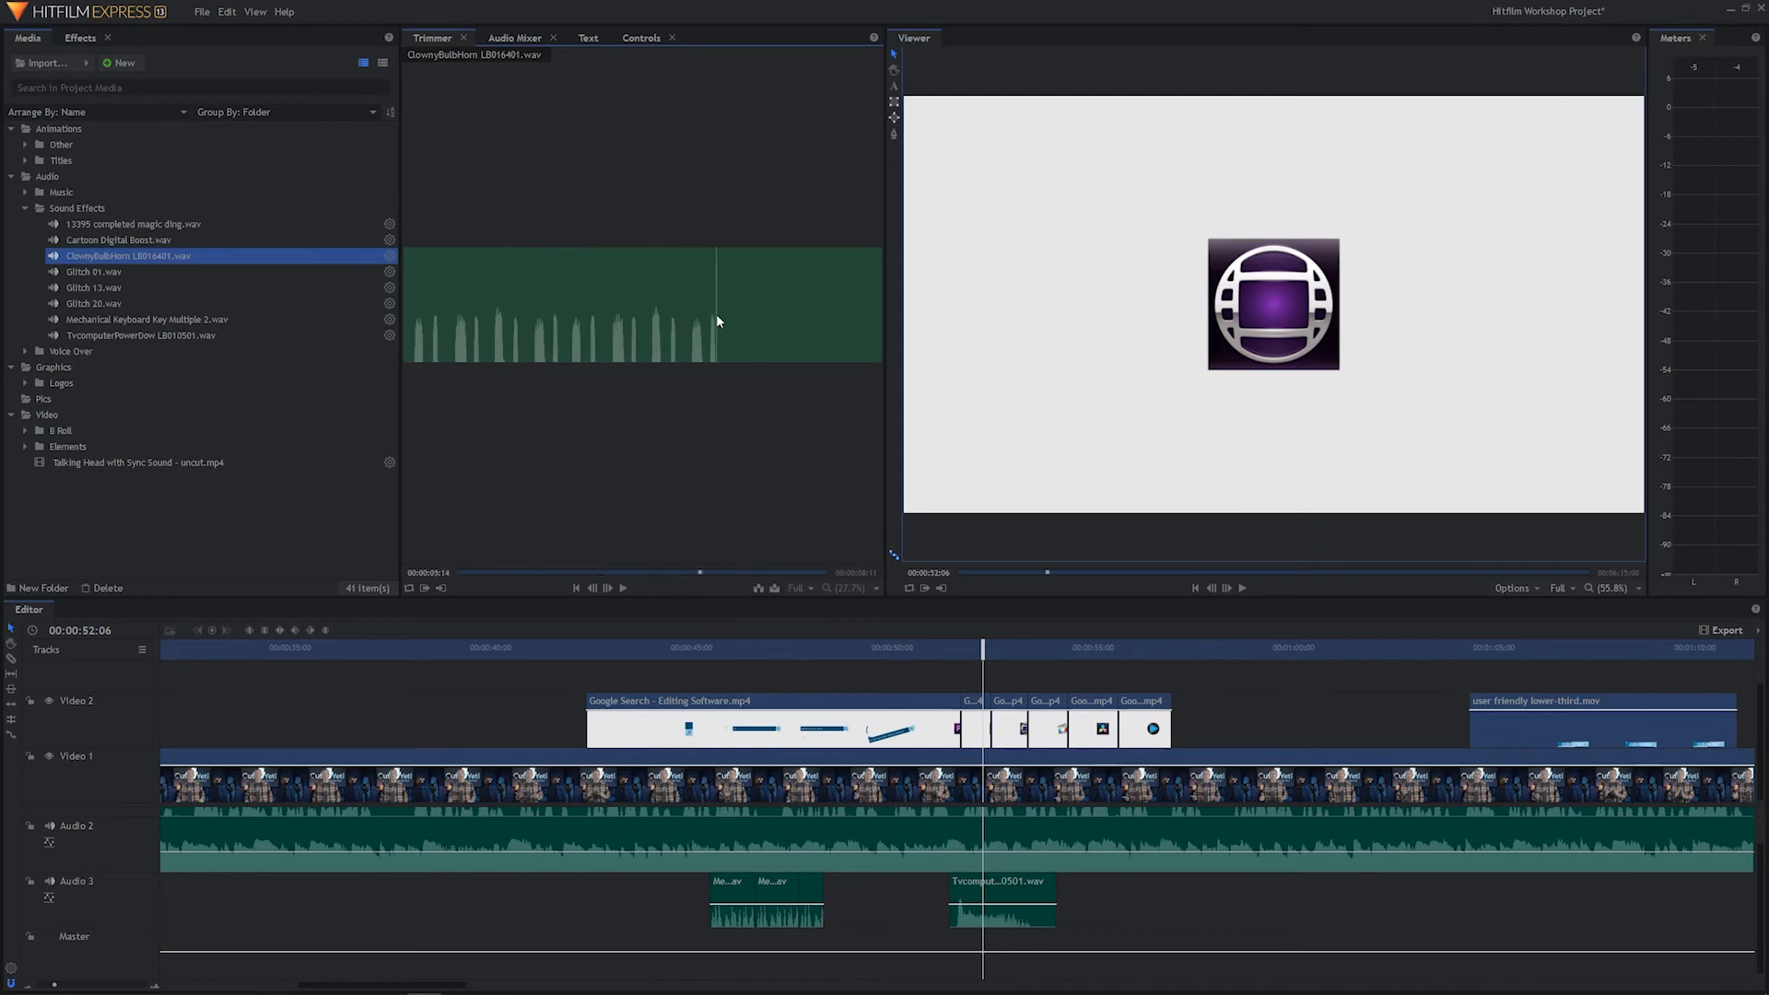
mouse_move(852, 693)
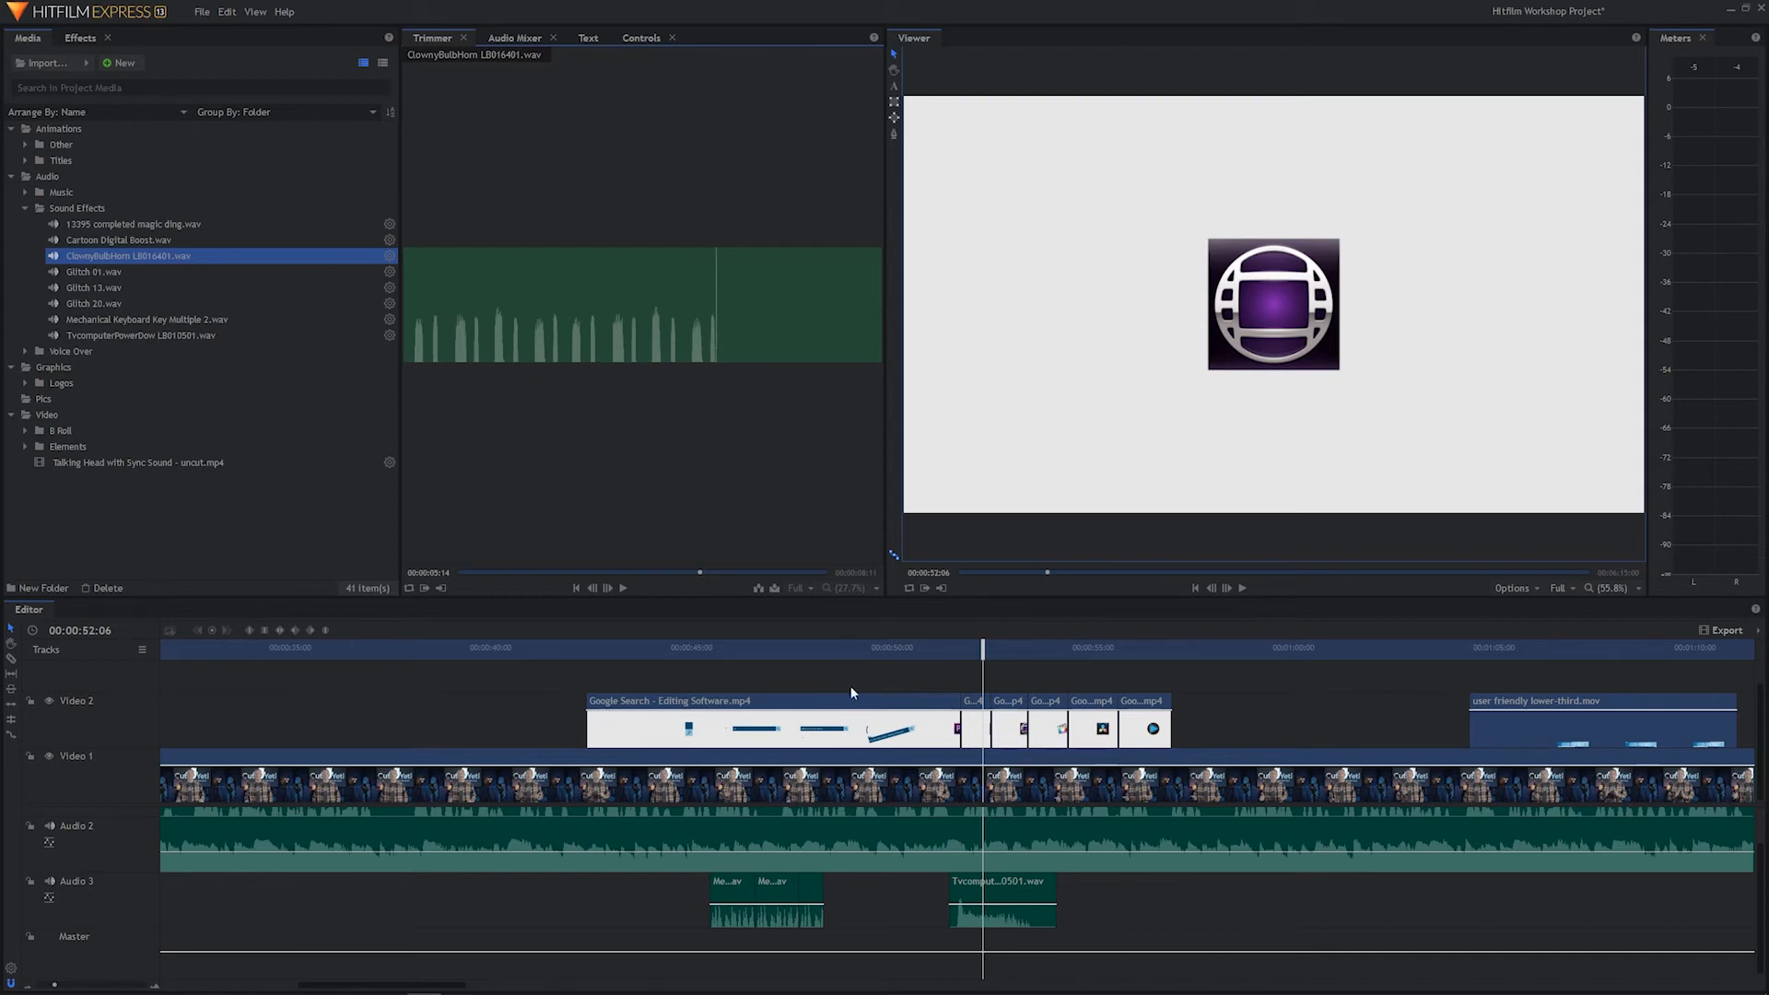
mouse_move(717, 350)
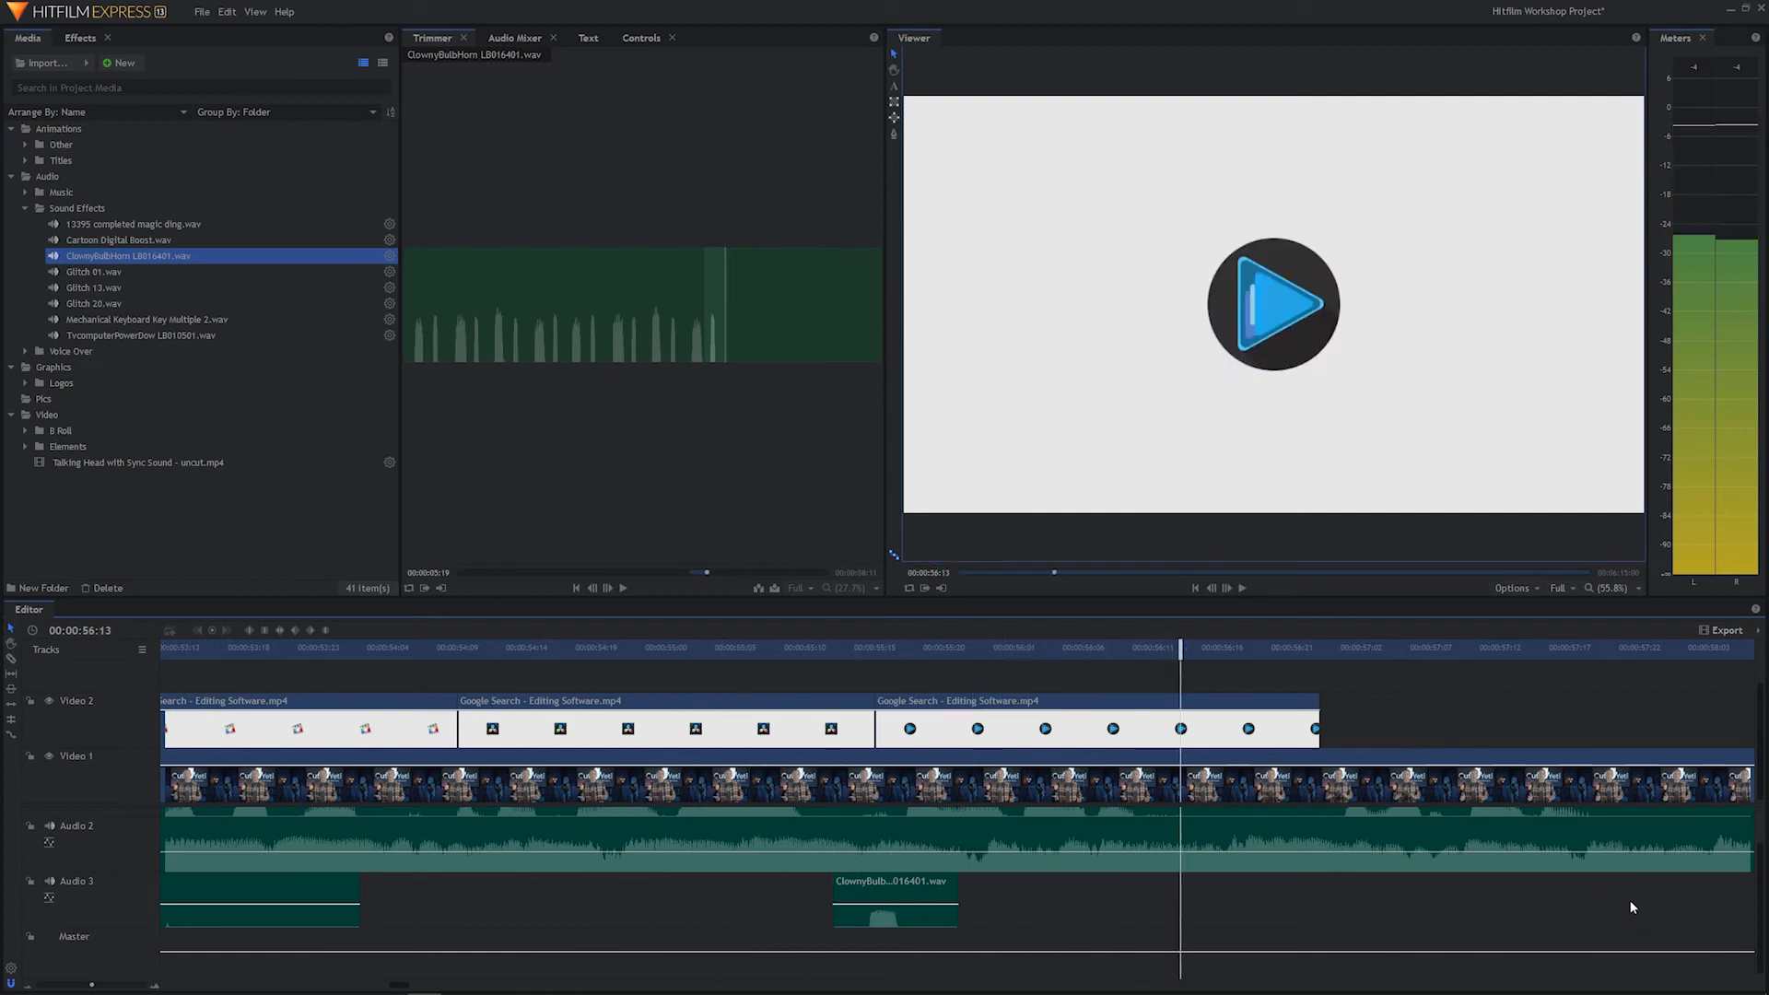
Select the ClownyBulbHorn clip on Audio 3 and delete it.
click(893, 896)
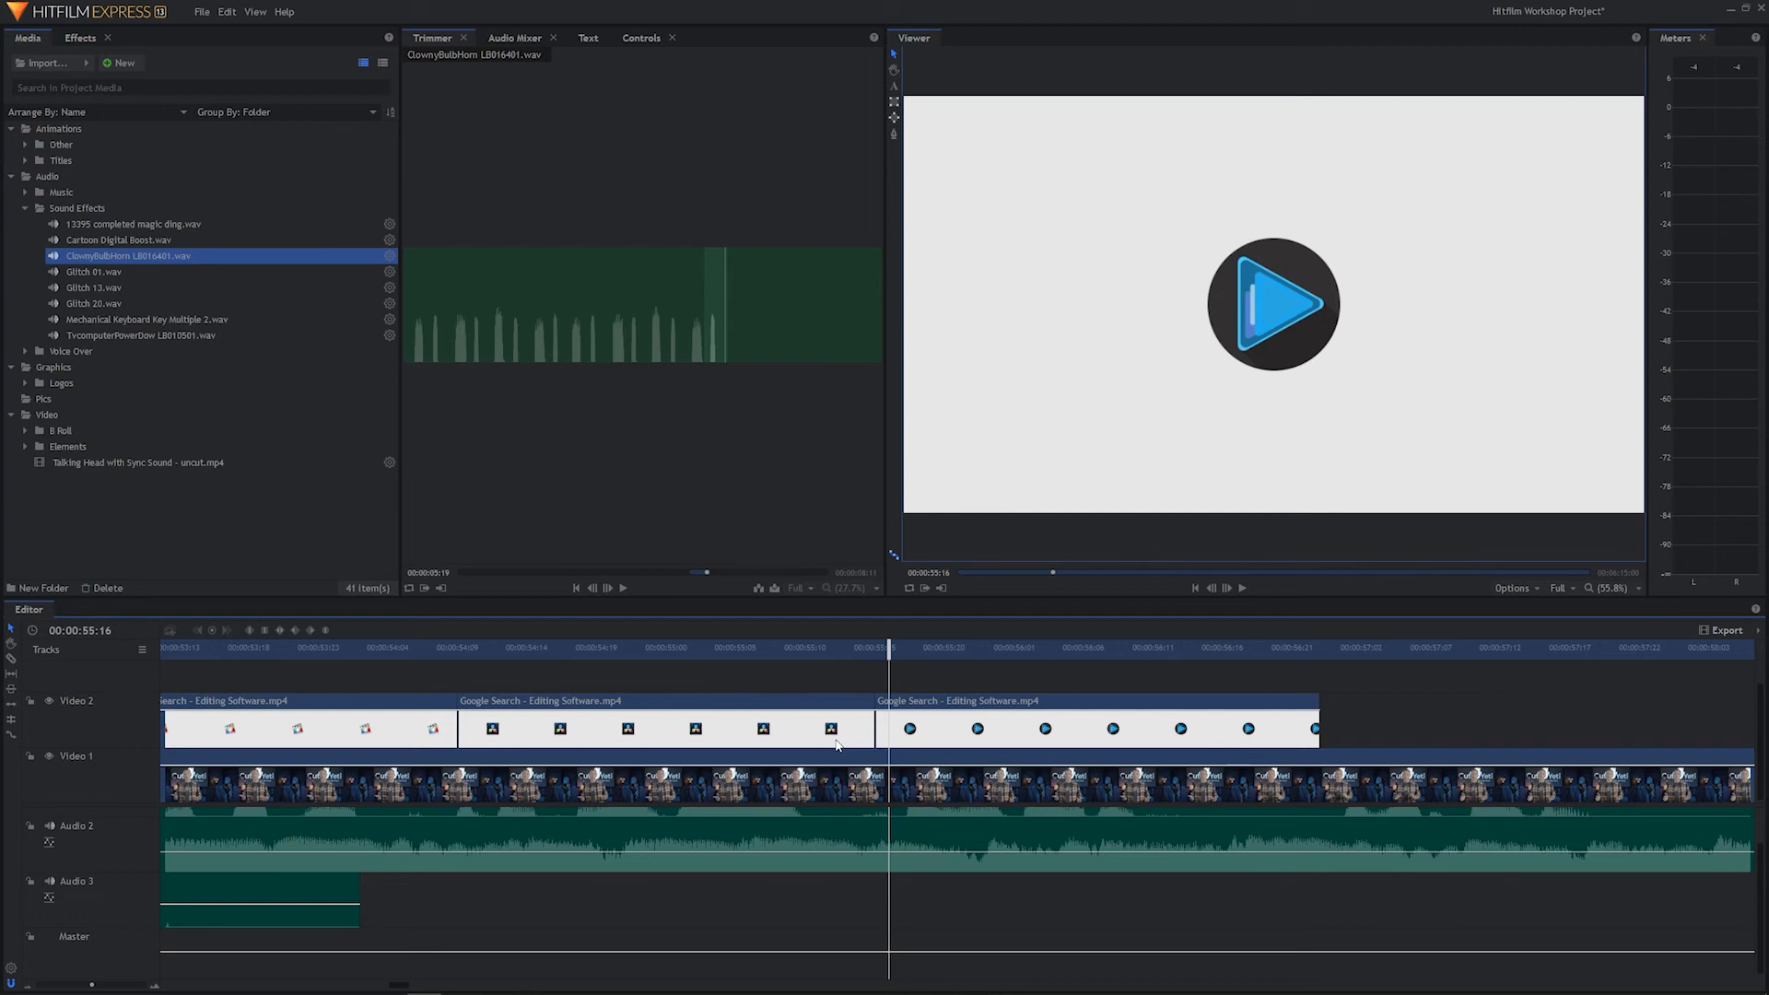
mouse_move(834, 648)
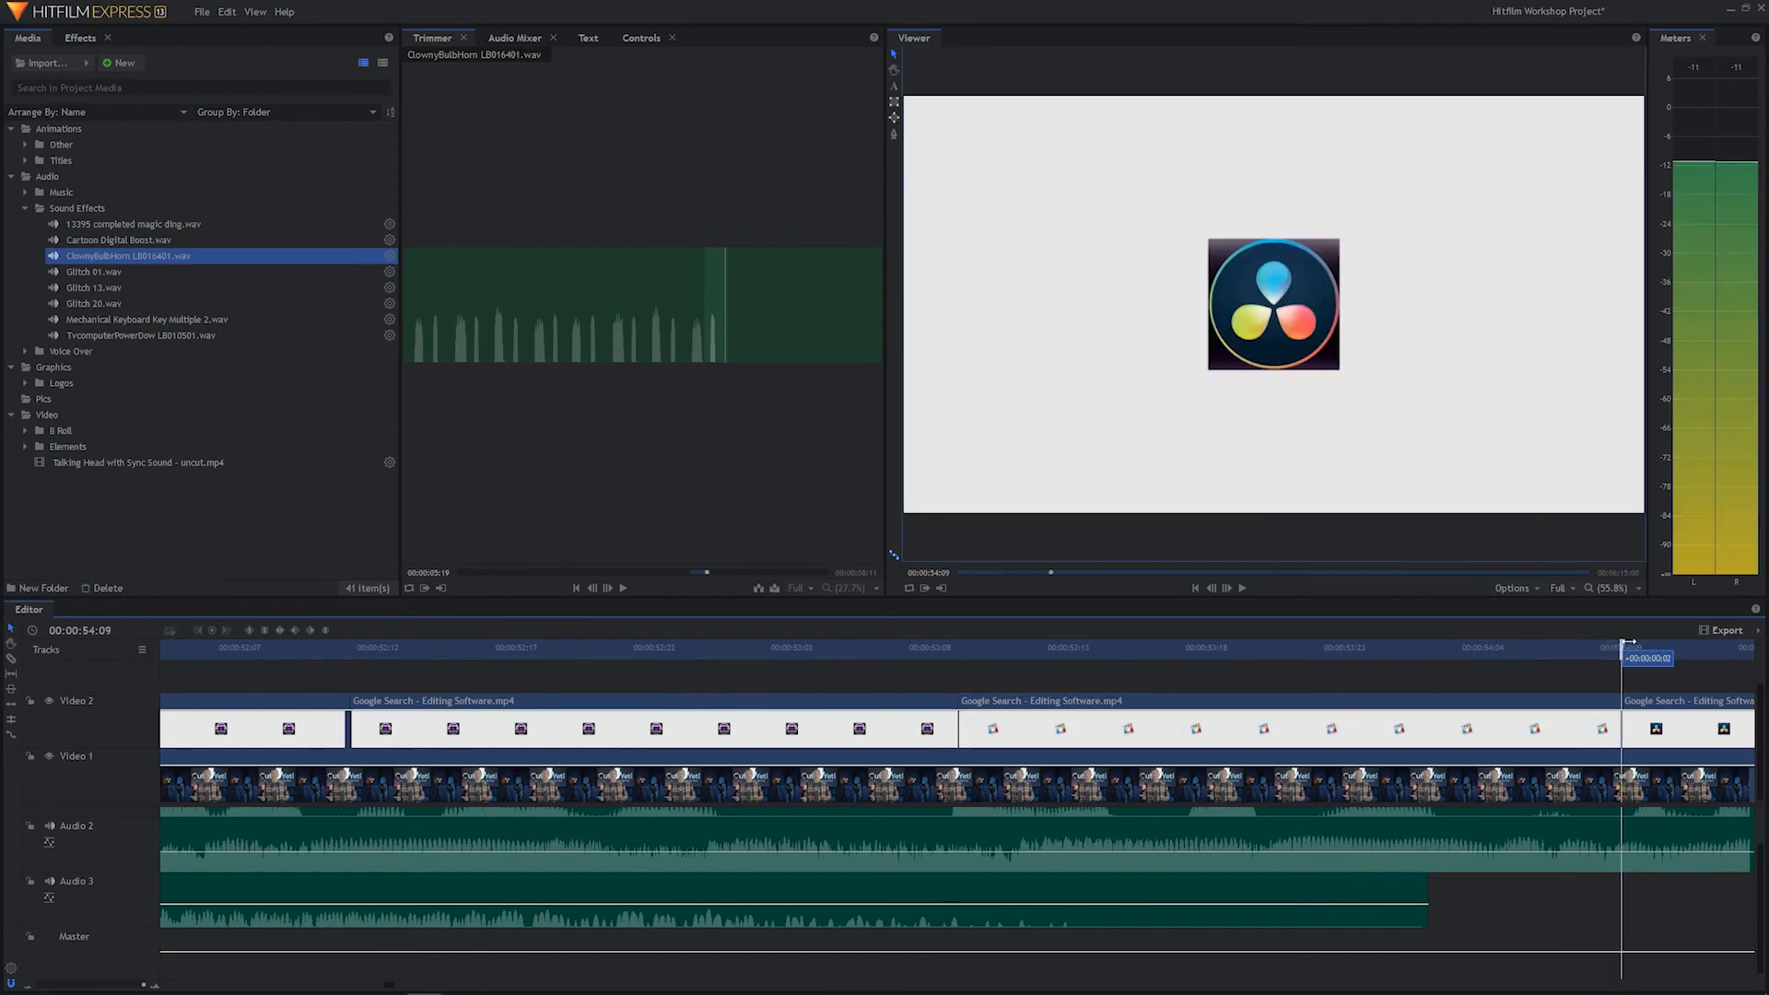
click(544, 648)
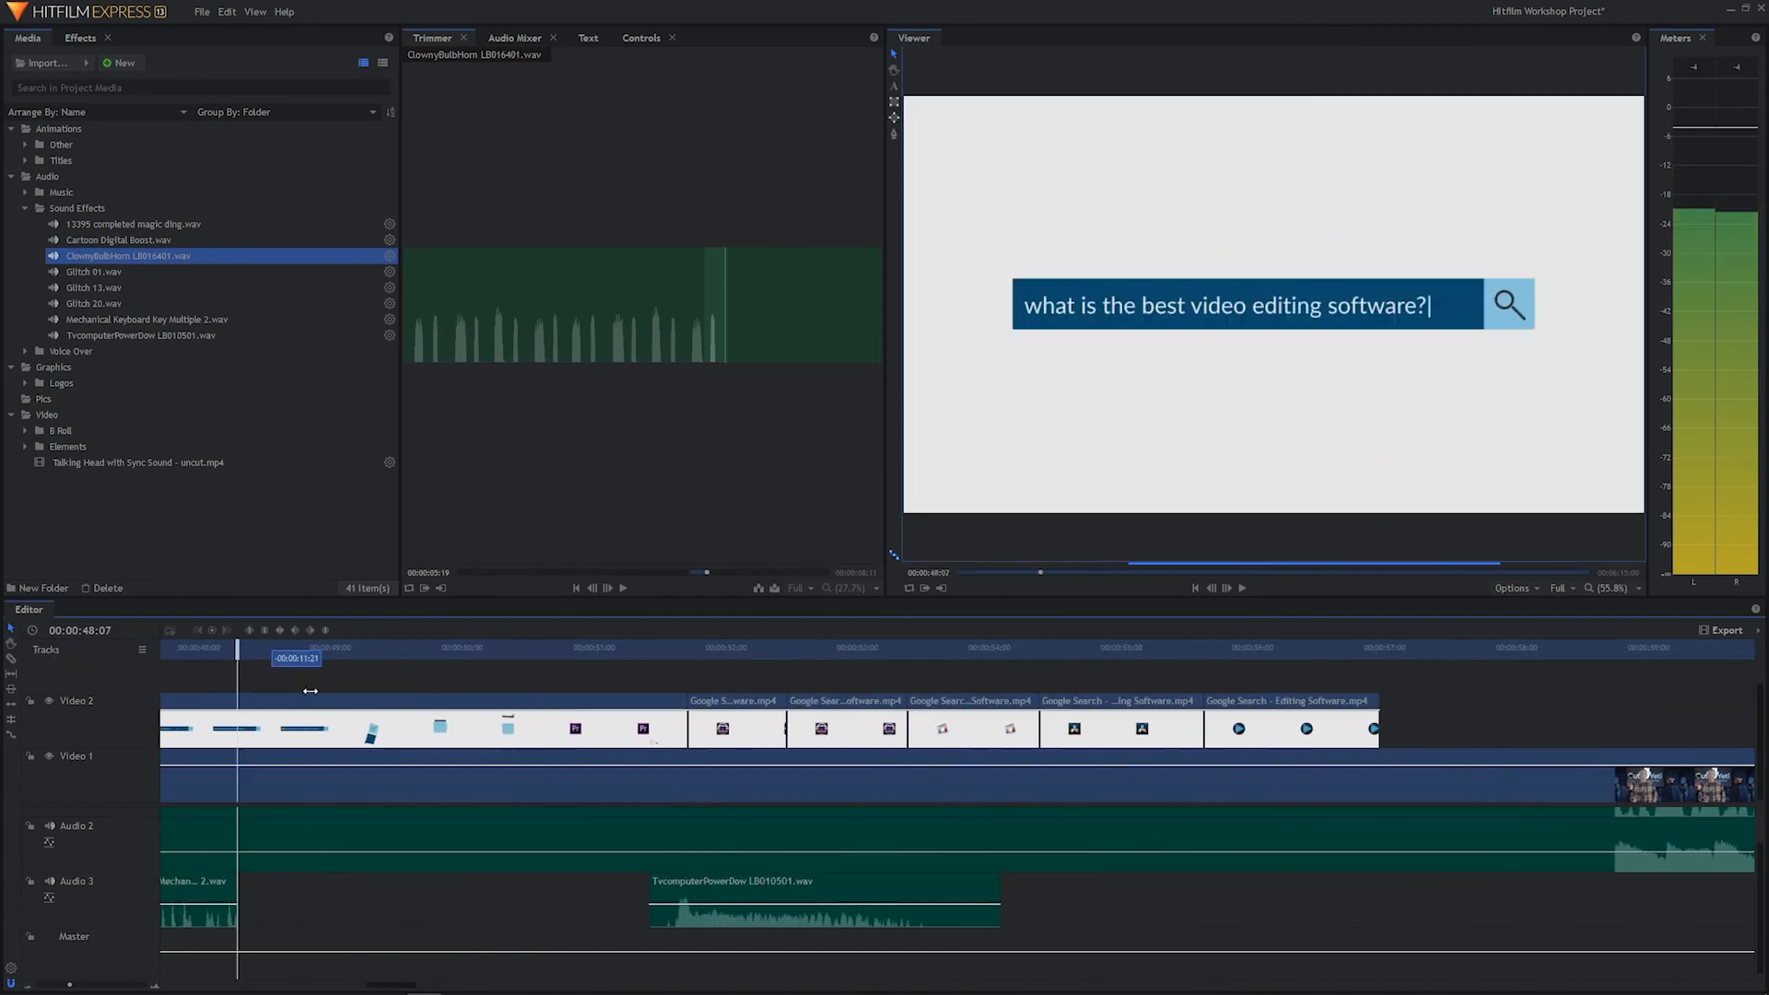
click(633, 647)
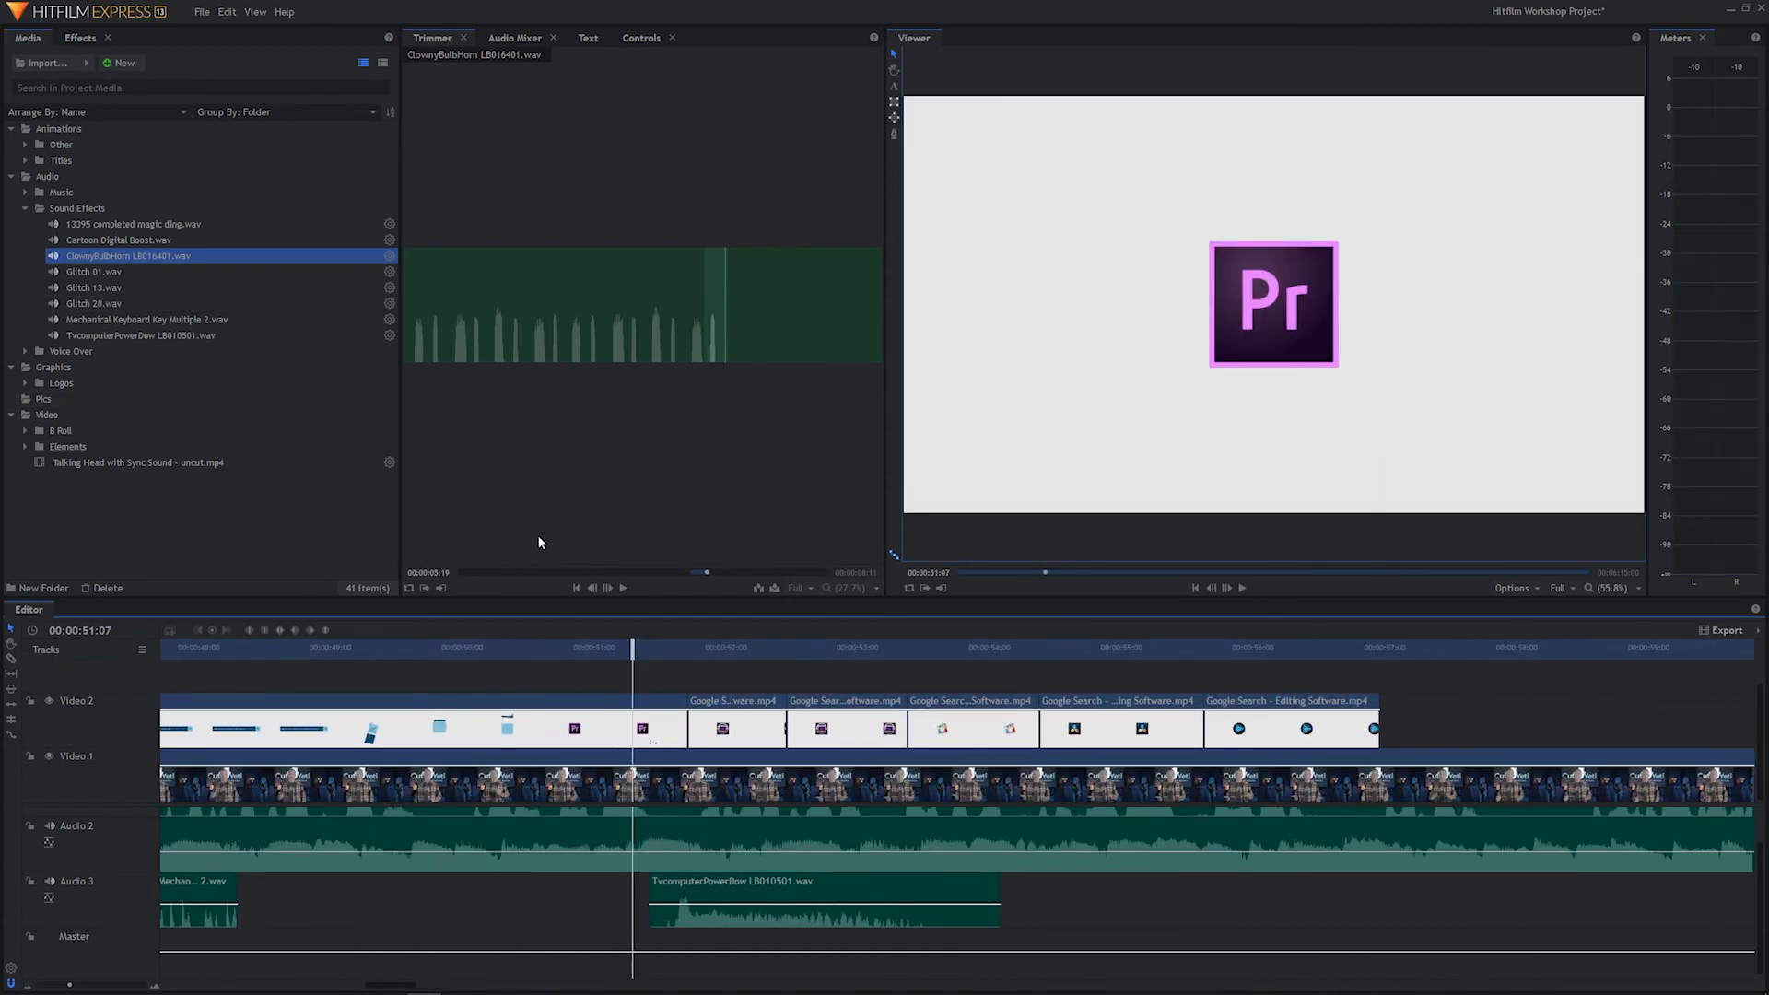
mouse_move(763, 728)
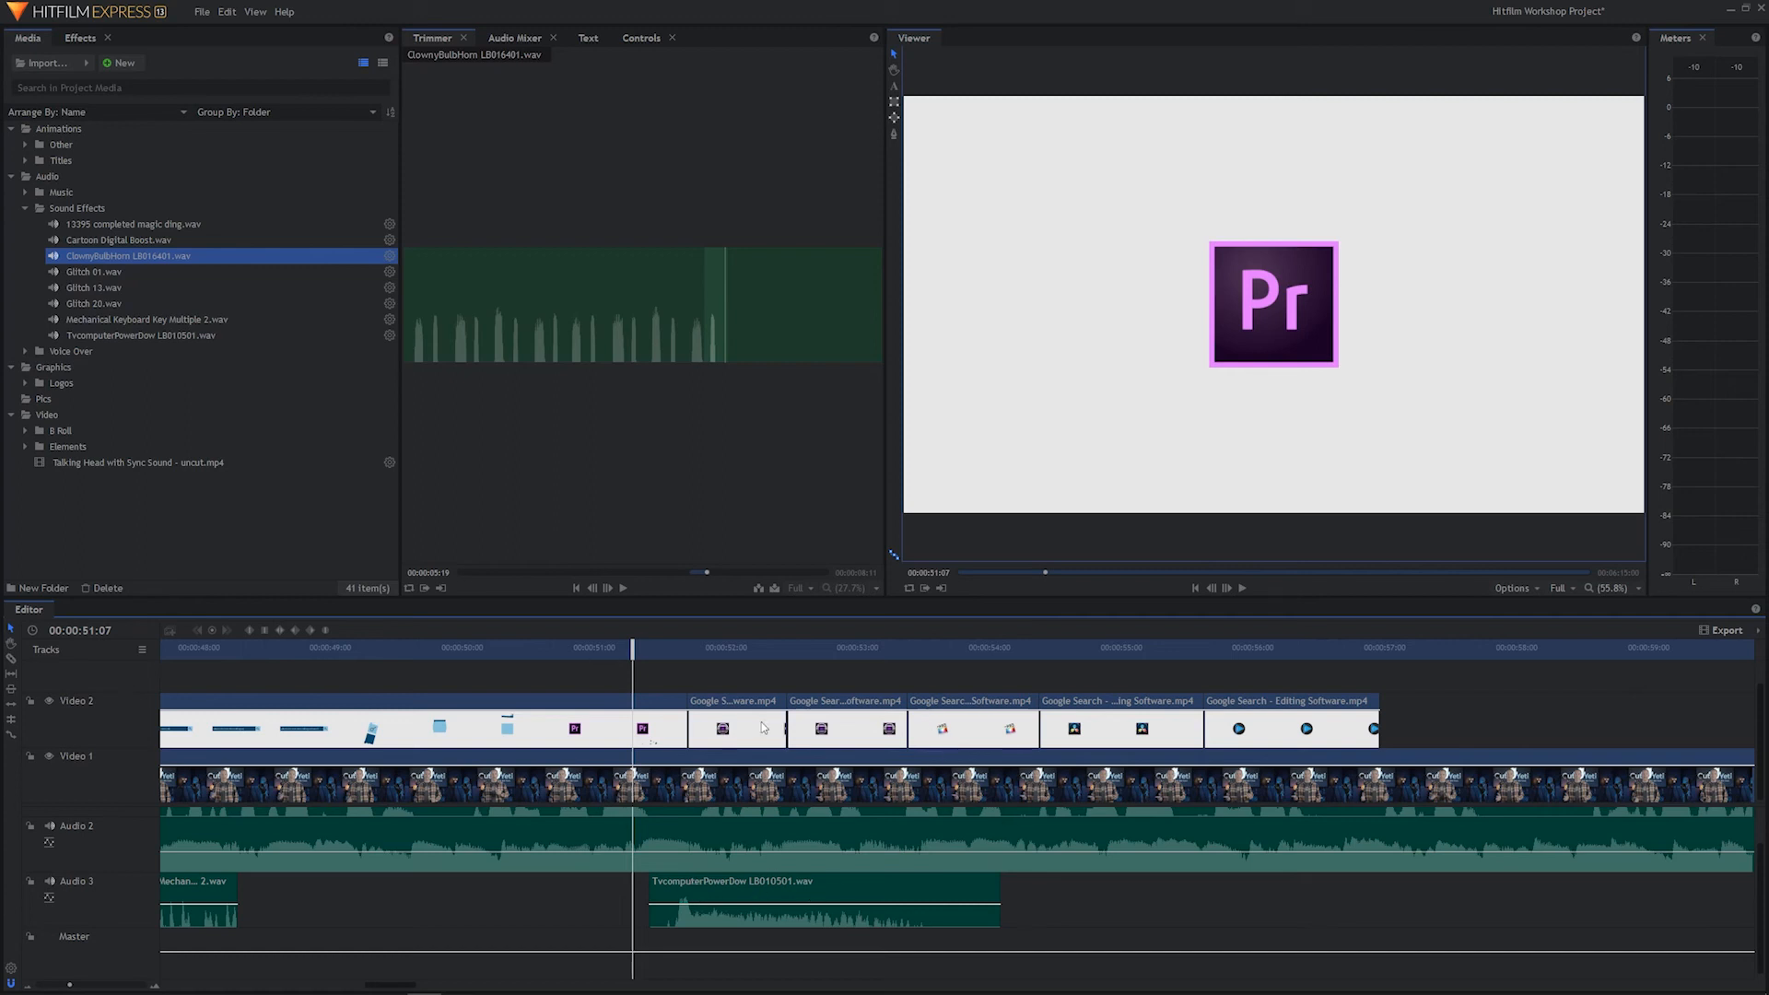
Copy the TvcomputerPowerDow clip and paste two more copies along Audio 3.
click(786, 647)
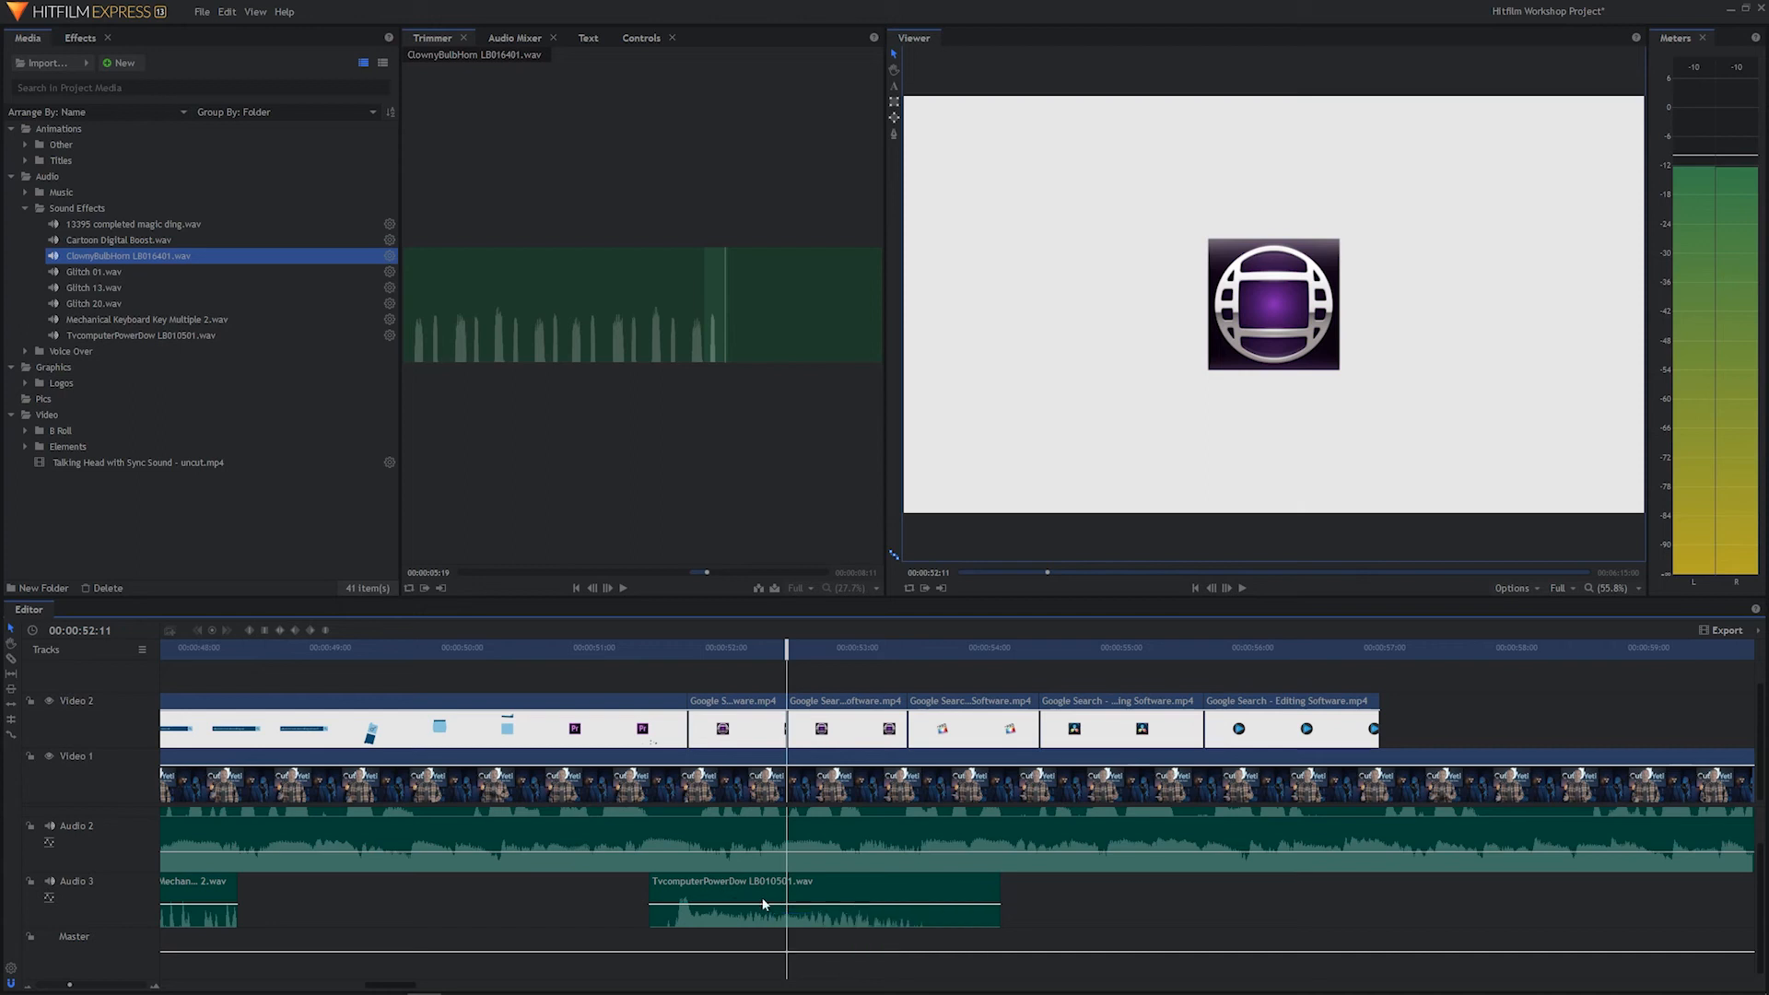
click(762, 903)
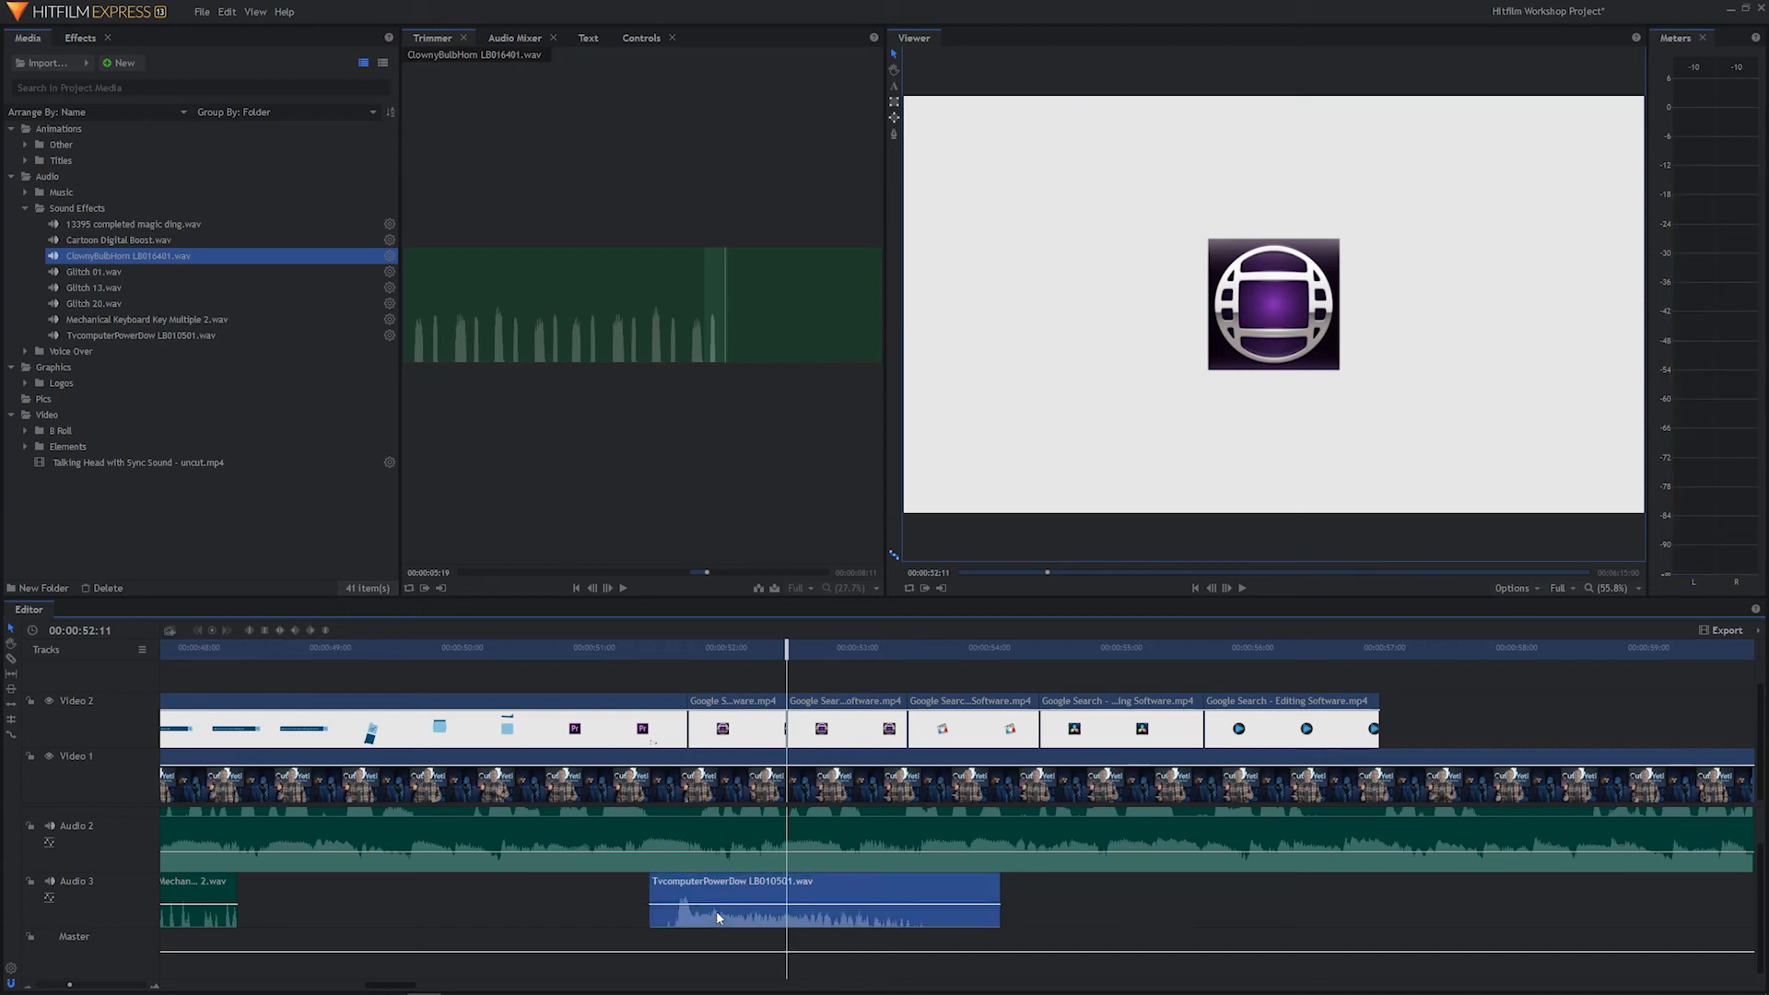
mouse_move(776, 903)
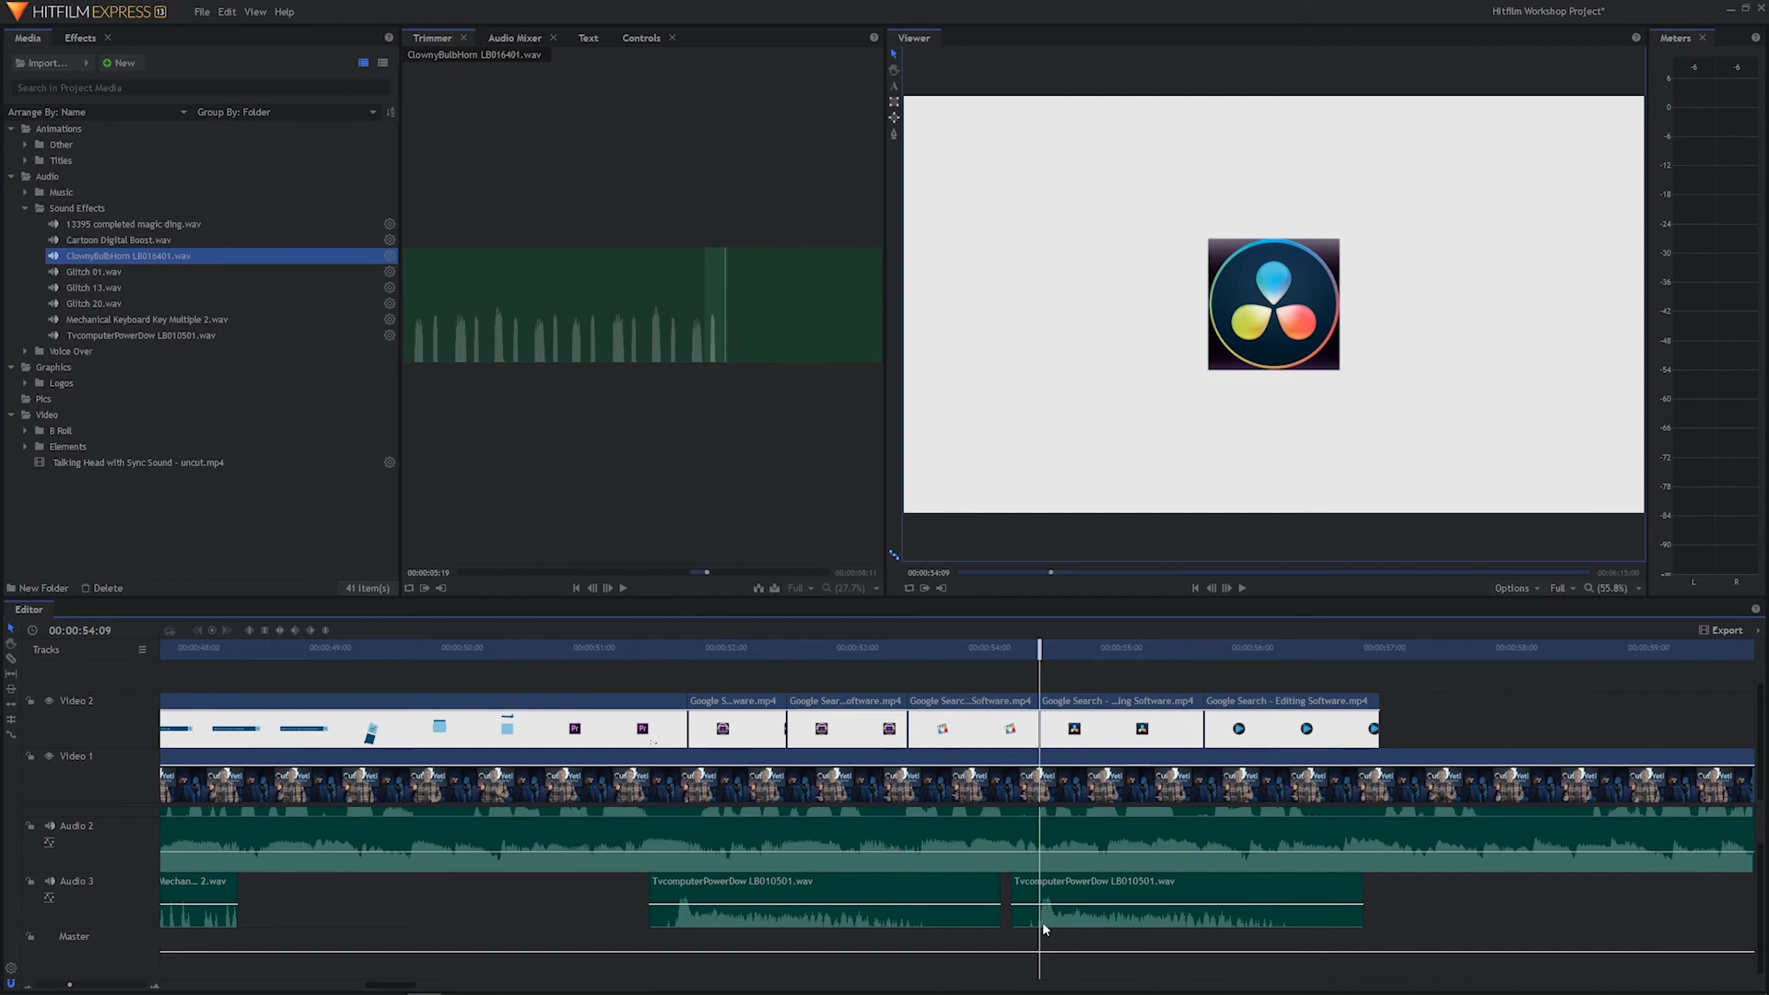
click(1241, 587)
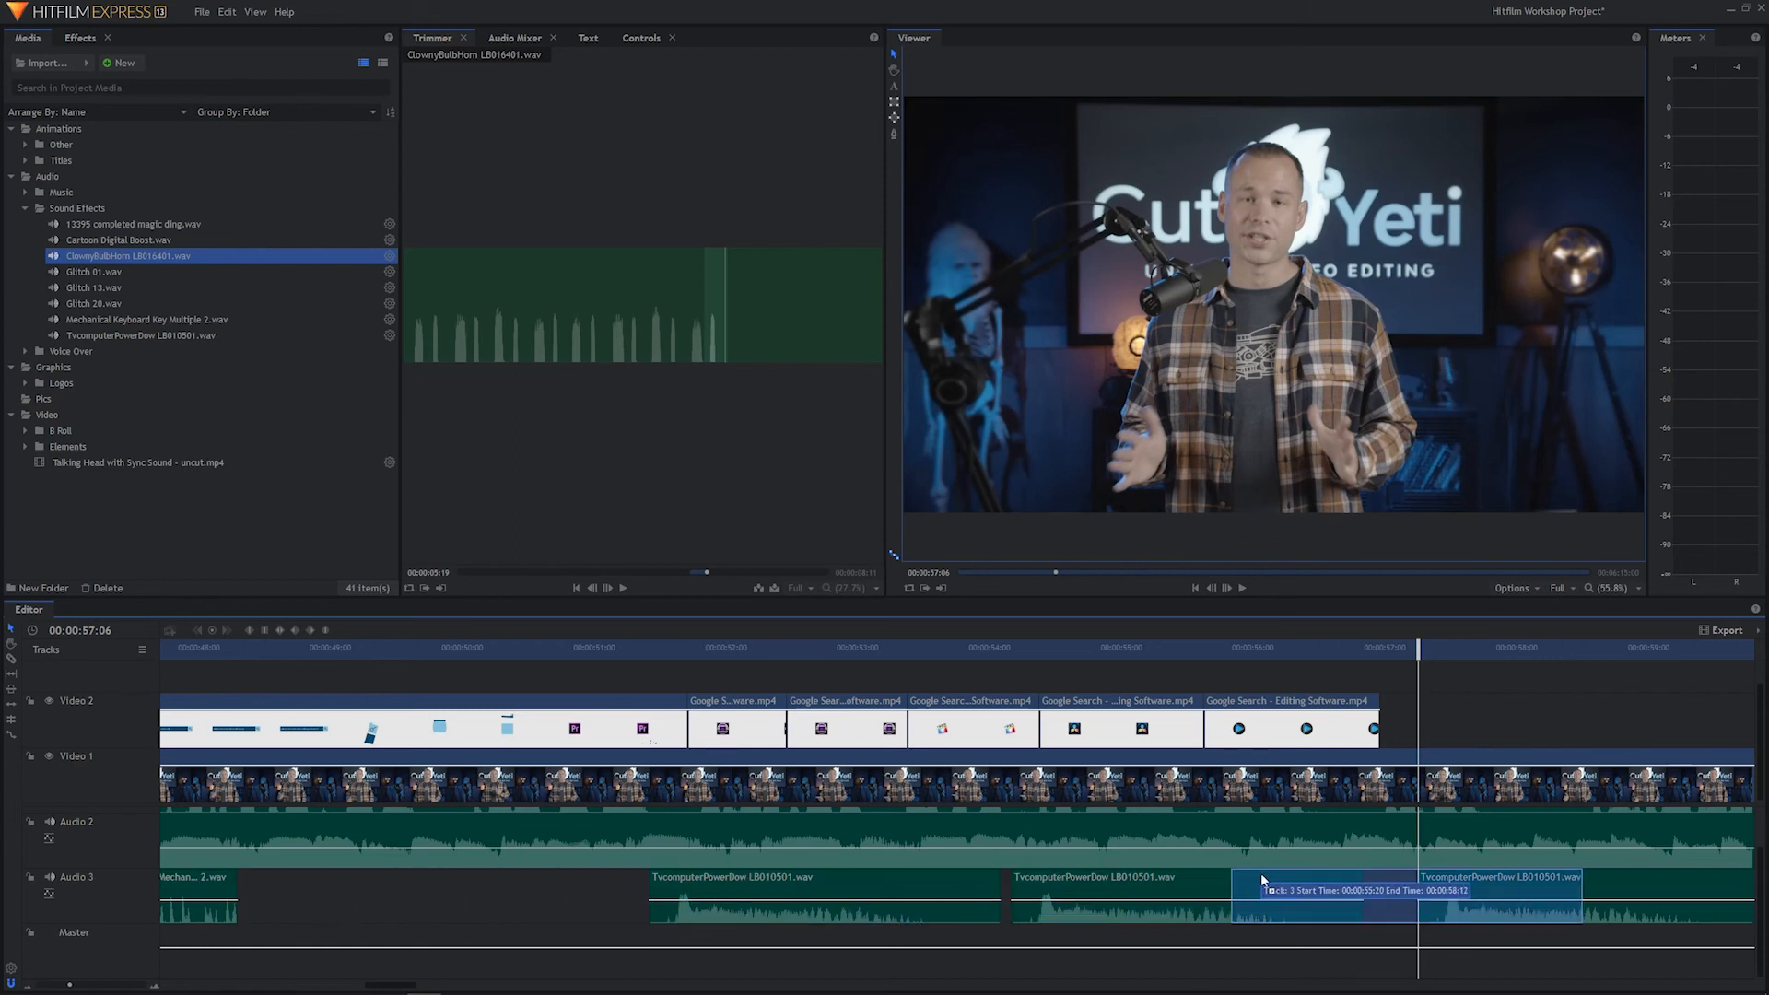
mouse_move(1433, 900)
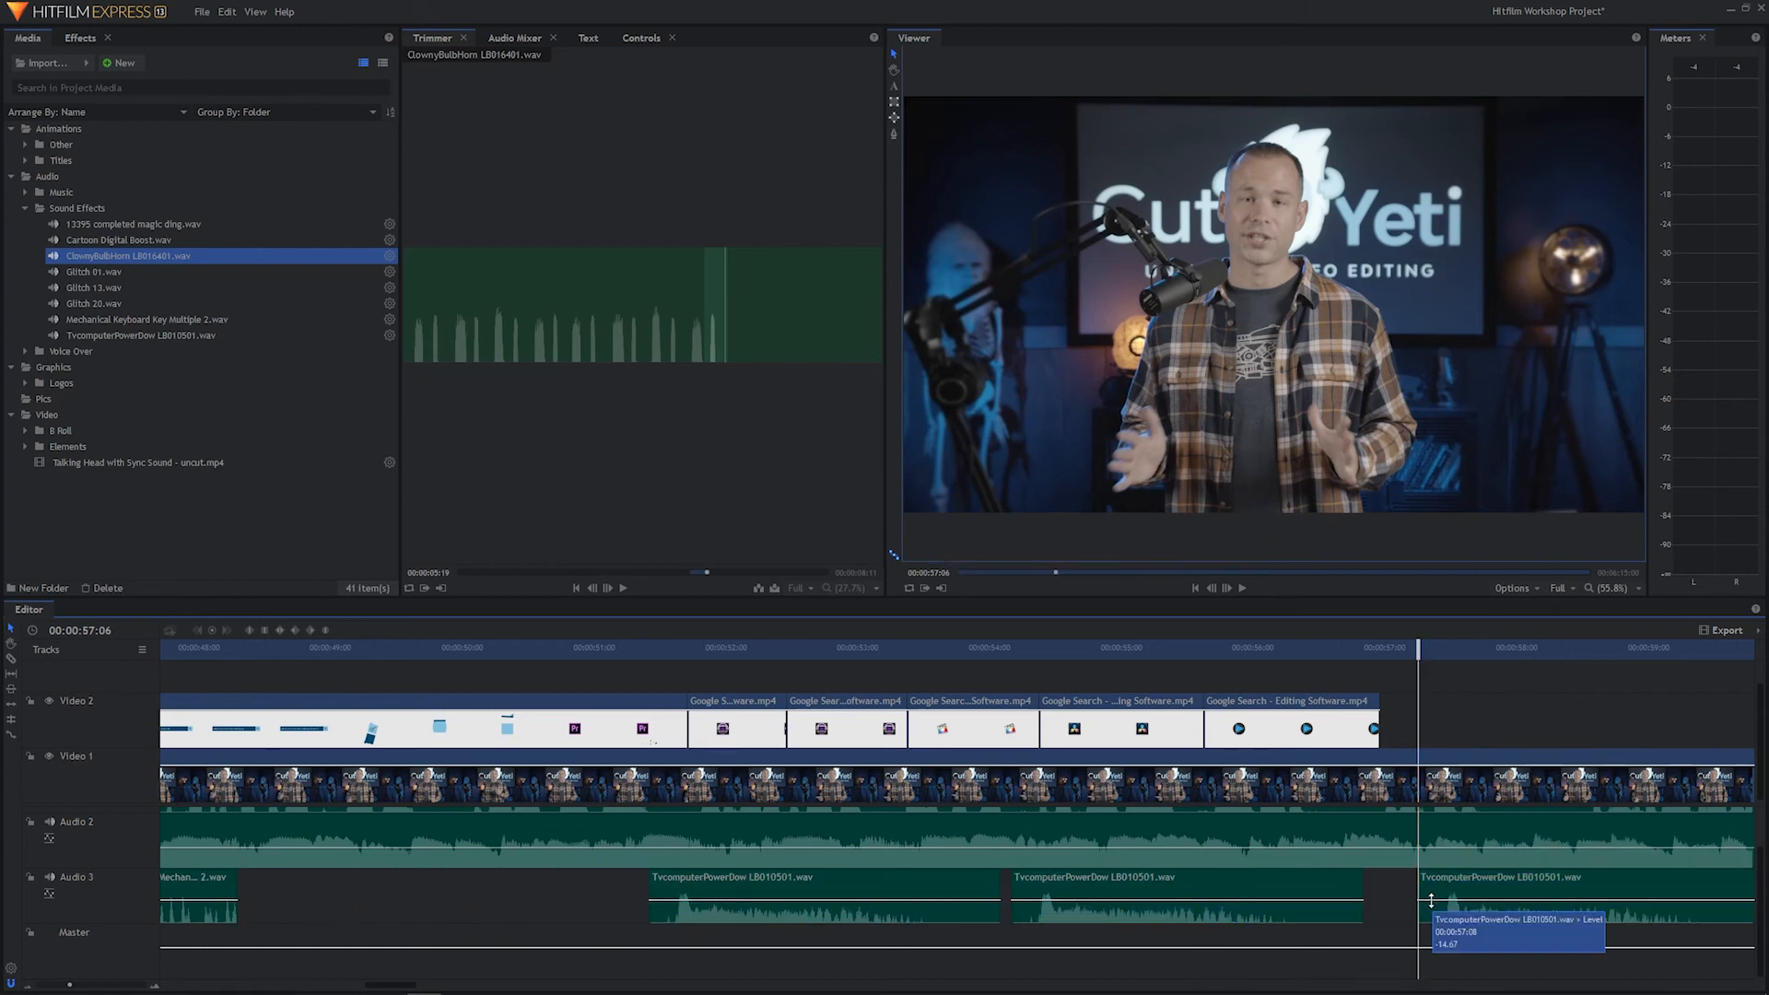
mouse_move(141, 962)
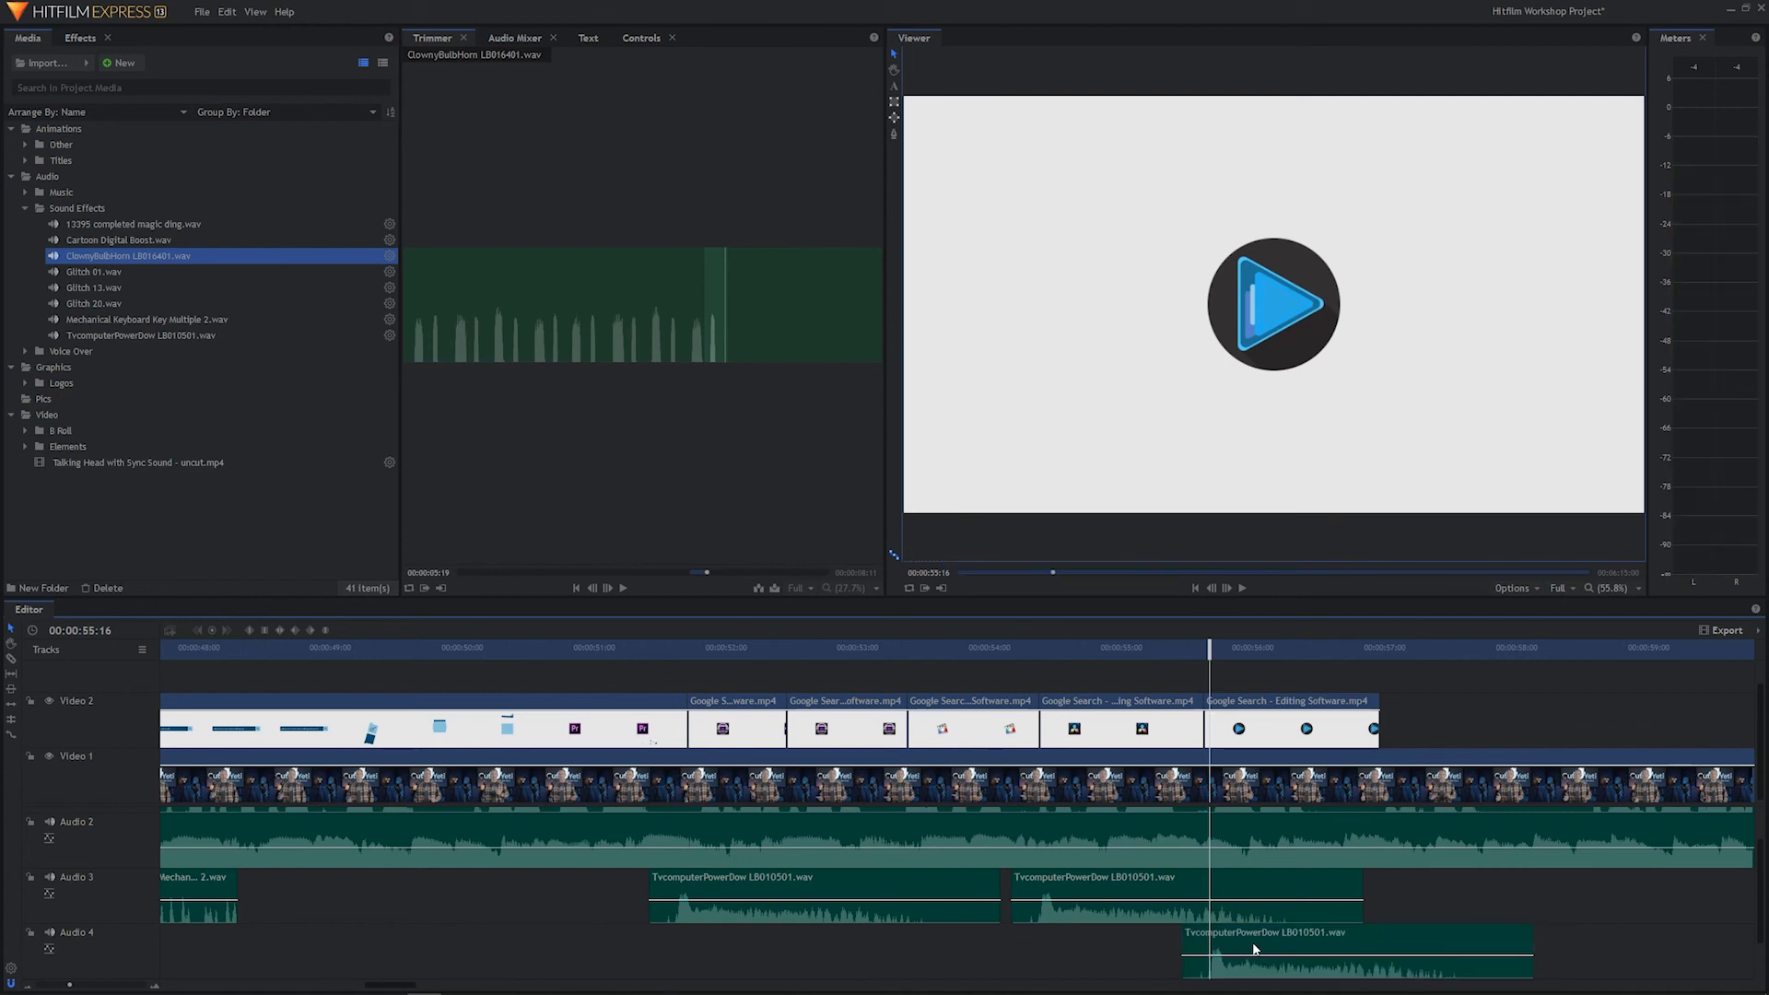
Drag a power-down copy onto a new Audio 4 track and play the layered sounds.
click(1241, 587)
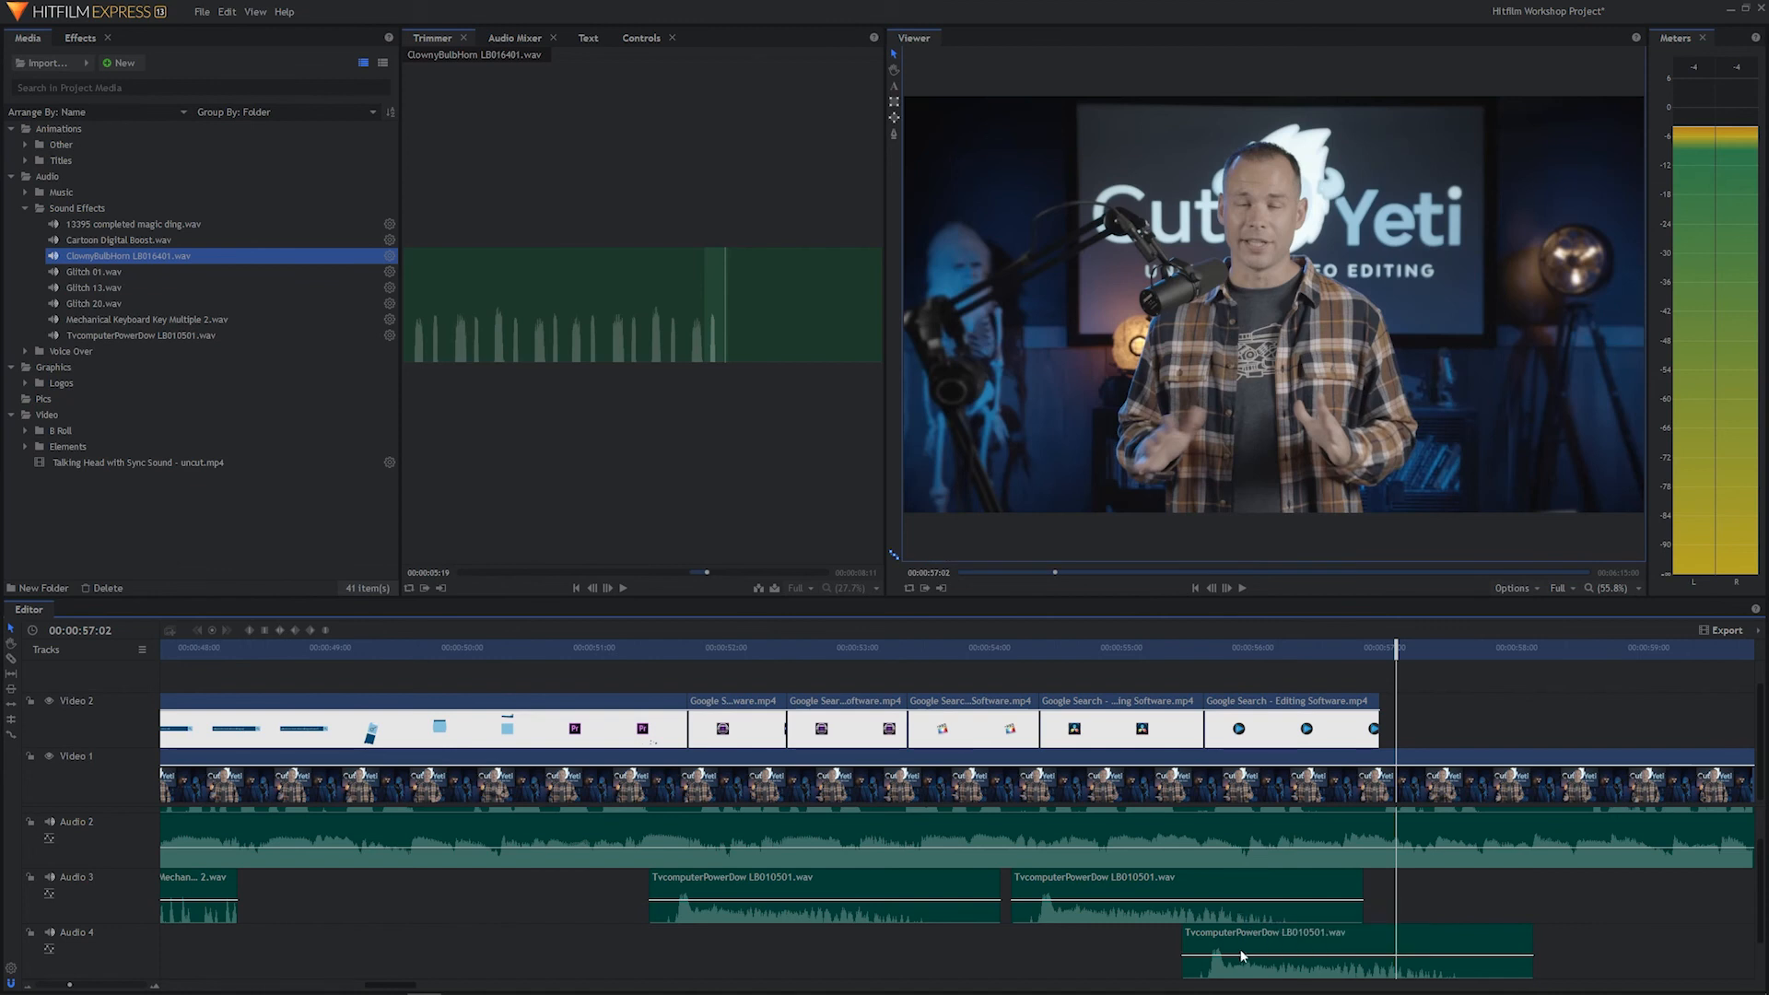
mouse_move(469, 671)
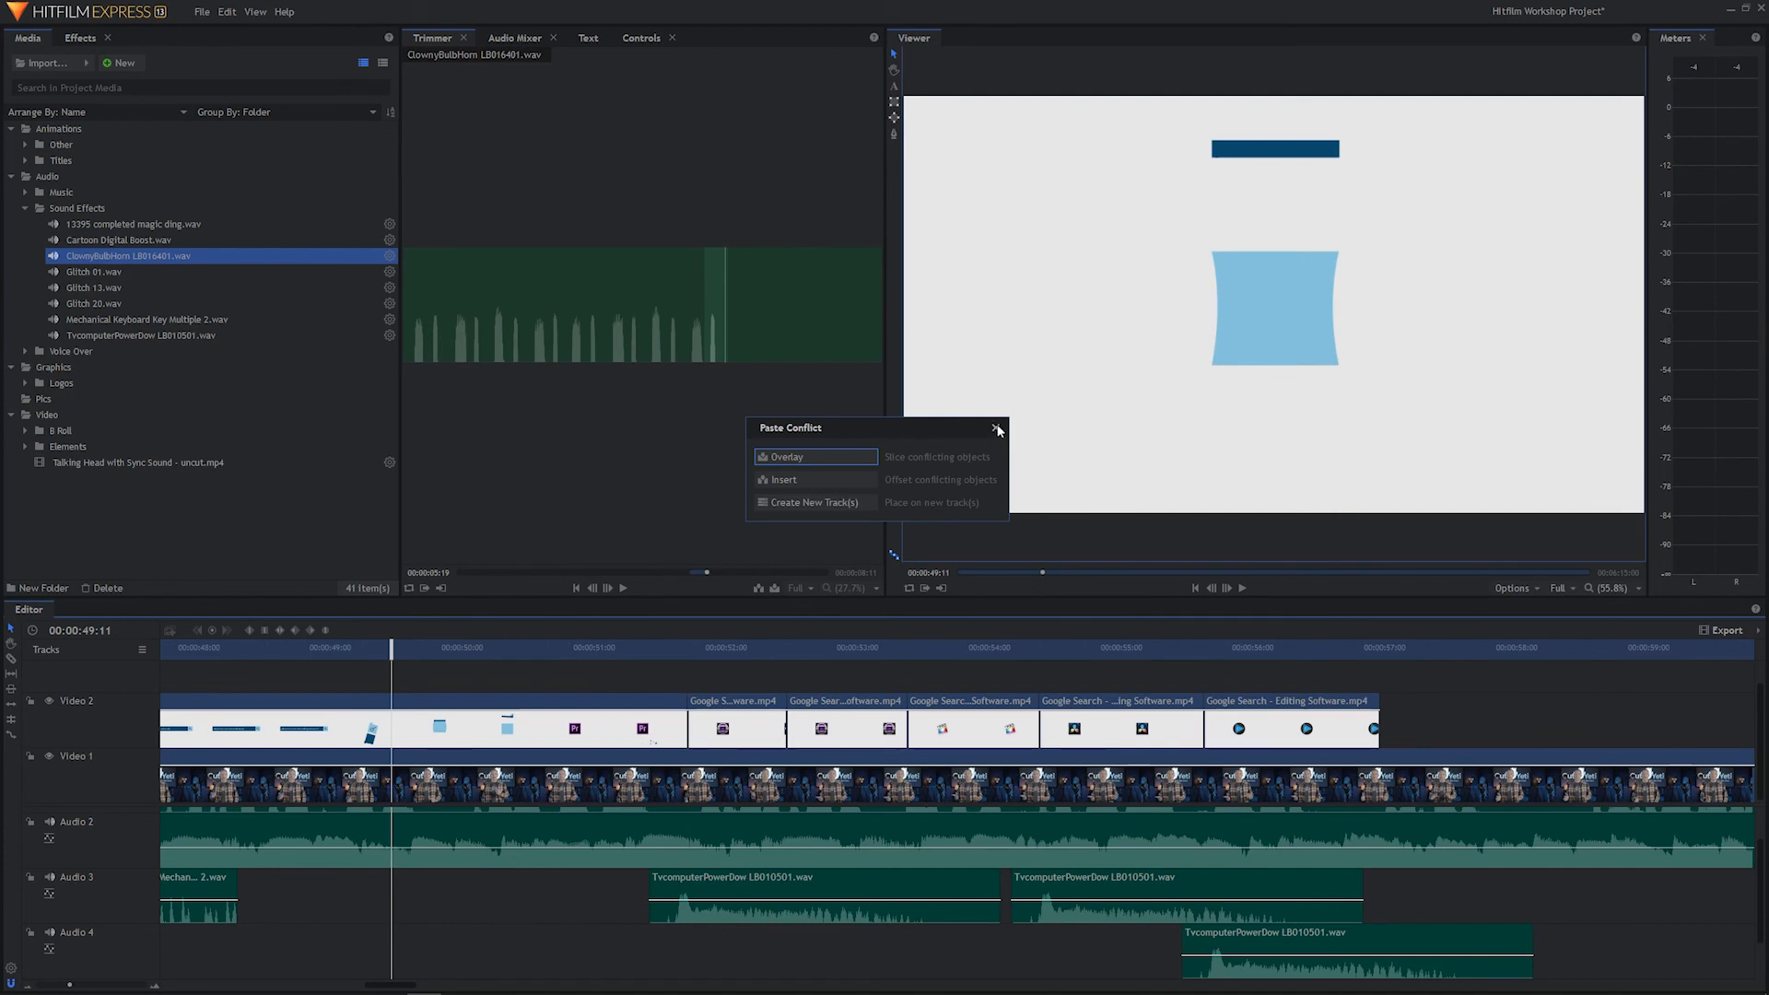
Dismiss the paste conflict, paste a power-down copy on Audio 4, and scrub to check.
click(997, 427)
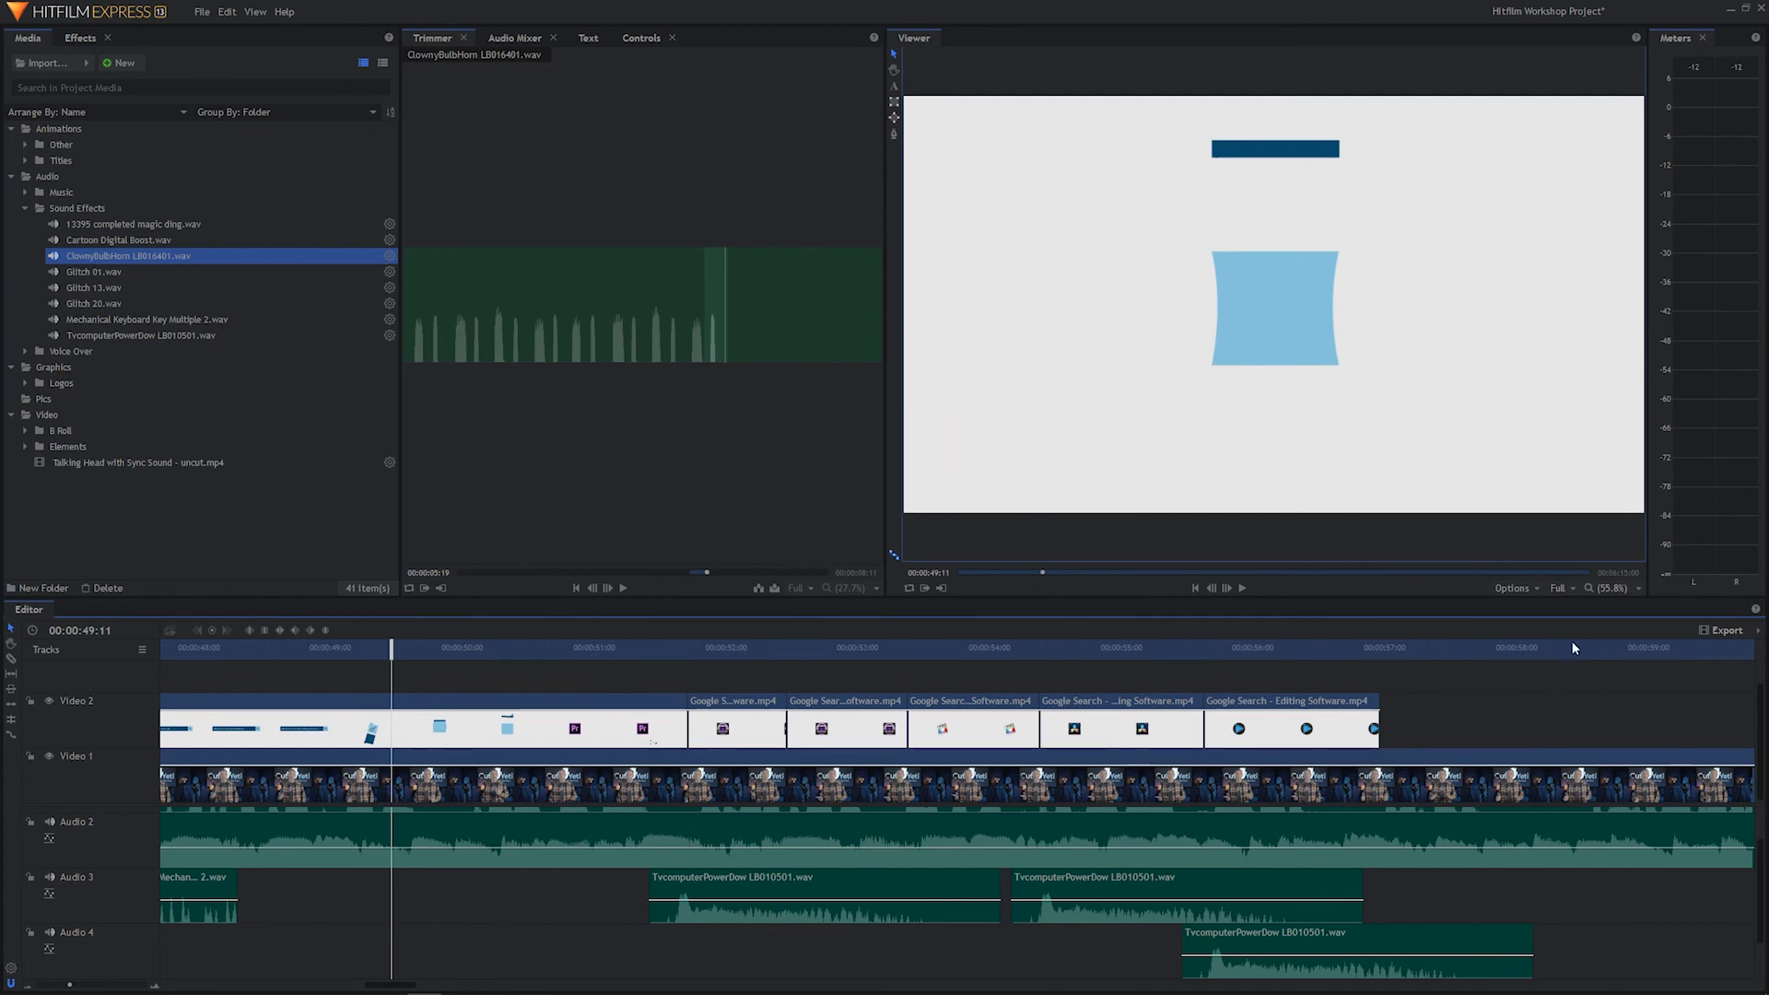
click(1577, 646)
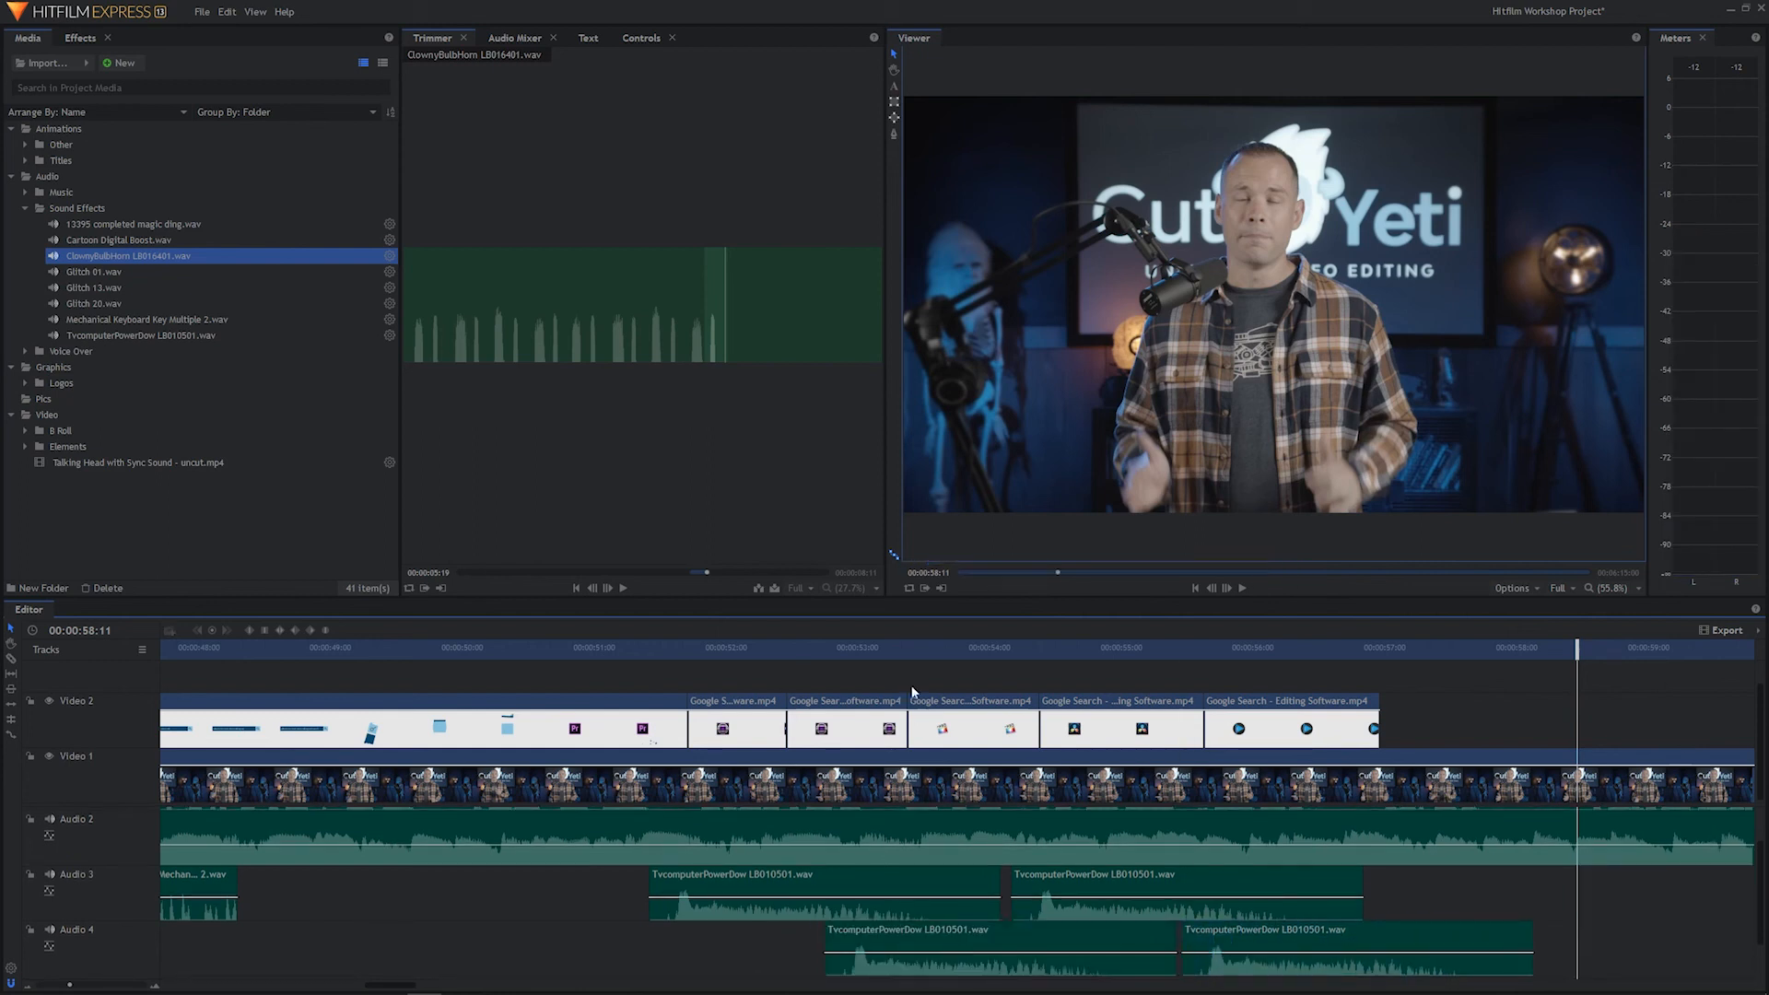
click(908, 646)
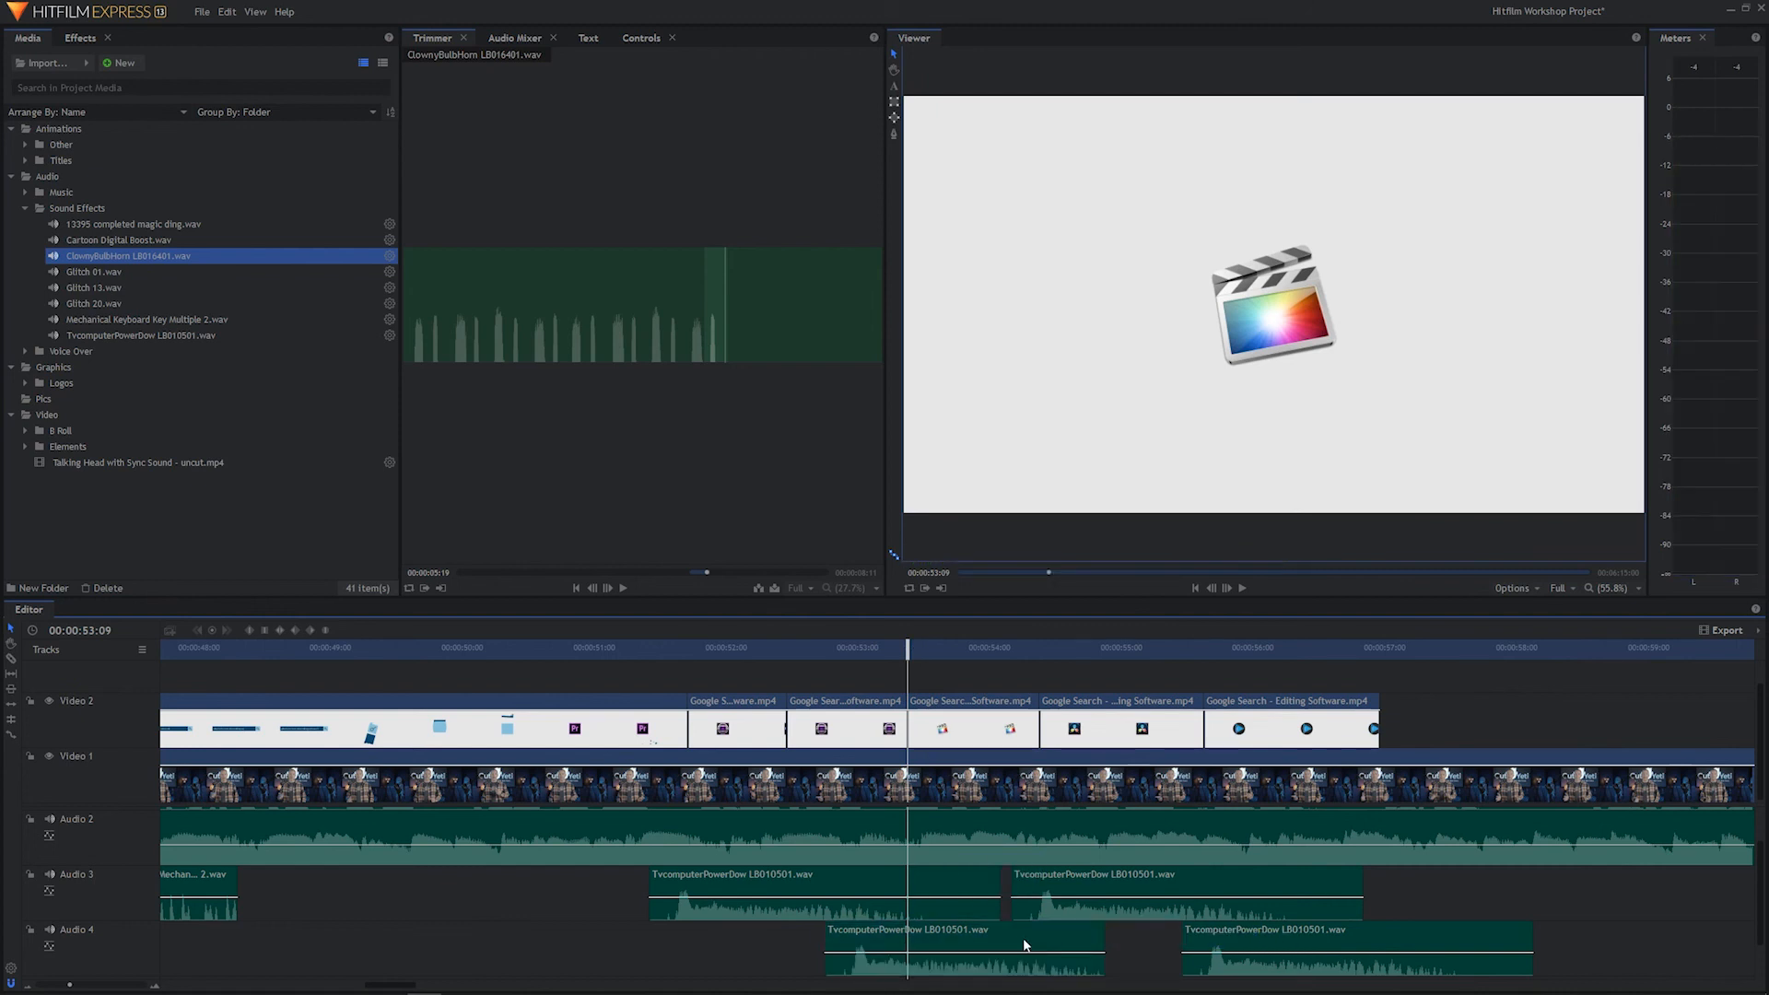
click(993, 938)
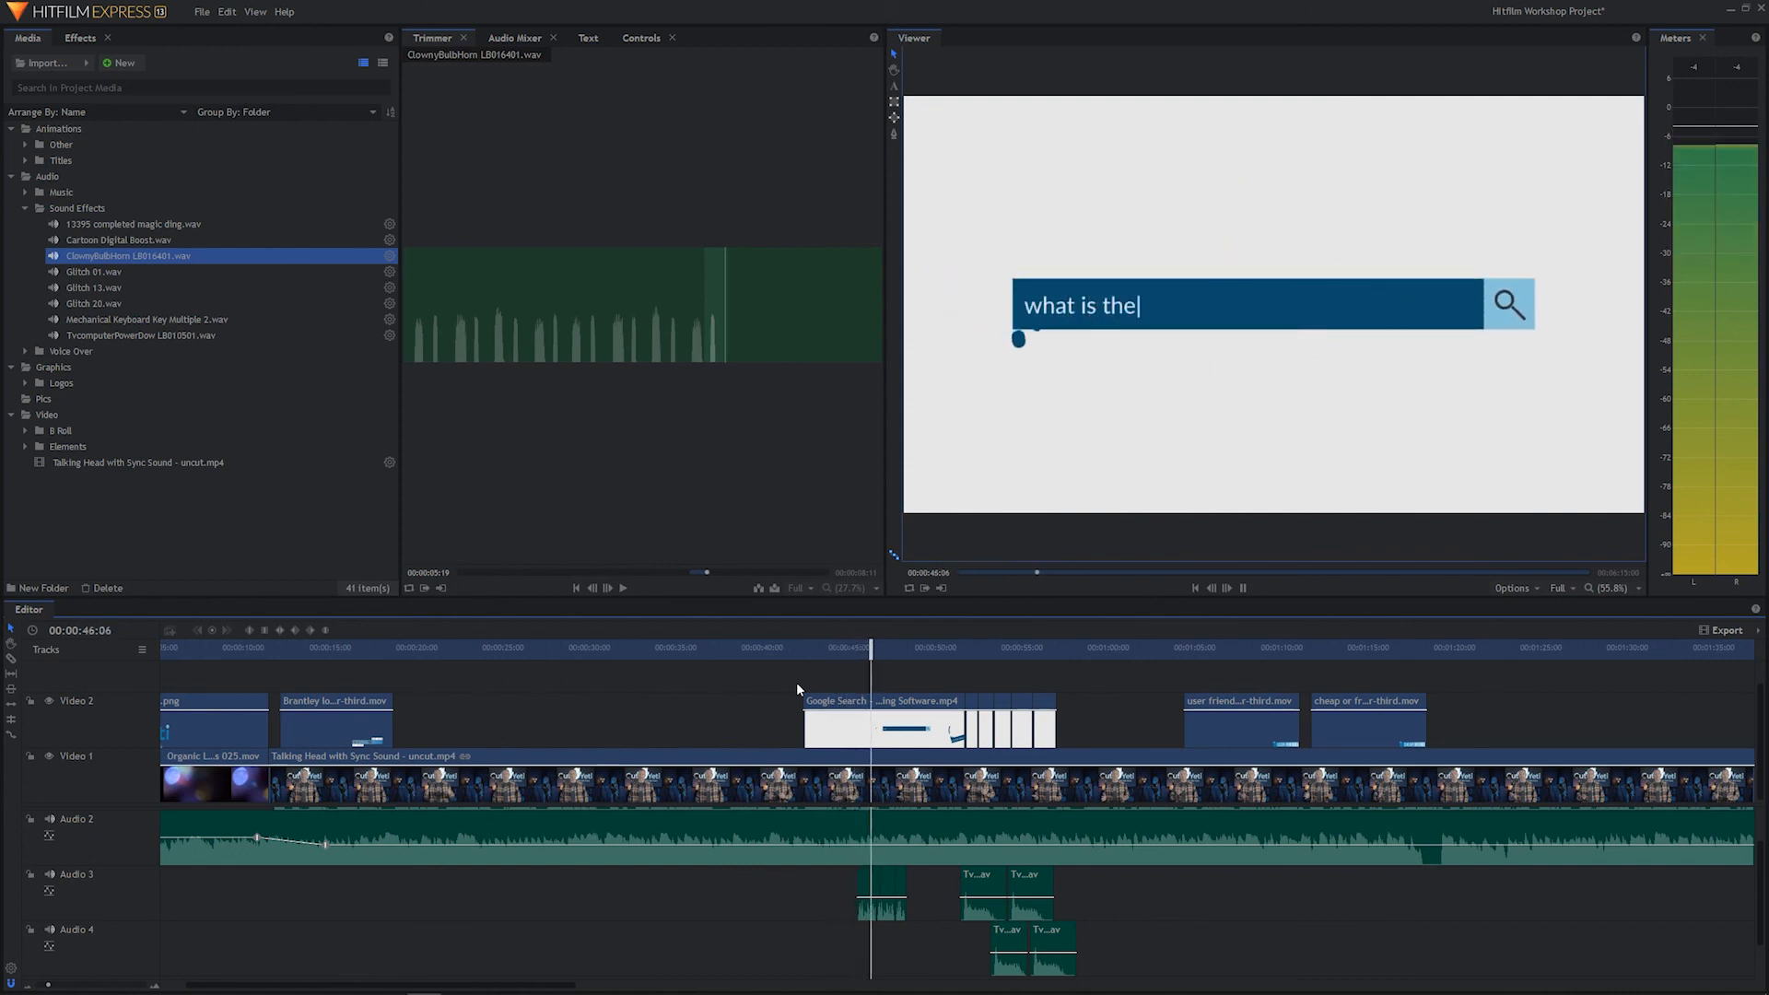
text(best video editing software)
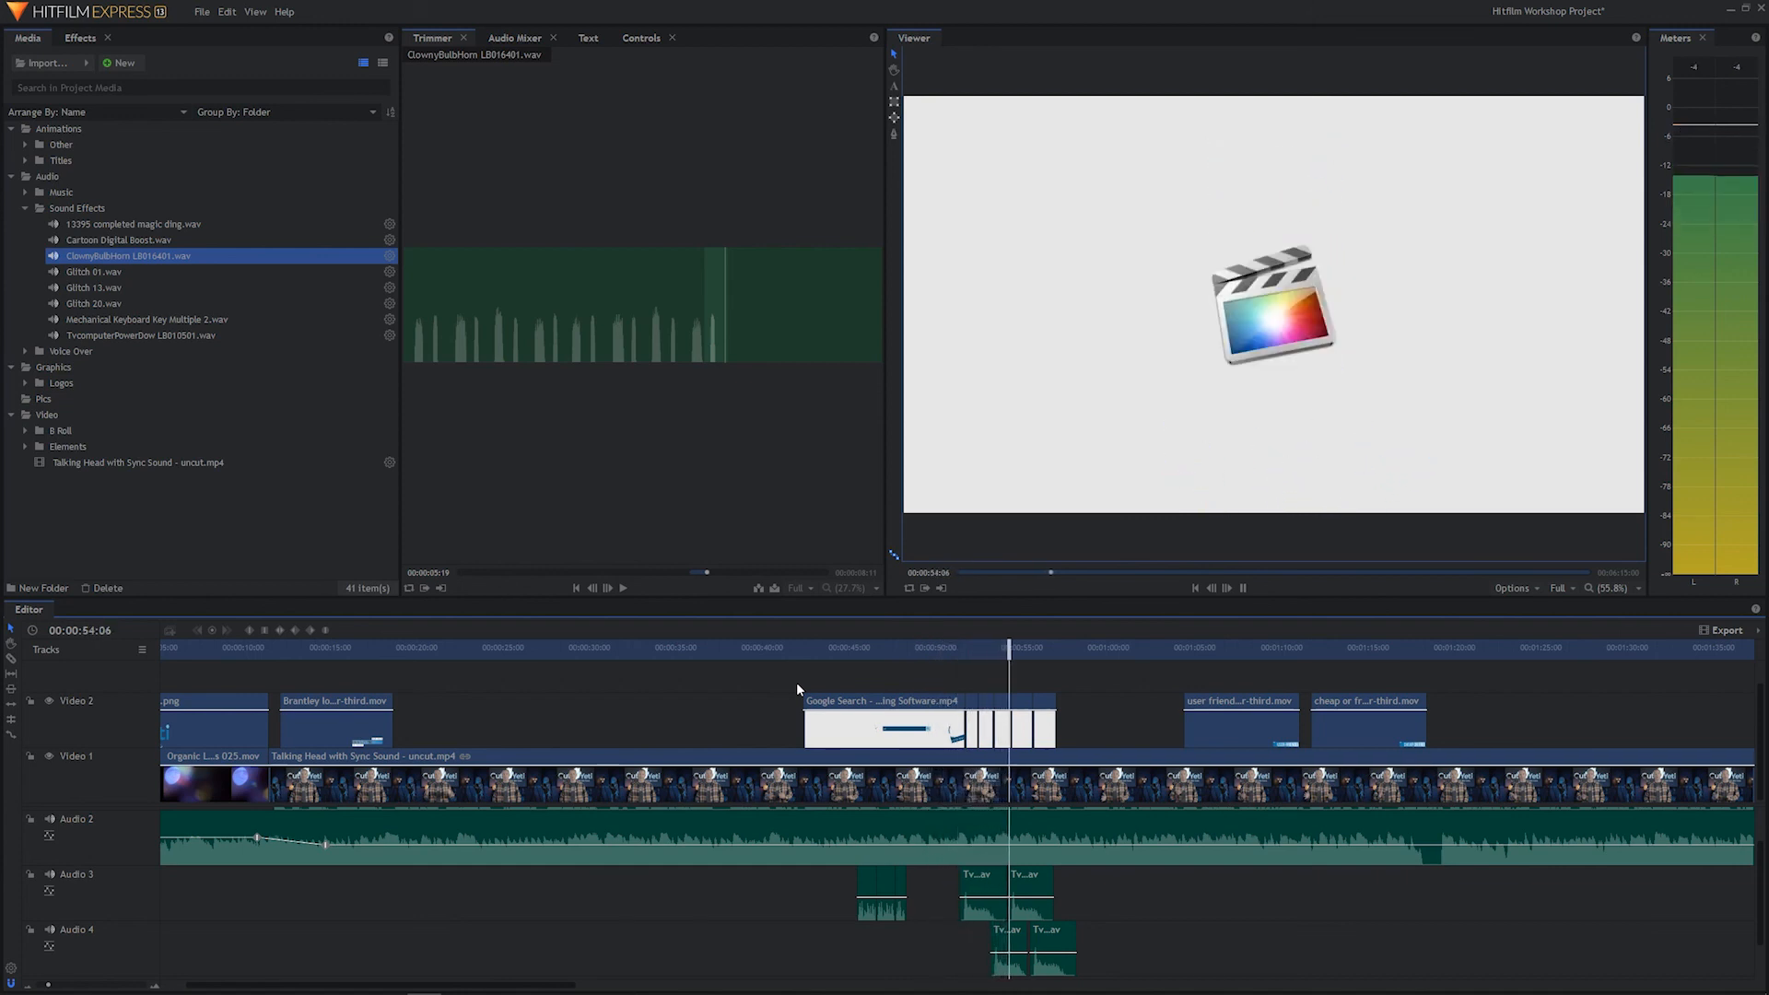
click(1242, 587)
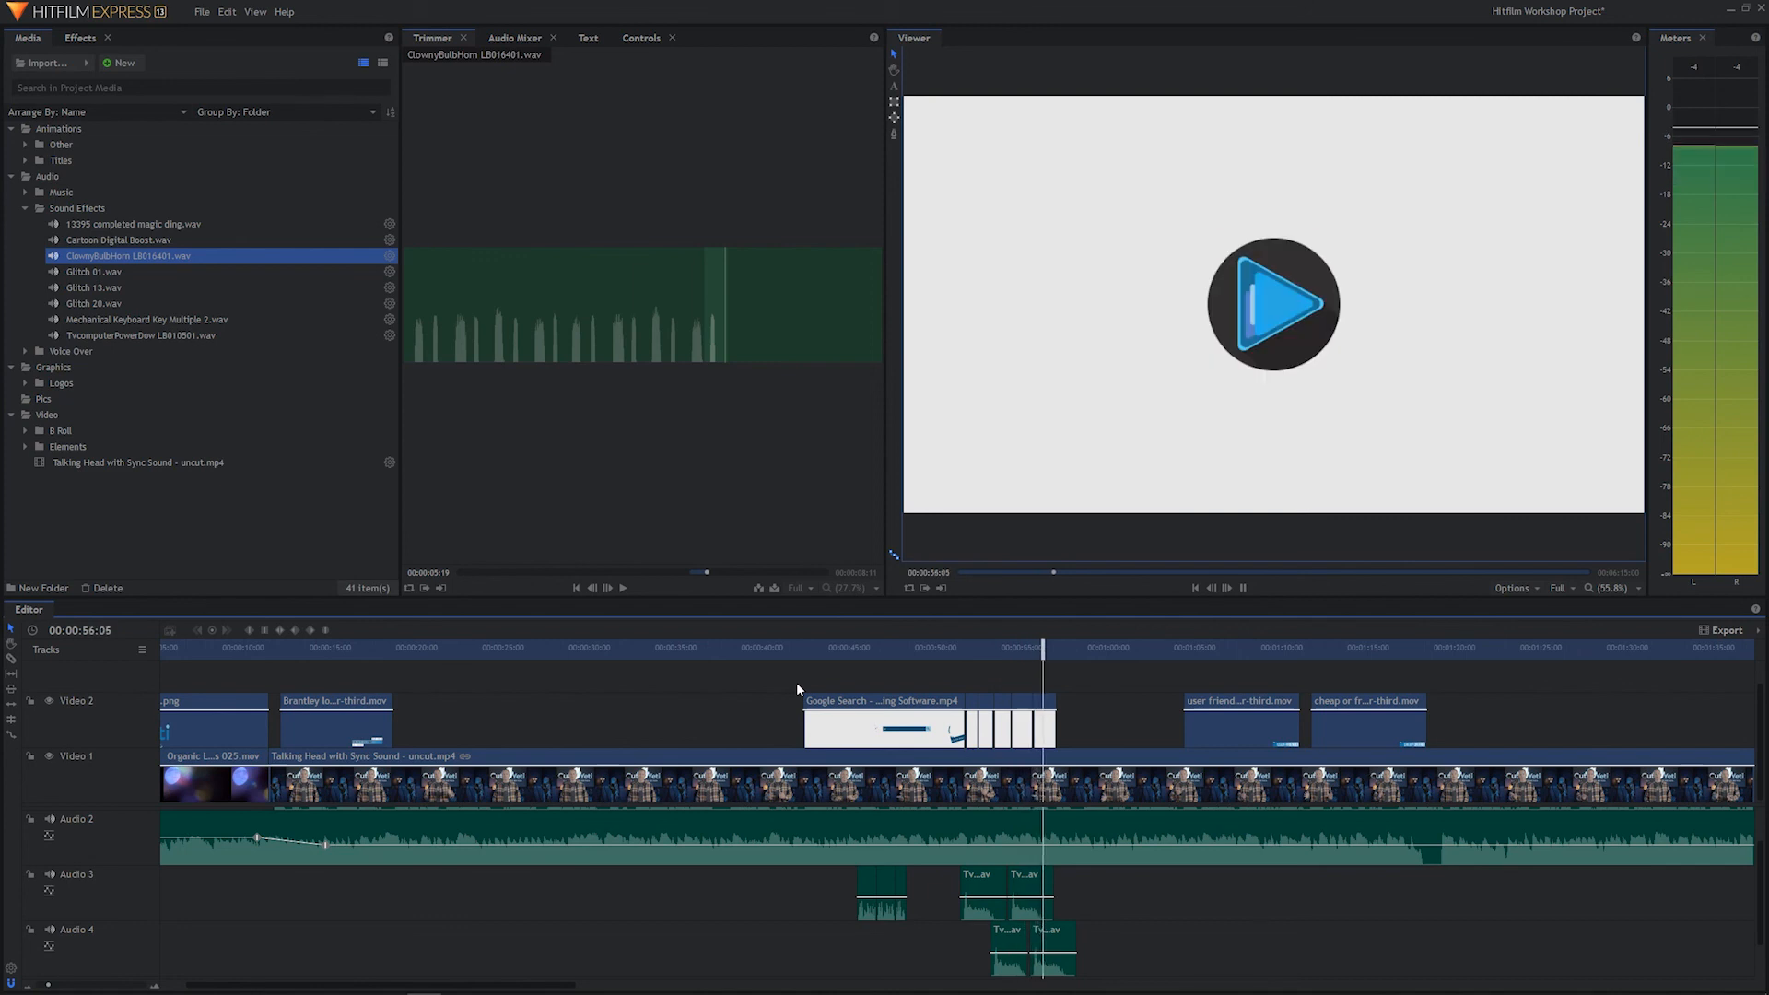